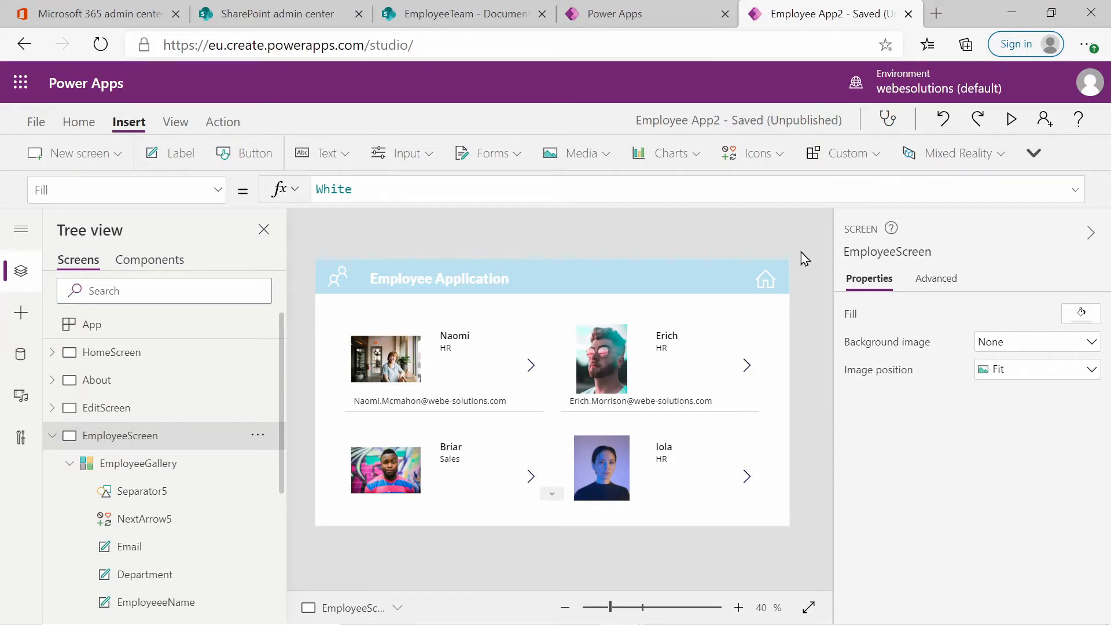
{"action": "mouse_move", "coordinate": [432, 423]}
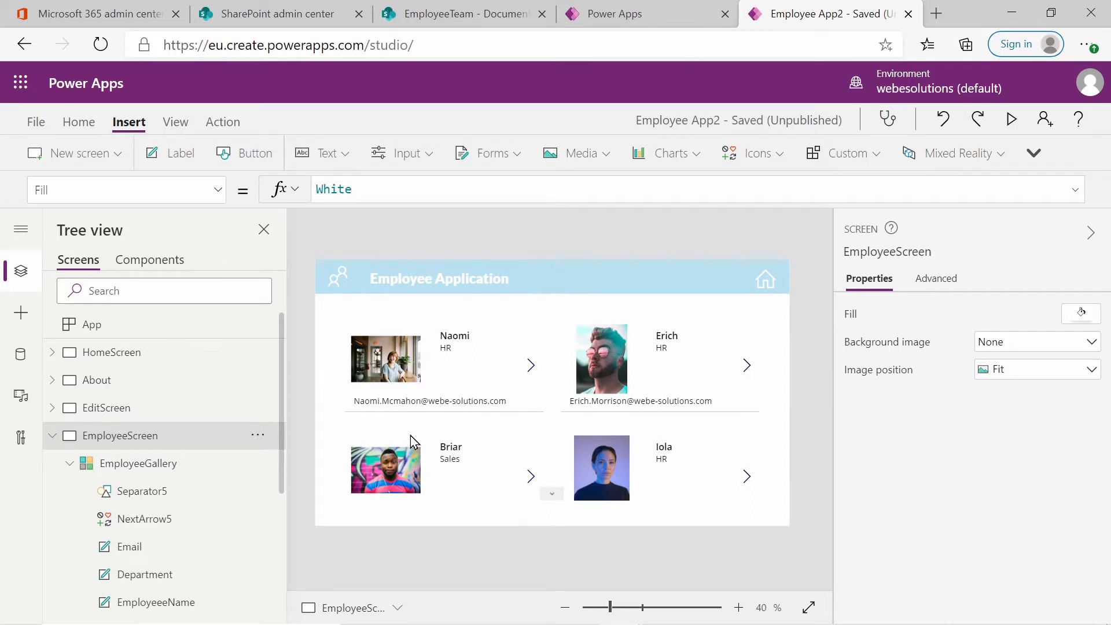
{"action": "mouse_move", "coordinate": [843, 429]}
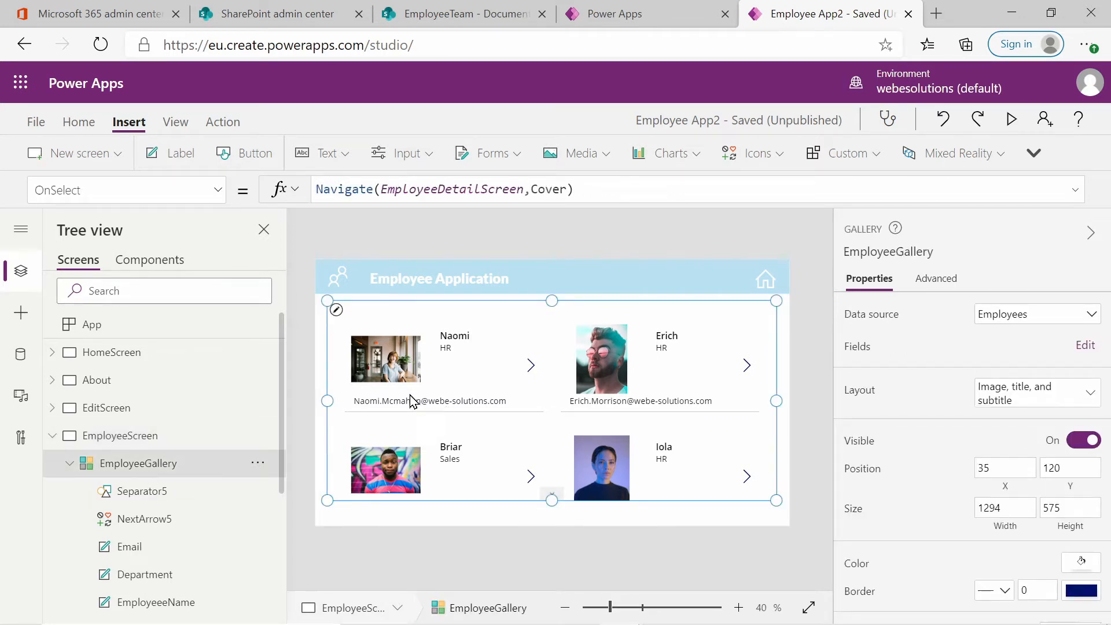
{"action": "mouse_move", "coordinate": [410, 401]}
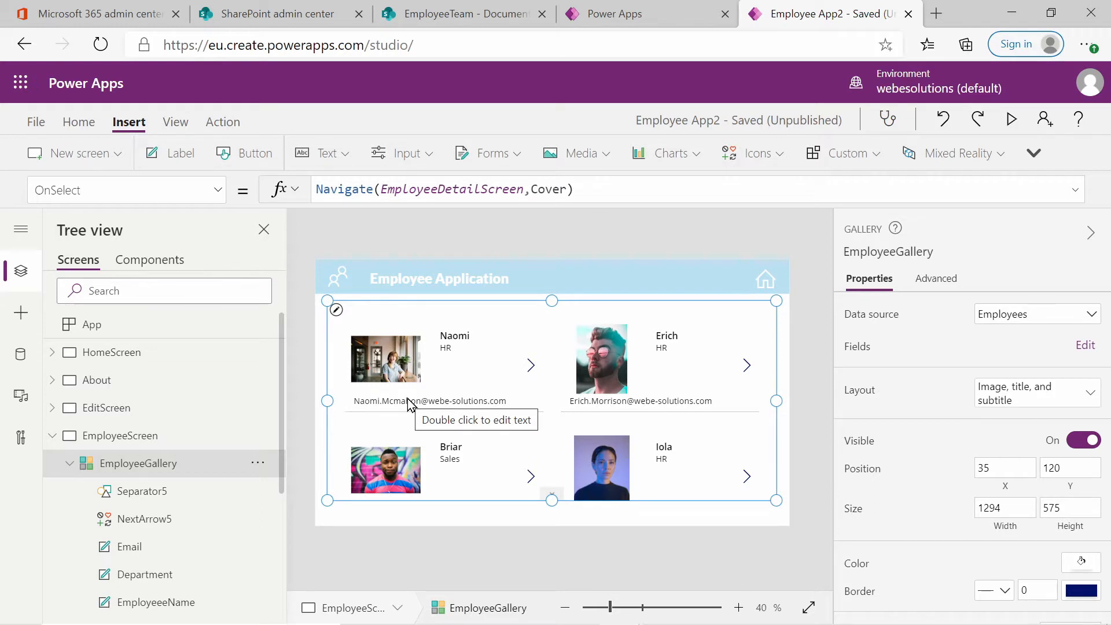
{"action": "mouse_move", "coordinate": [530, 365]}
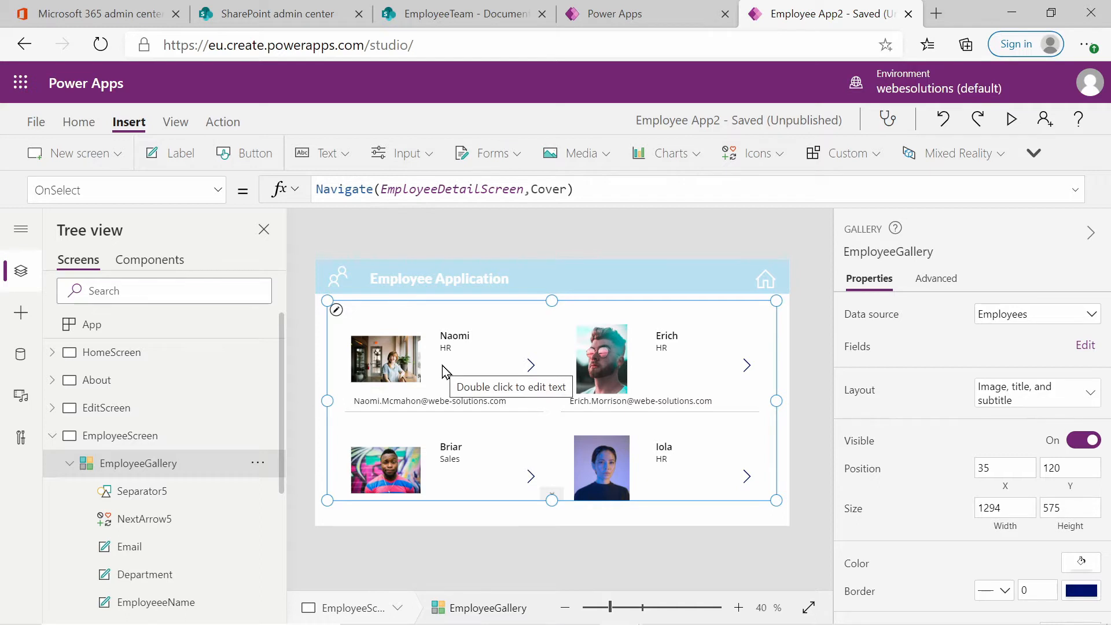
{"action": "mouse_move", "coordinate": [436, 376]}
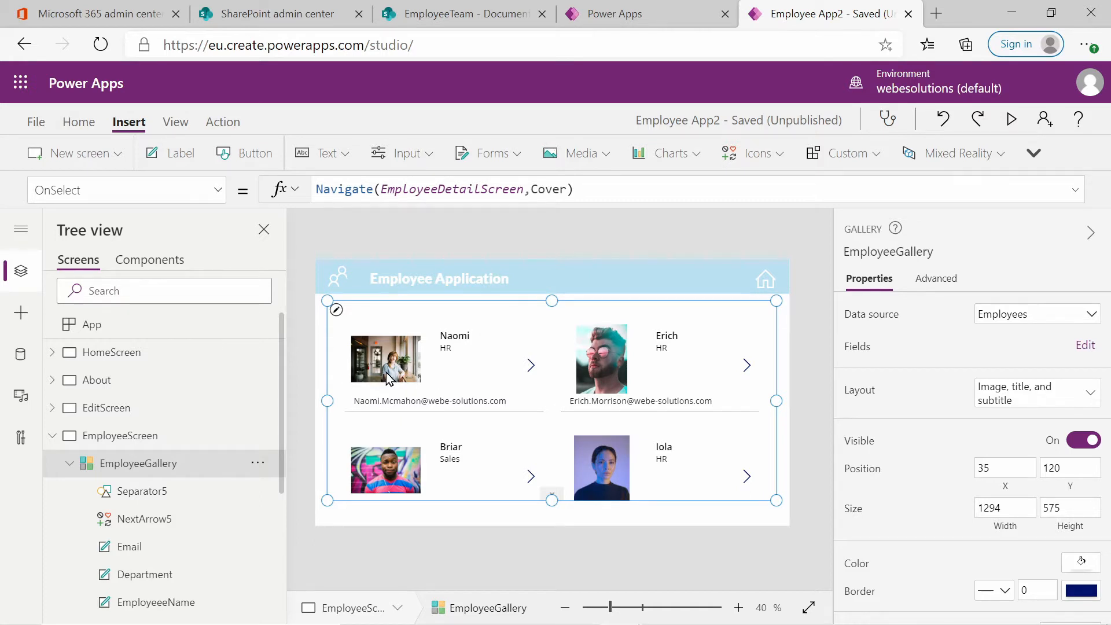
{"action": "mouse_move", "coordinate": [391, 373]}
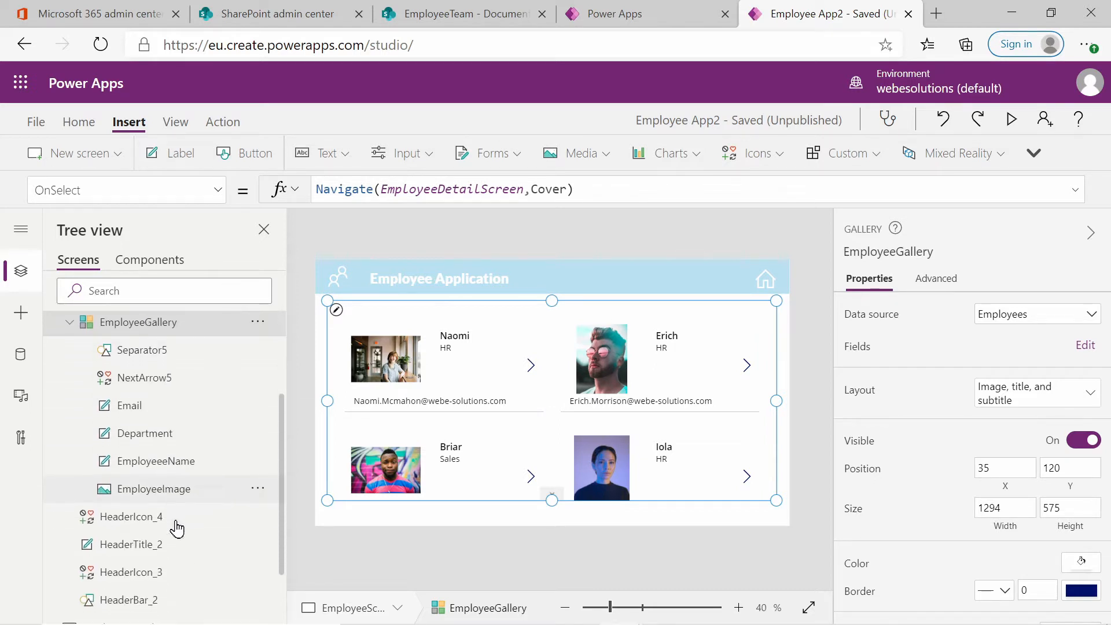
Set EmployeeImage's image position to Fill so photos fill their square frames.
{"action": "left_click", "coordinate": [146, 489]}
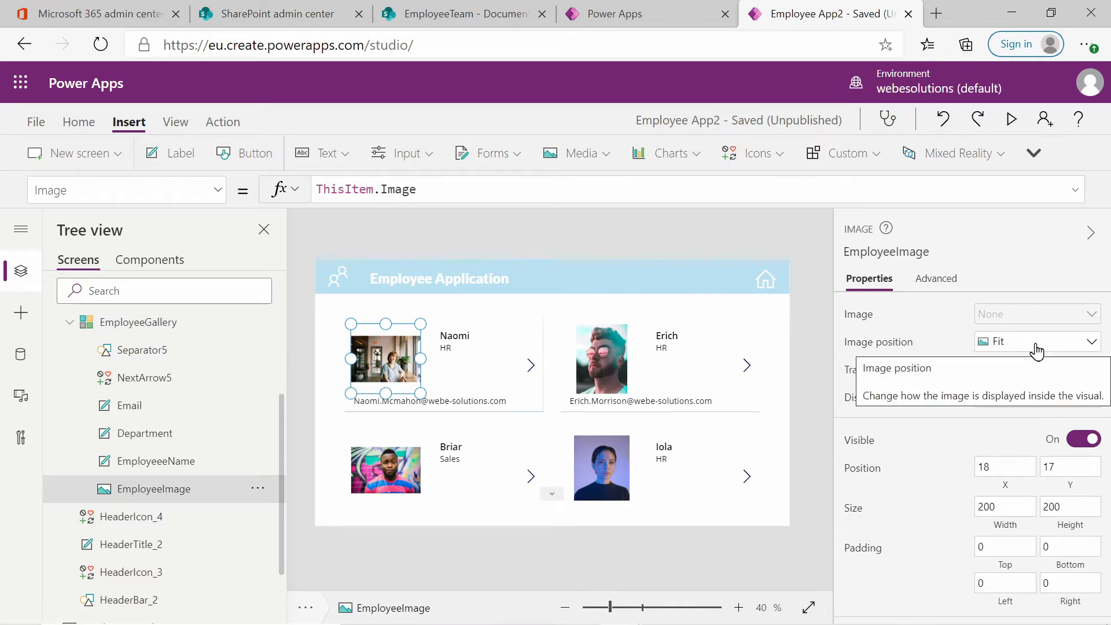
{"action": "left_click", "coordinate": [1037, 342]}
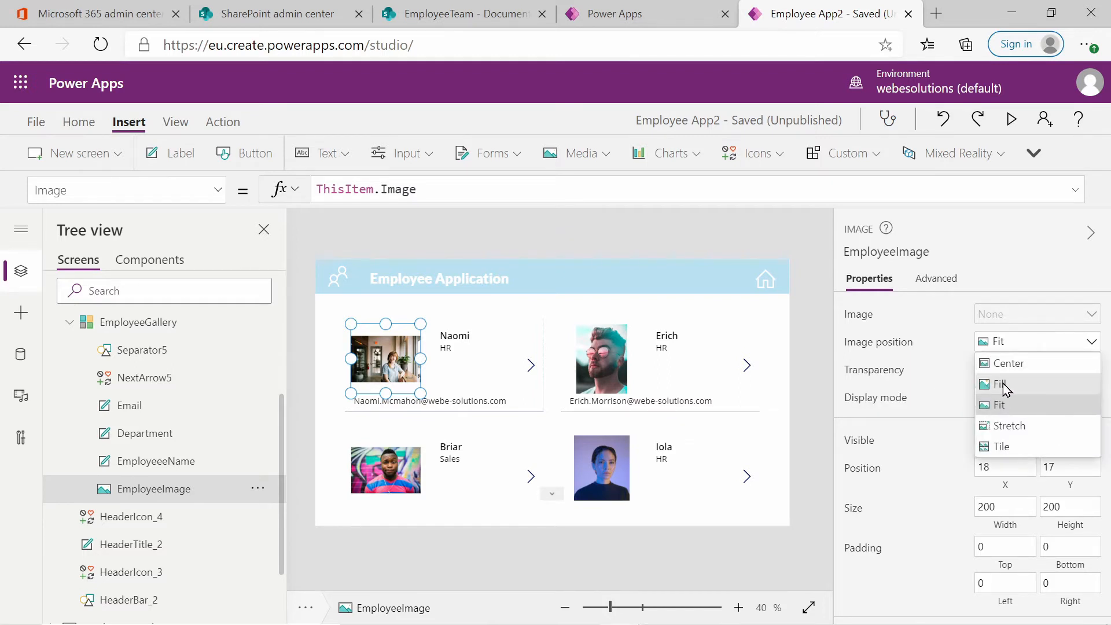
{"action": "left_click", "coordinate": [1003, 383]}
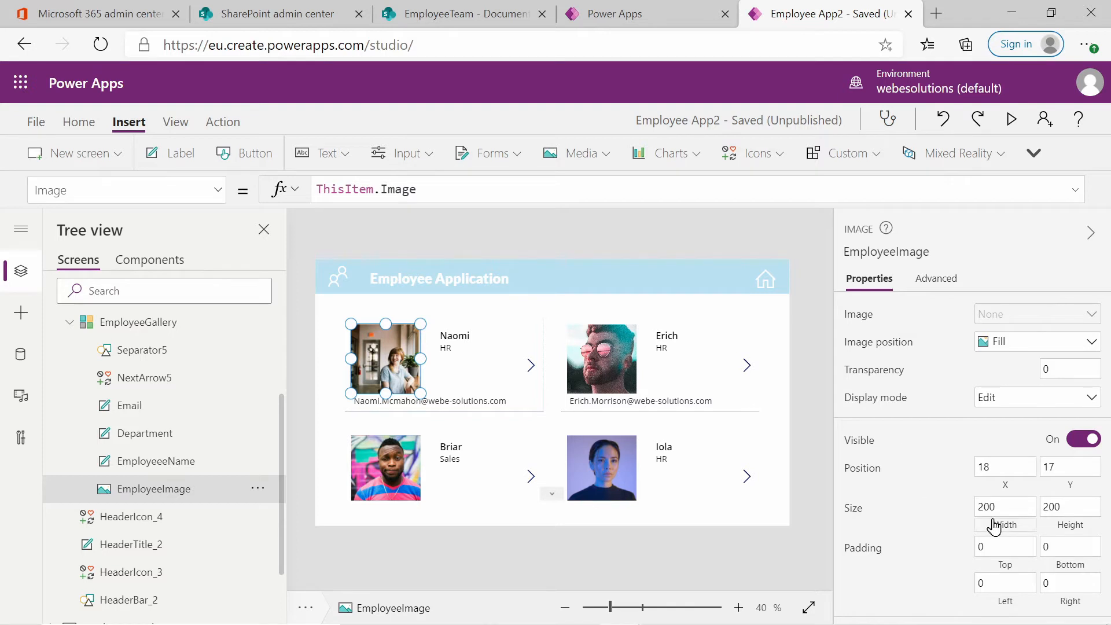
{"action": "left_click", "coordinate": [1004, 505]}
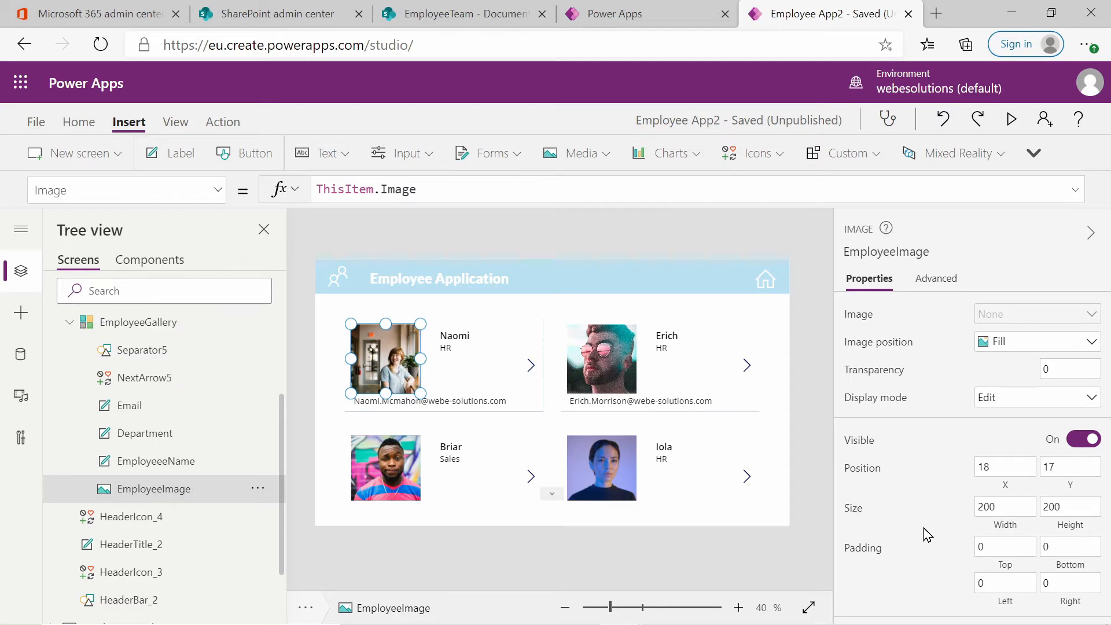
{"action": "mouse_move", "coordinate": [918, 526]}
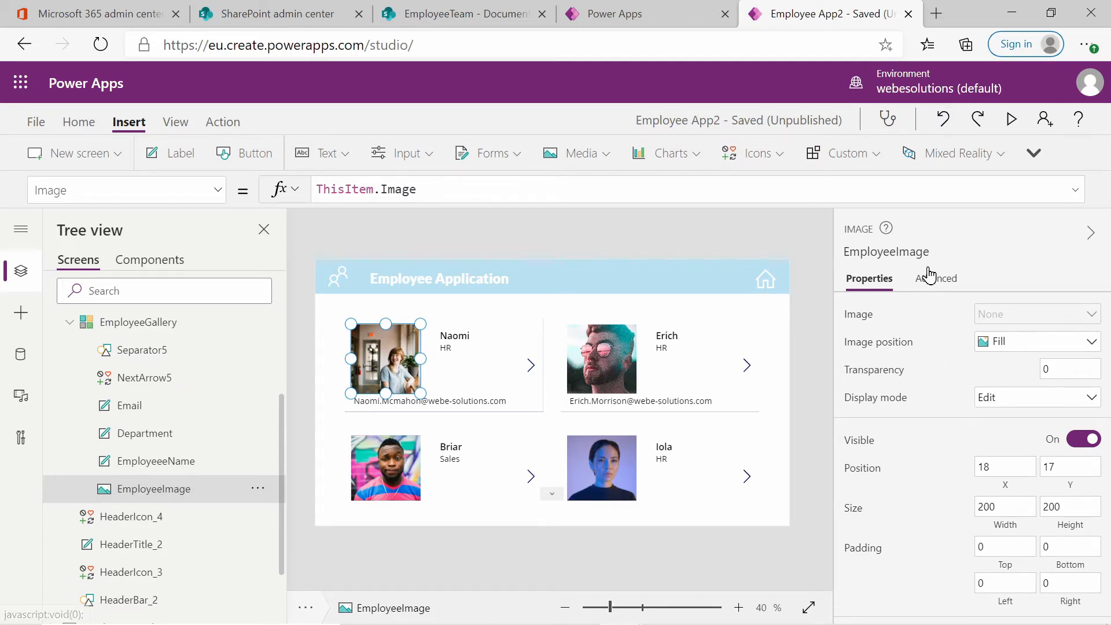
Set the photo's top-left, top-right, bottom-left and bottom-right radius to 200.
{"action": "left_click", "coordinate": [937, 278]}
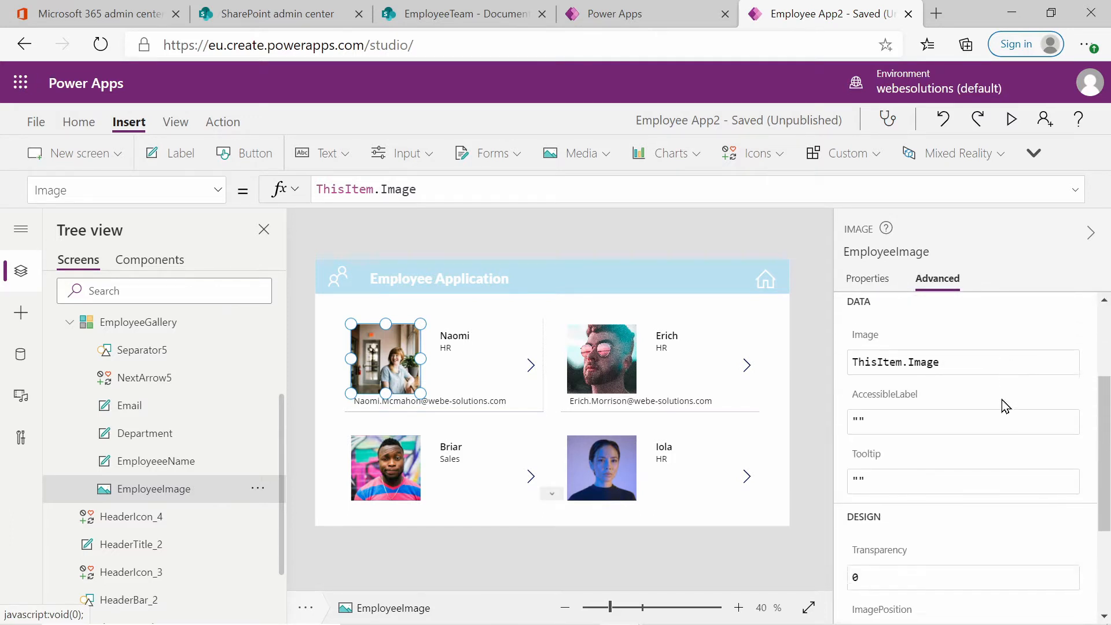
{"action": "scroll", "scroll_direction": "down", "scroll_amount": 3}
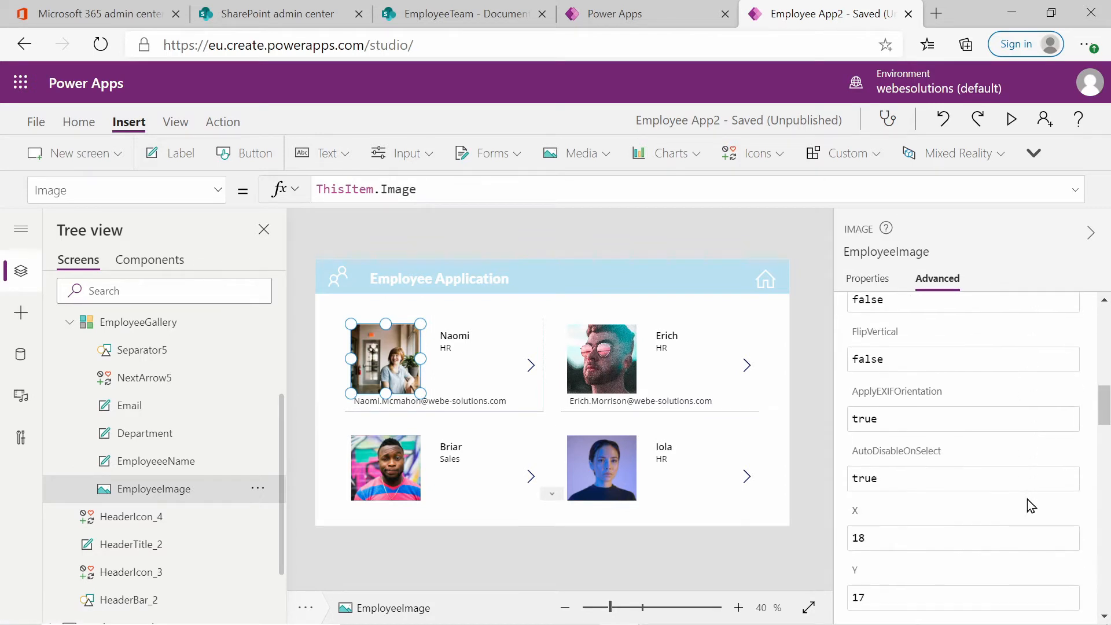
{"action": "scroll", "scroll_direction": "down", "scroll_amount": 3}
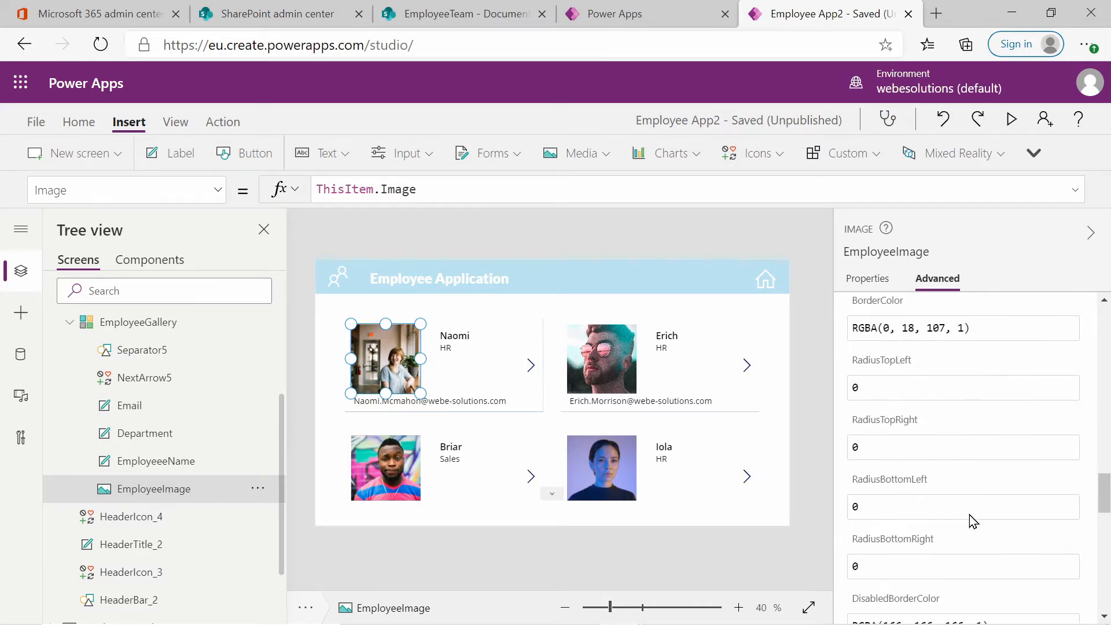
{"action": "left_click", "coordinate": [961, 388]}
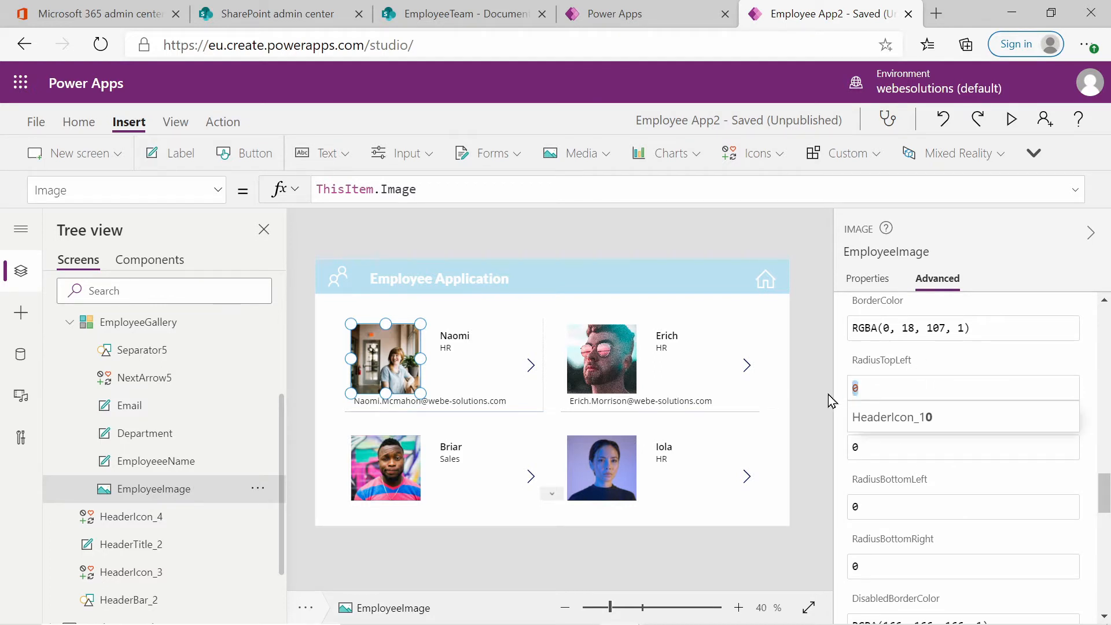
{"action": "type", "text": "200"}
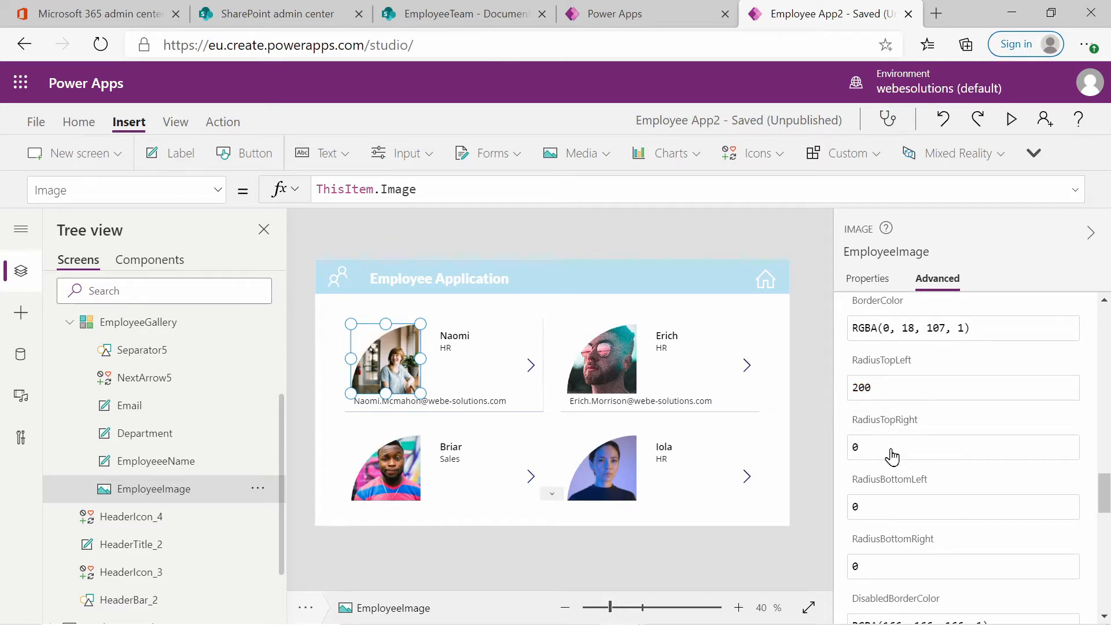
{"action": "left_click", "coordinate": [962, 447]}
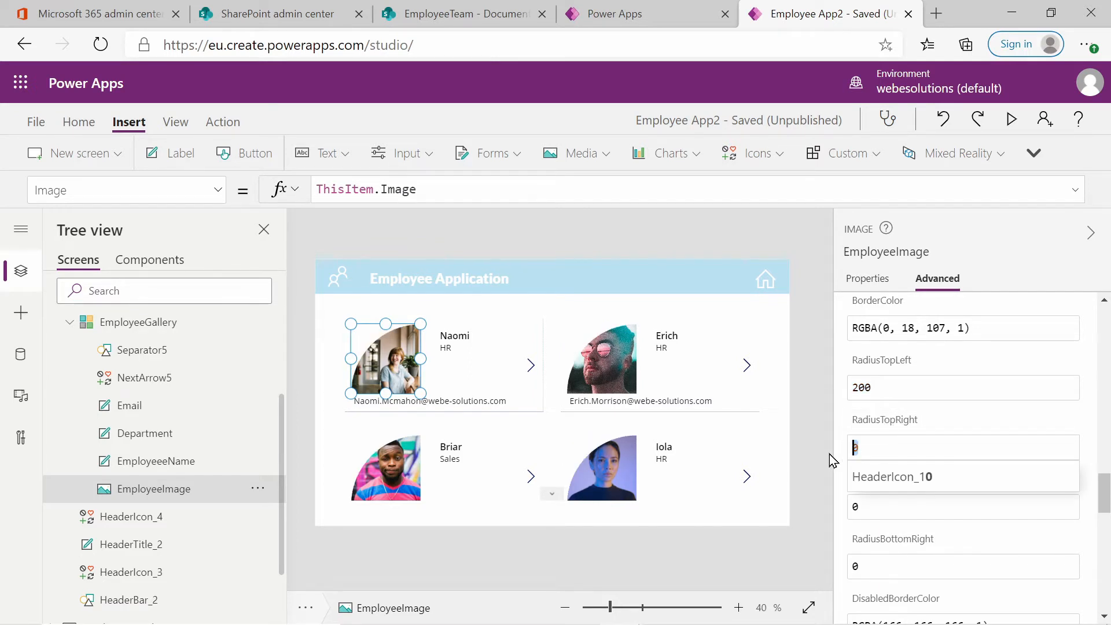
{"action": "type", "text": "200"}
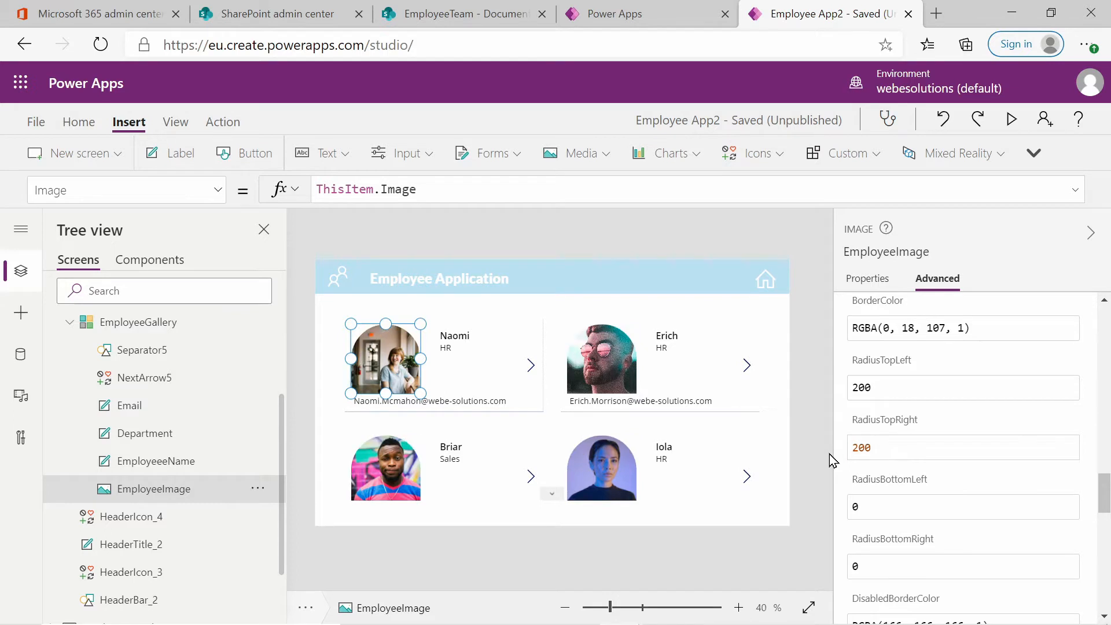
{"action": "left_click", "coordinate": [962, 506]}
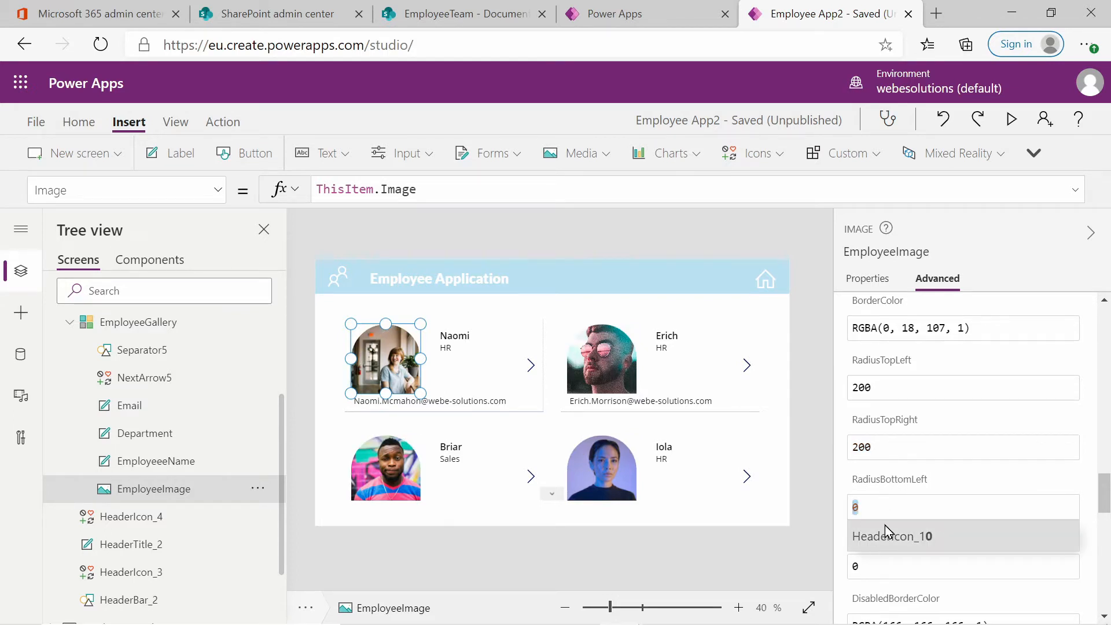
{"action": "type", "text": "200"}
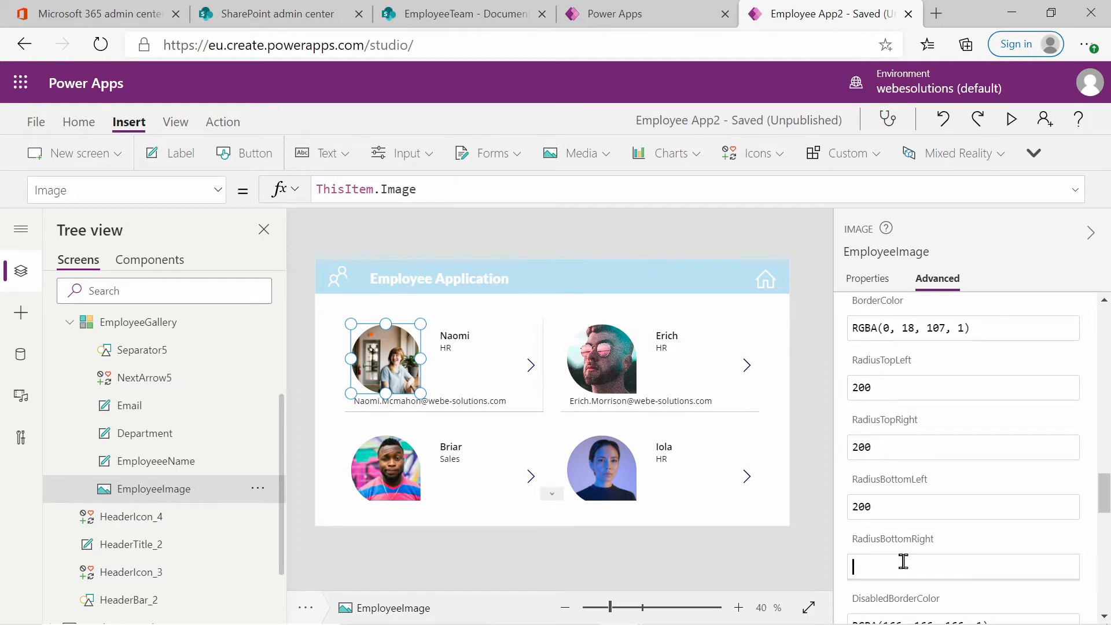
{"action": "type", "text": "200"}
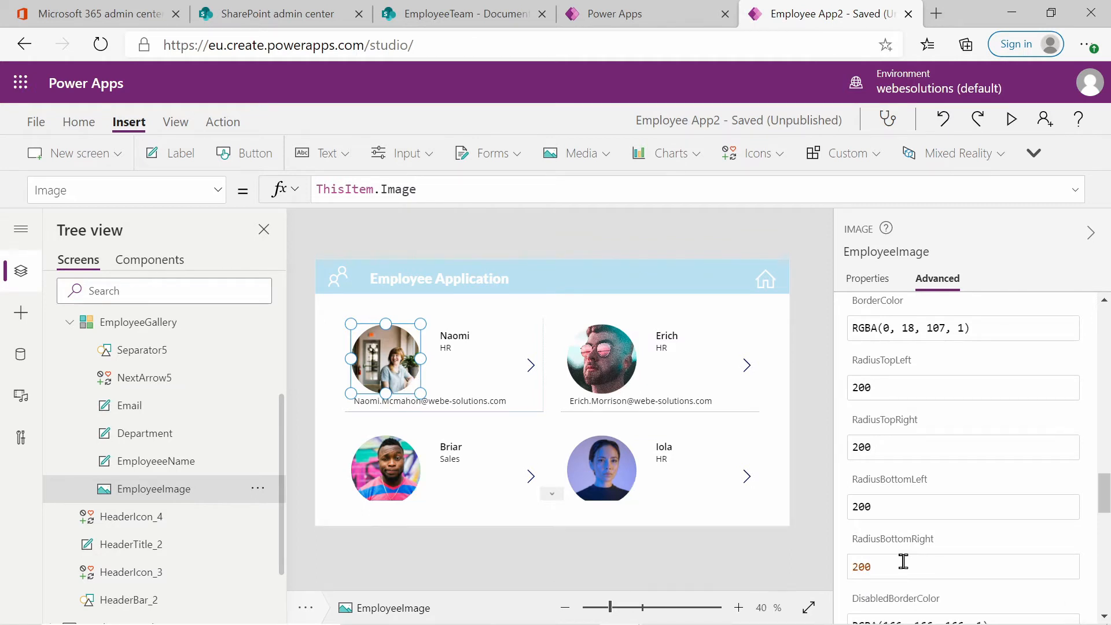
{"action": "mouse_move", "coordinate": [982, 539]}
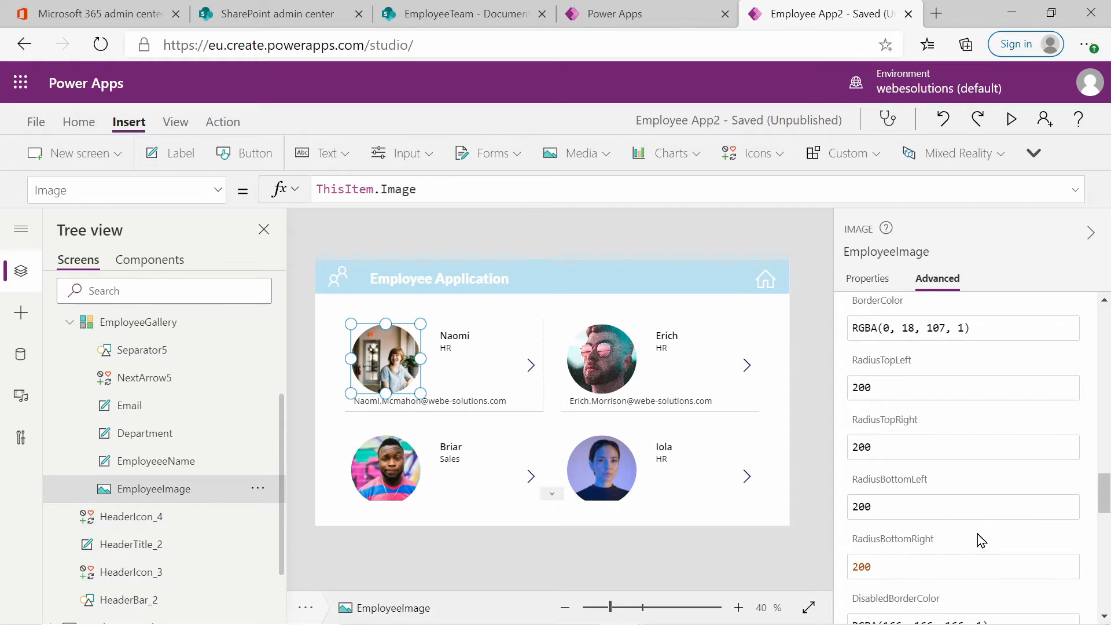
{"action": "left_click", "coordinate": [563, 244]}
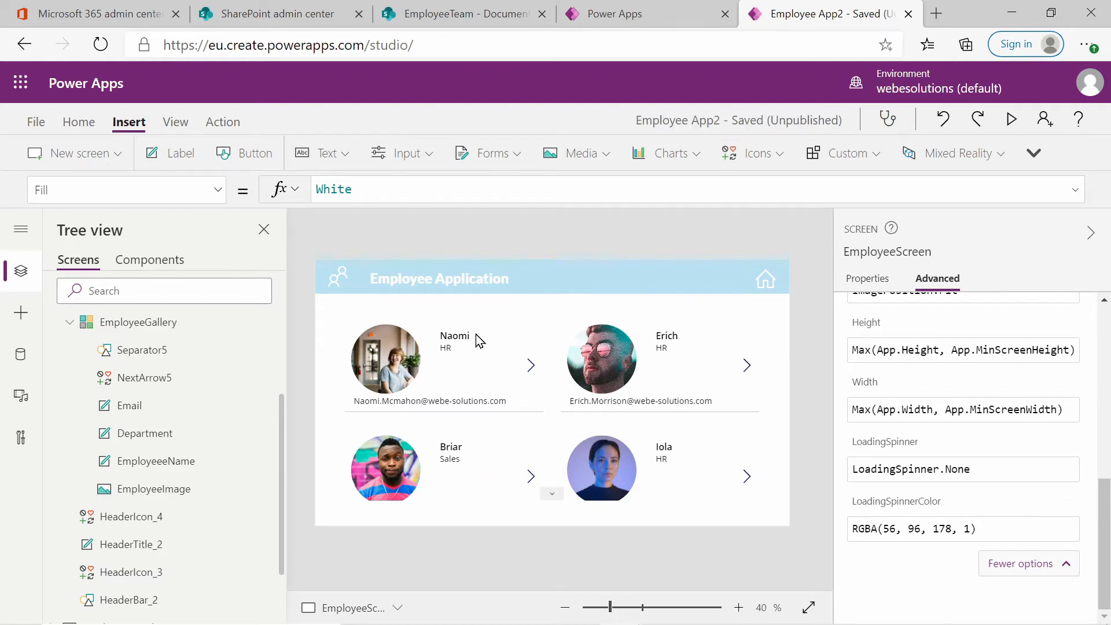
{"action": "mouse_move", "coordinate": [452, 347]}
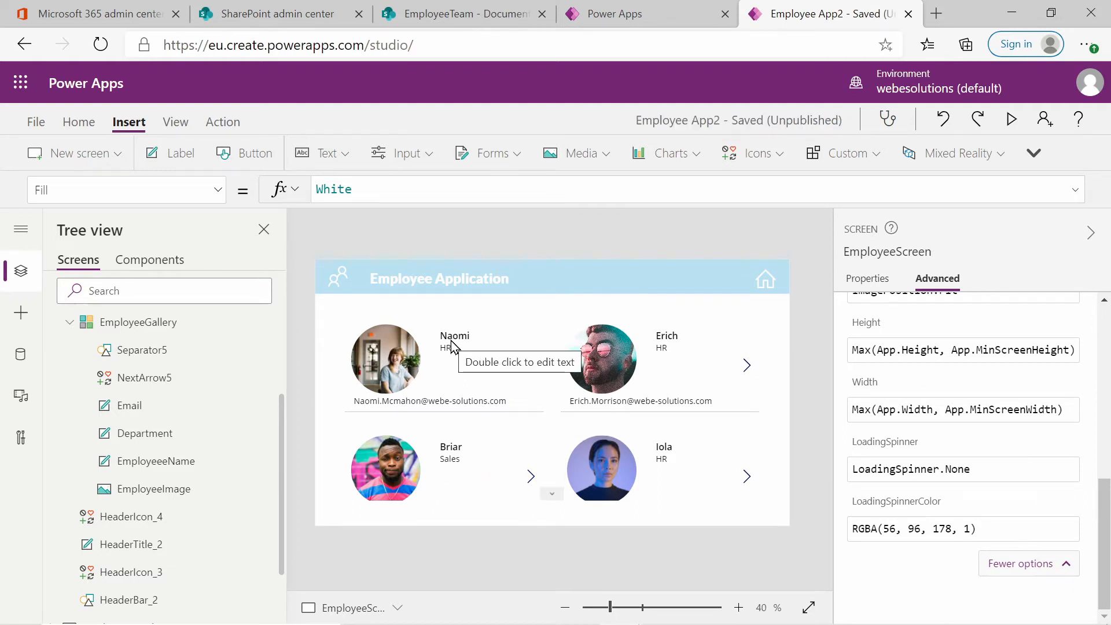
{"action": "mouse_move", "coordinate": [372, 313]}
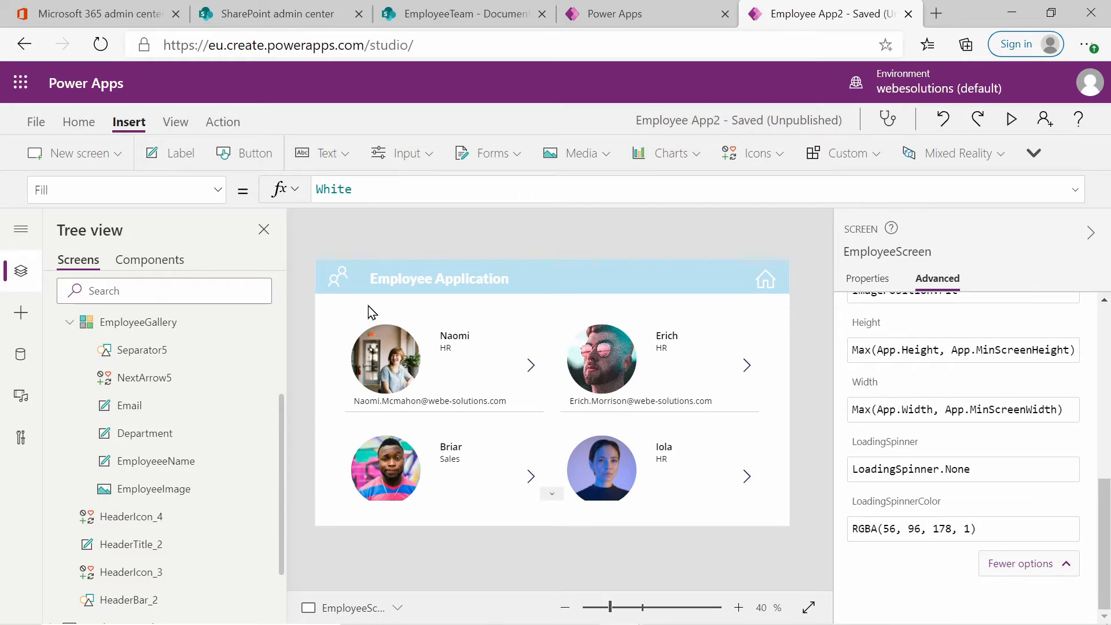
{"action": "mouse_move", "coordinate": [364, 395]}
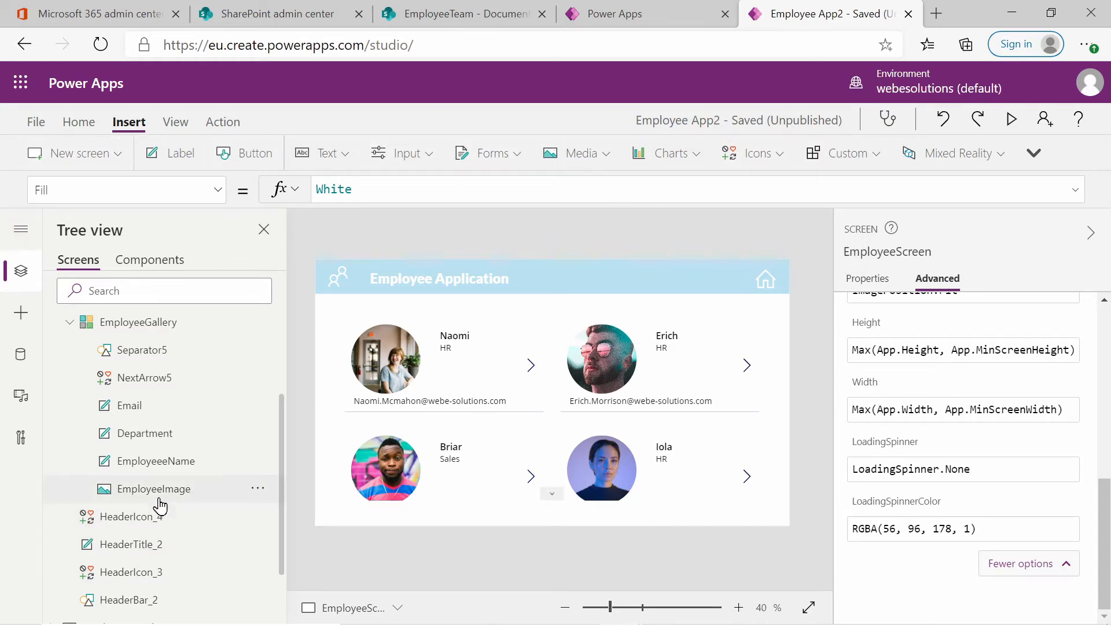
With the employee photo selected, browse Insert > Icons for the Circle shape.
{"action": "left_click", "coordinate": [146, 489]}
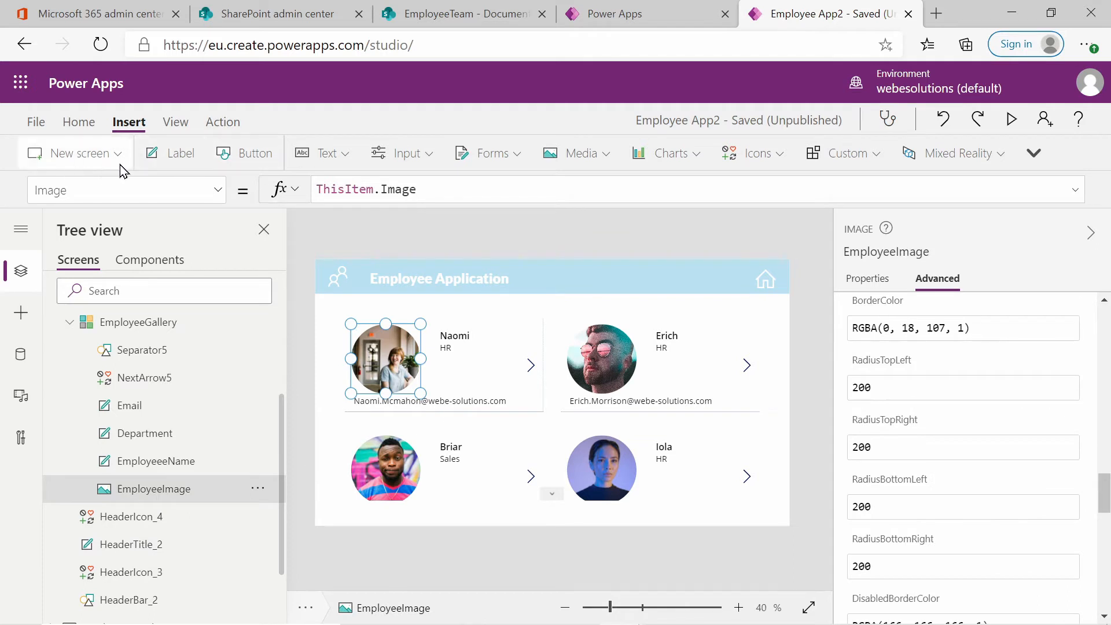
{"action": "left_click", "coordinate": [752, 152]}
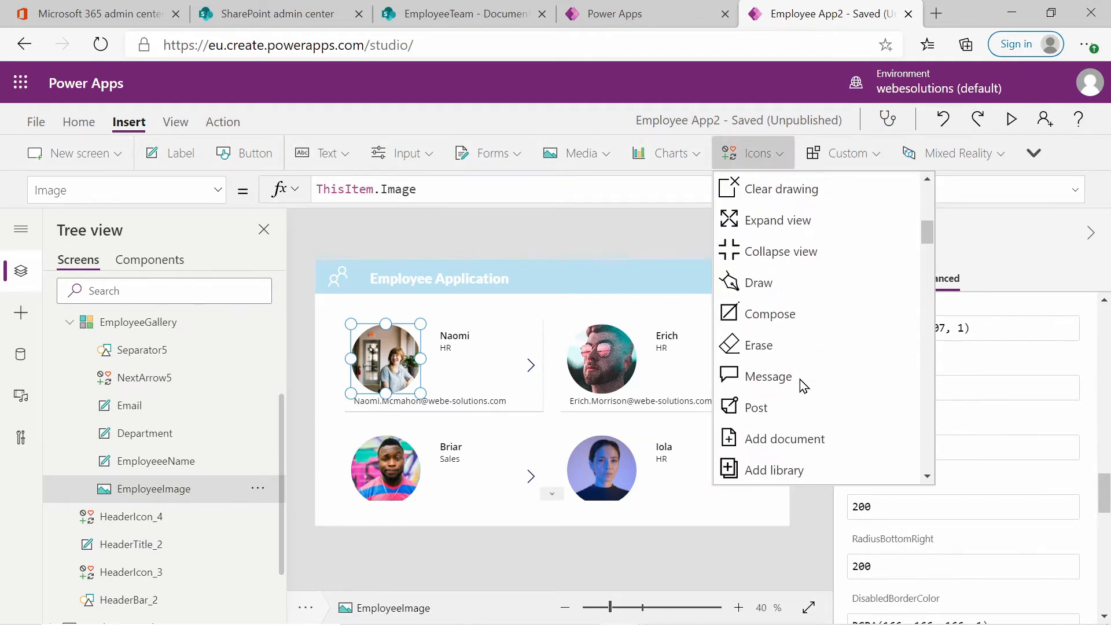
{"action": "scroll", "scroll_direction": "down", "scroll_amount": 3}
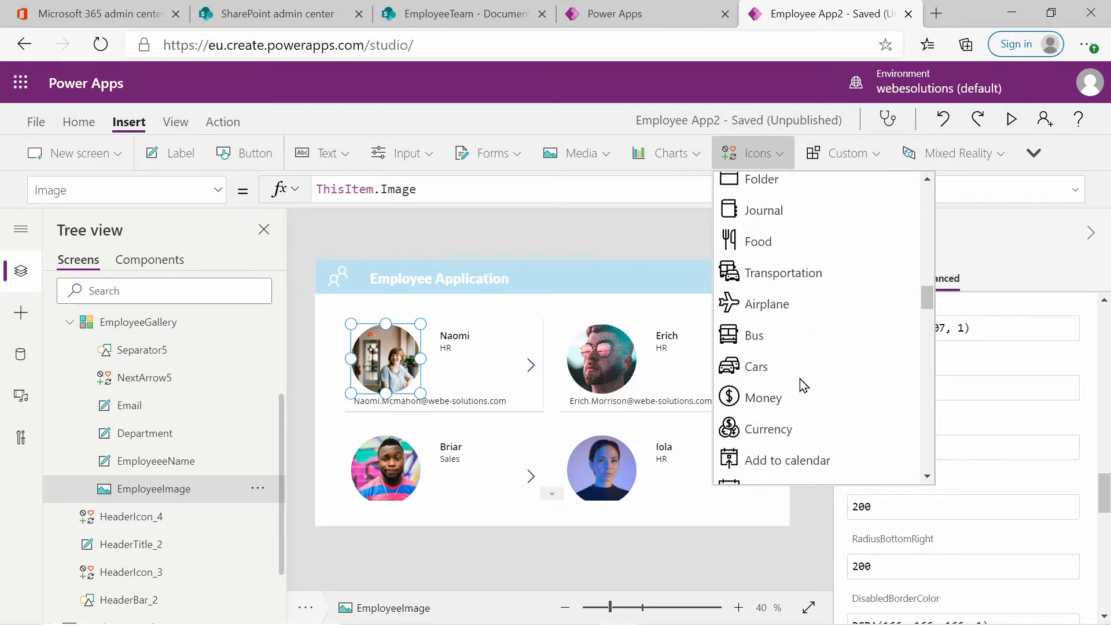
{"action": "scroll", "scroll_direction": "down", "scroll_amount": 3}
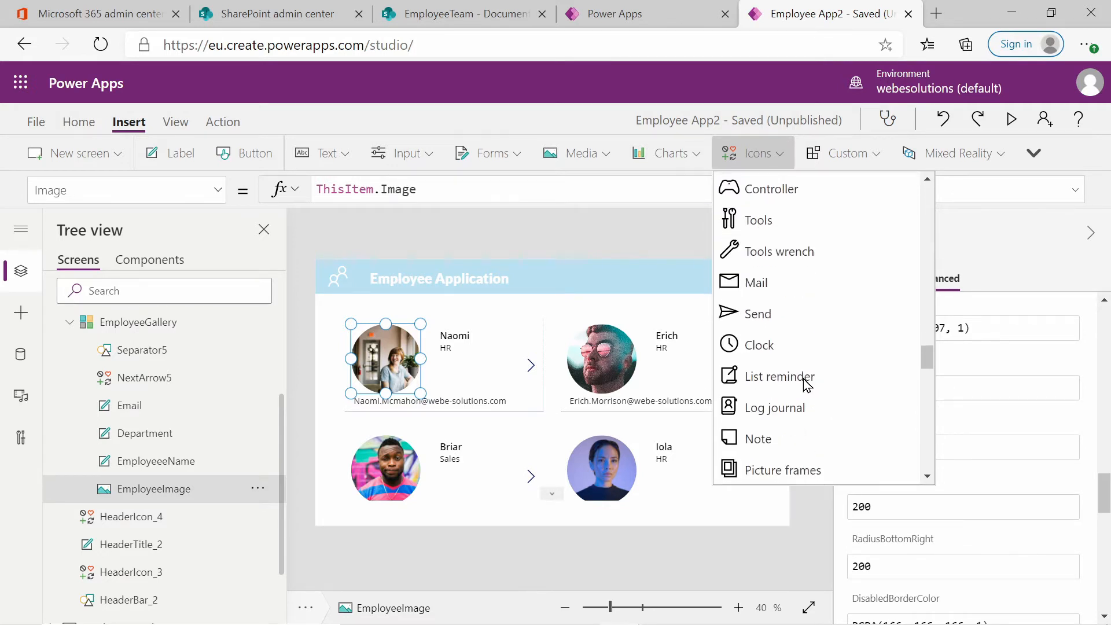
{"action": "scroll", "scroll_direction": "down", "scroll_amount": 3}
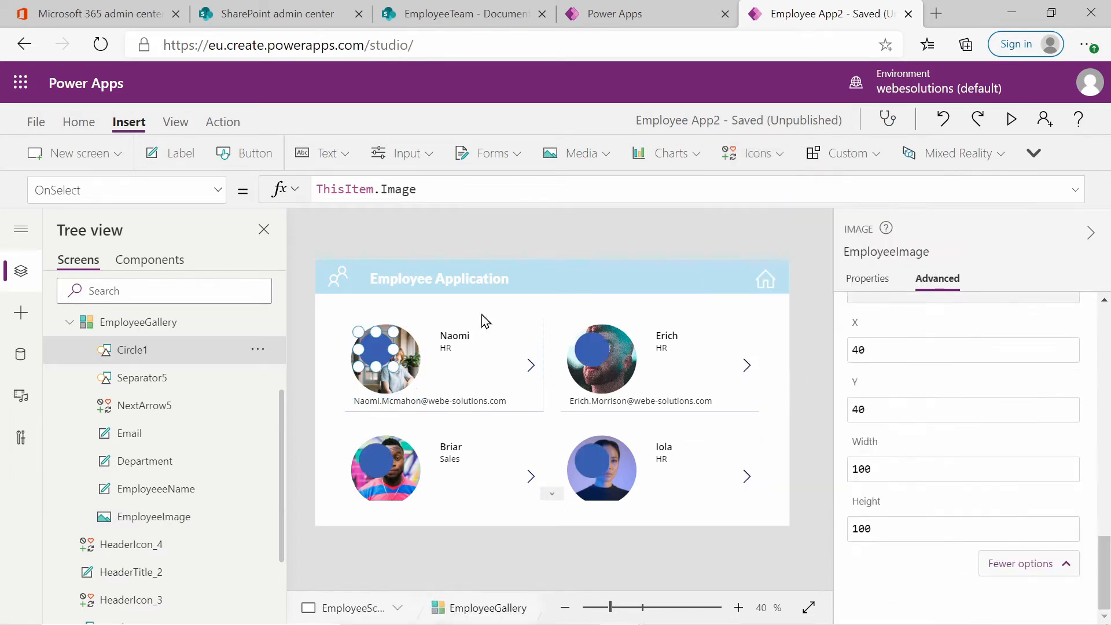
Set Circle1's Width to 250 and its Height to 250.
{"action": "left_click", "coordinate": [384, 359]}
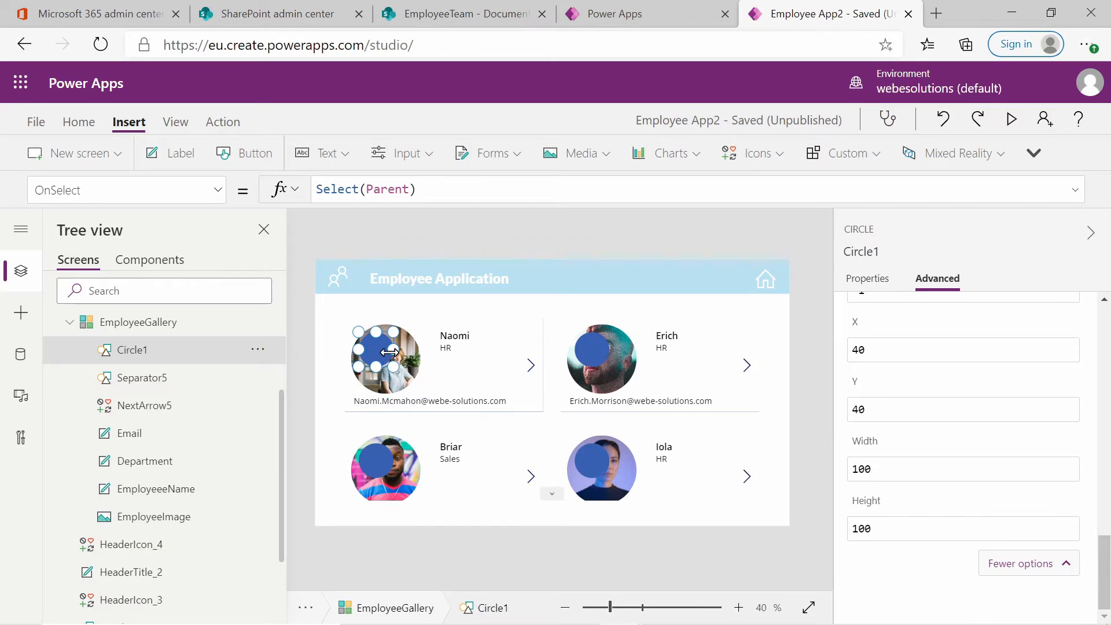
{"action": "mouse_move", "coordinate": [487, 381]}
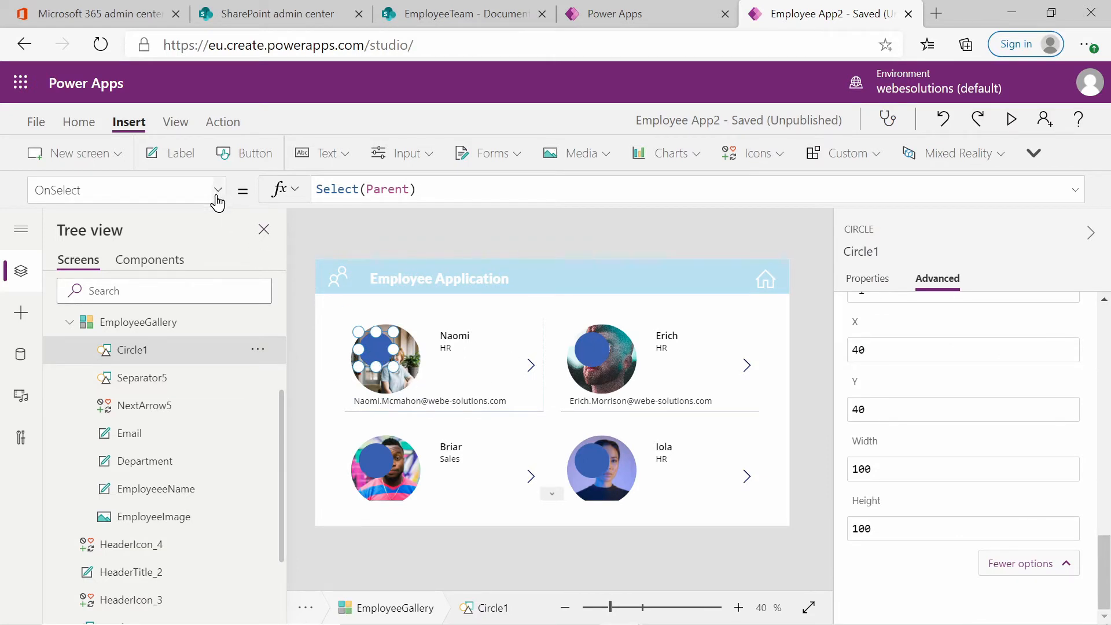
{"action": "left_click", "coordinate": [217, 190]}
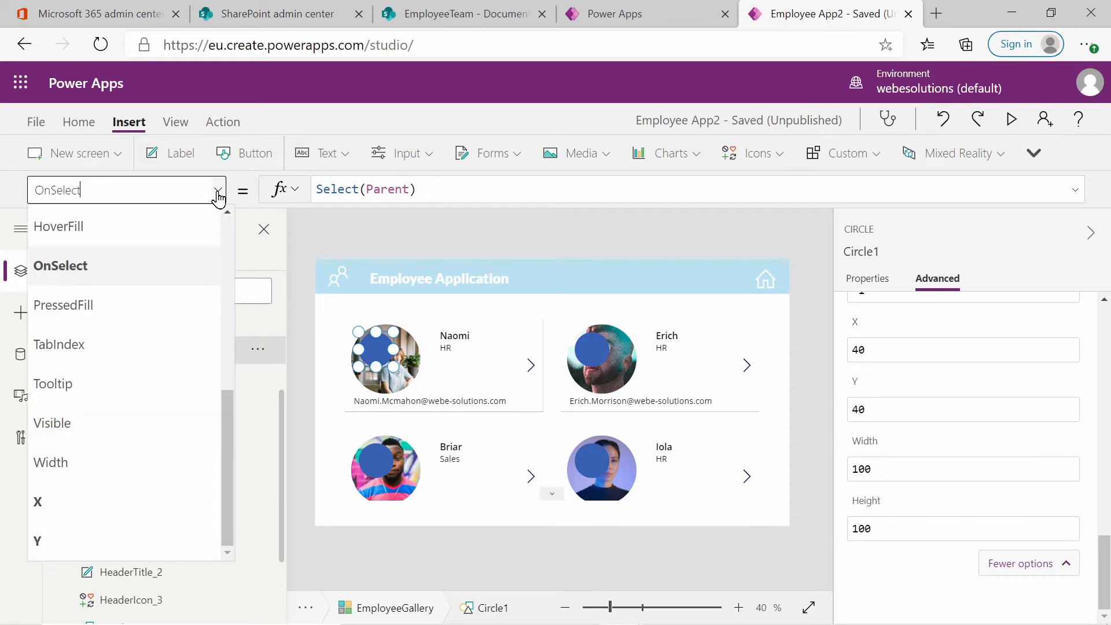
{"action": "mouse_move", "coordinate": [221, 206]}
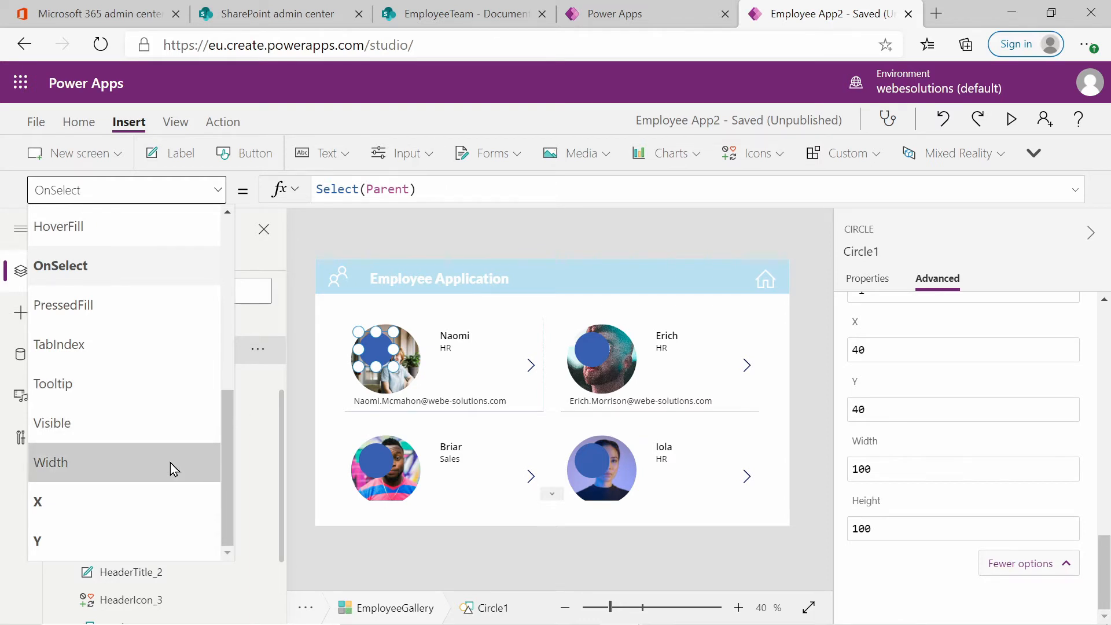
{"action": "left_click", "coordinate": [50, 462]}
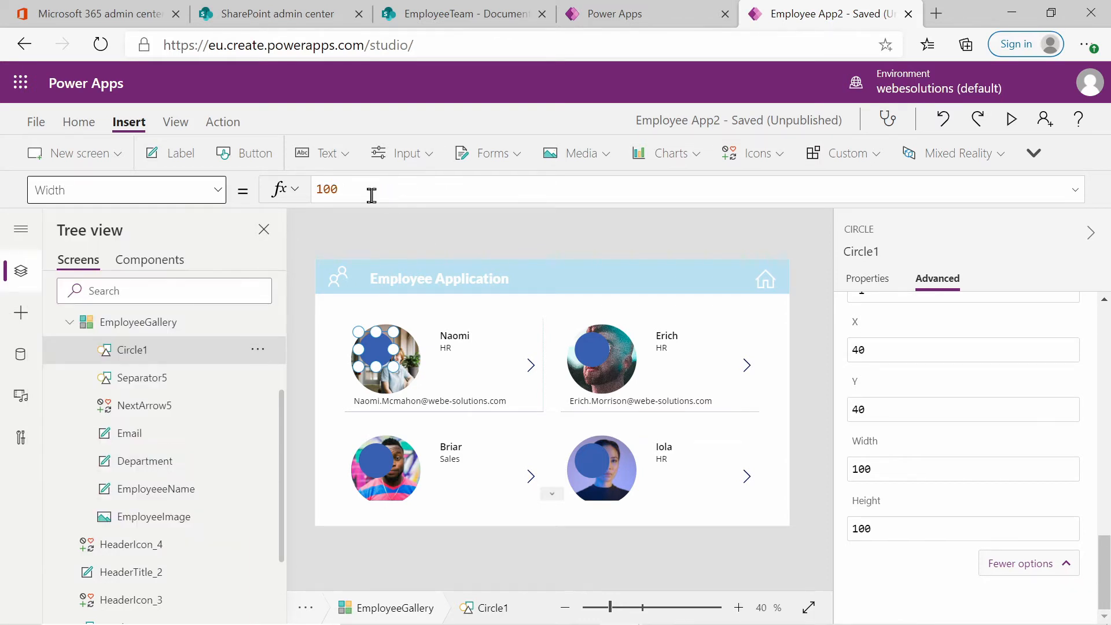
{"action": "type", "text": "2"}
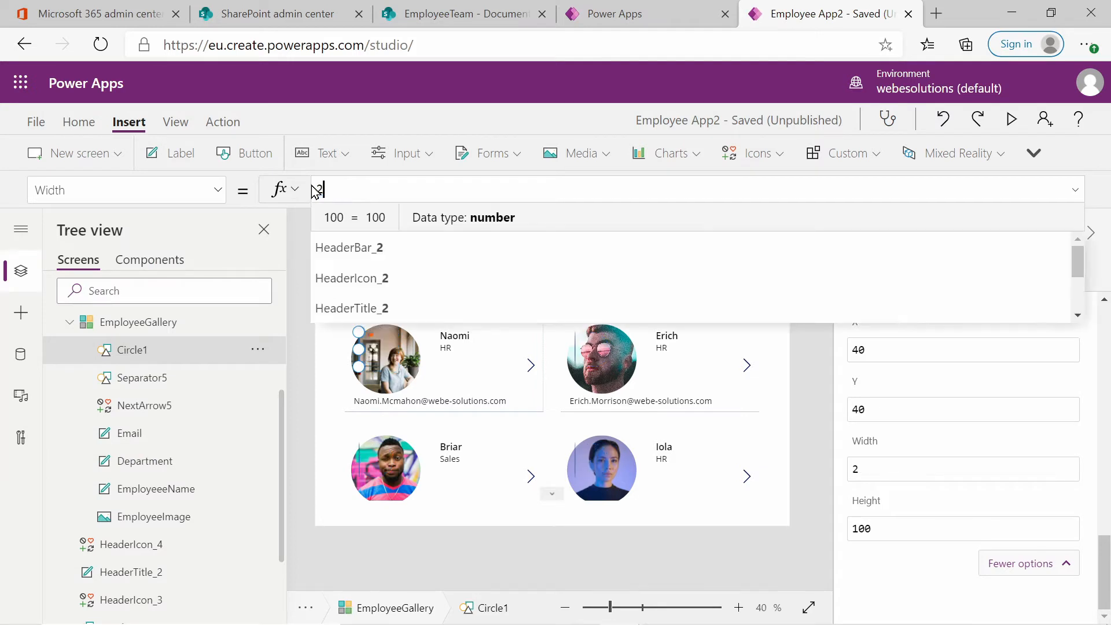
{"action": "type", "text": "50"}
{"action": "left_click", "coordinate": [127, 190]}
{"action": "type", "text": "Height"}
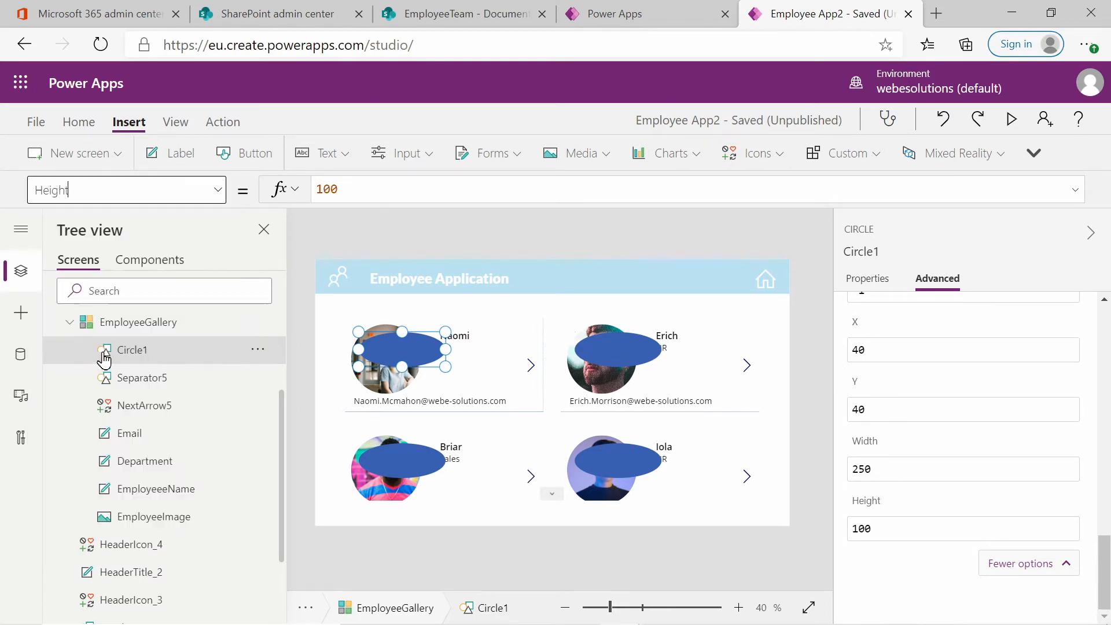
{"action": "left_click", "coordinate": [319, 189]}
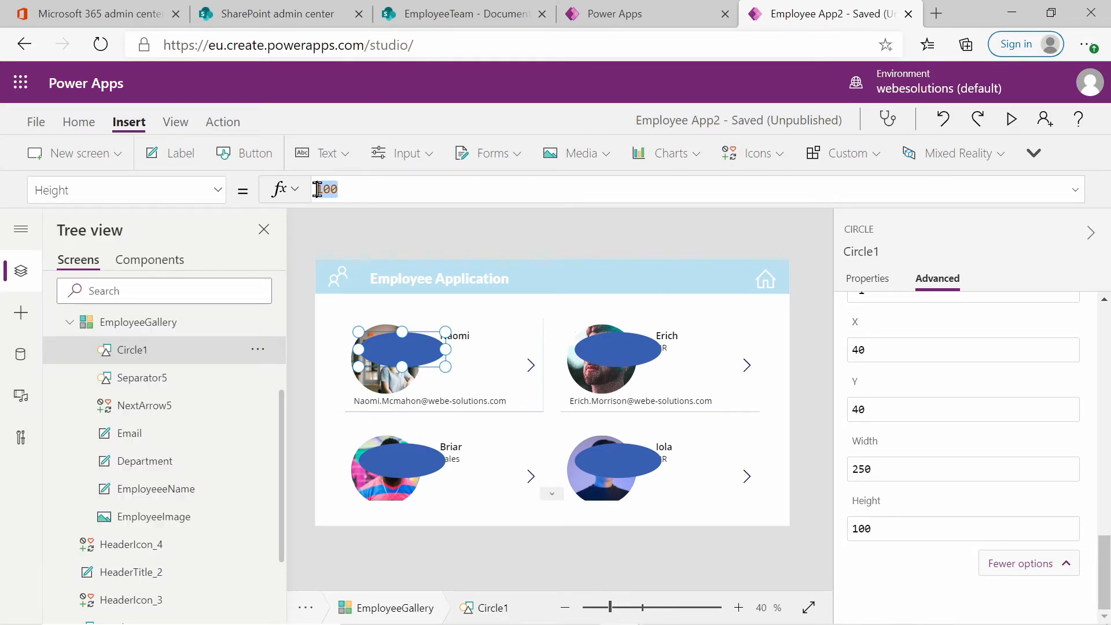
{"action": "type", "text": "25"}
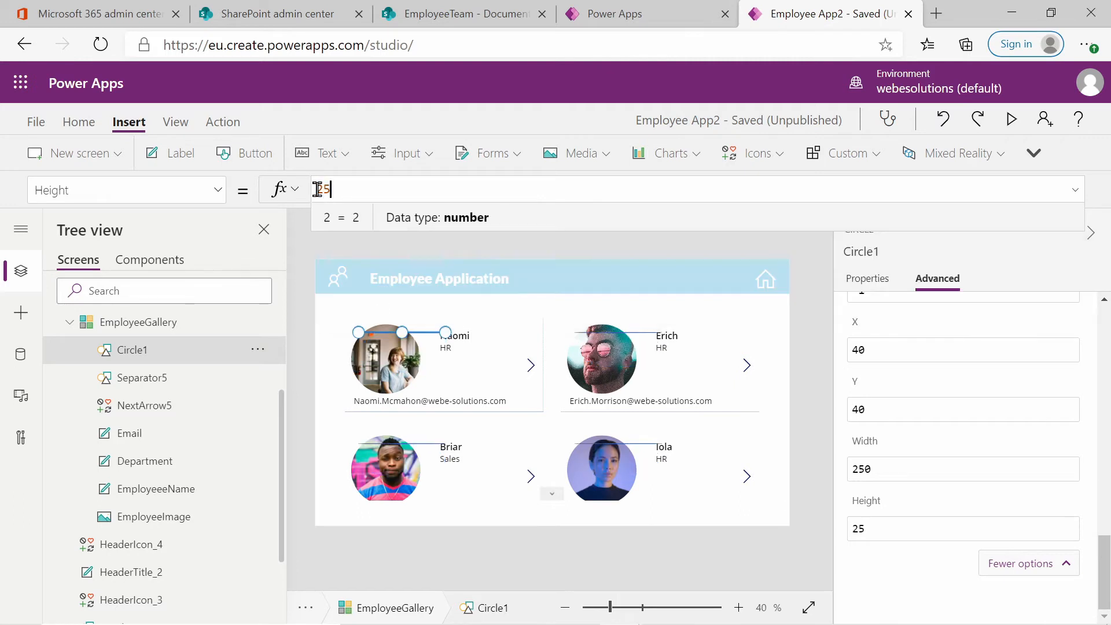
{"action": "type", "text": "250"}
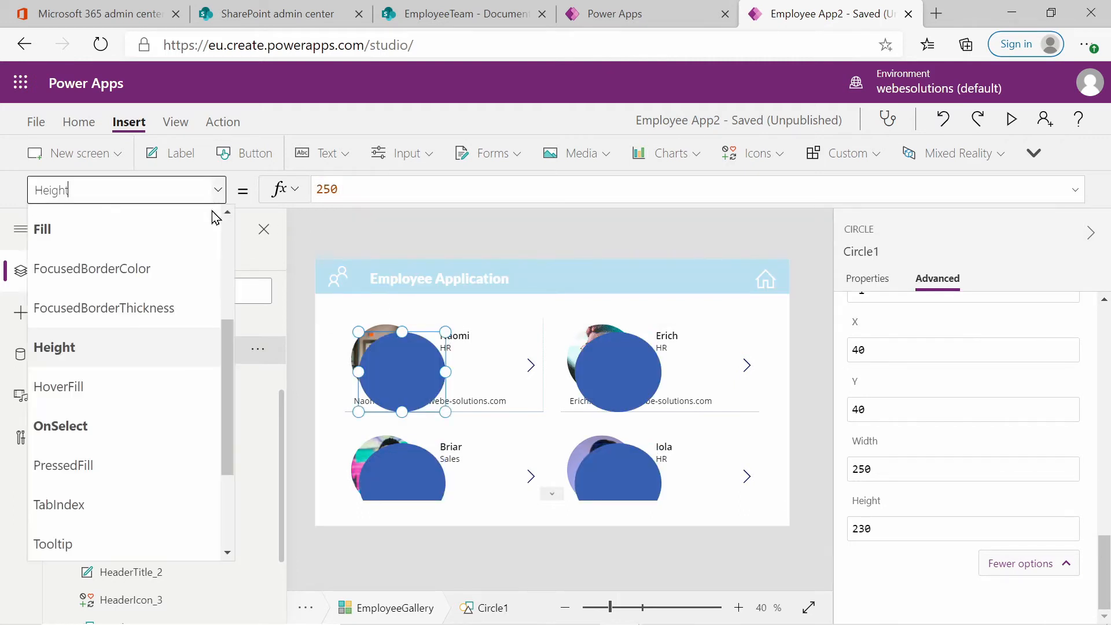
Choose Circle1's Fill property to point it at HeaderBar's light blue.
{"action": "left_click", "coordinate": [43, 230]}
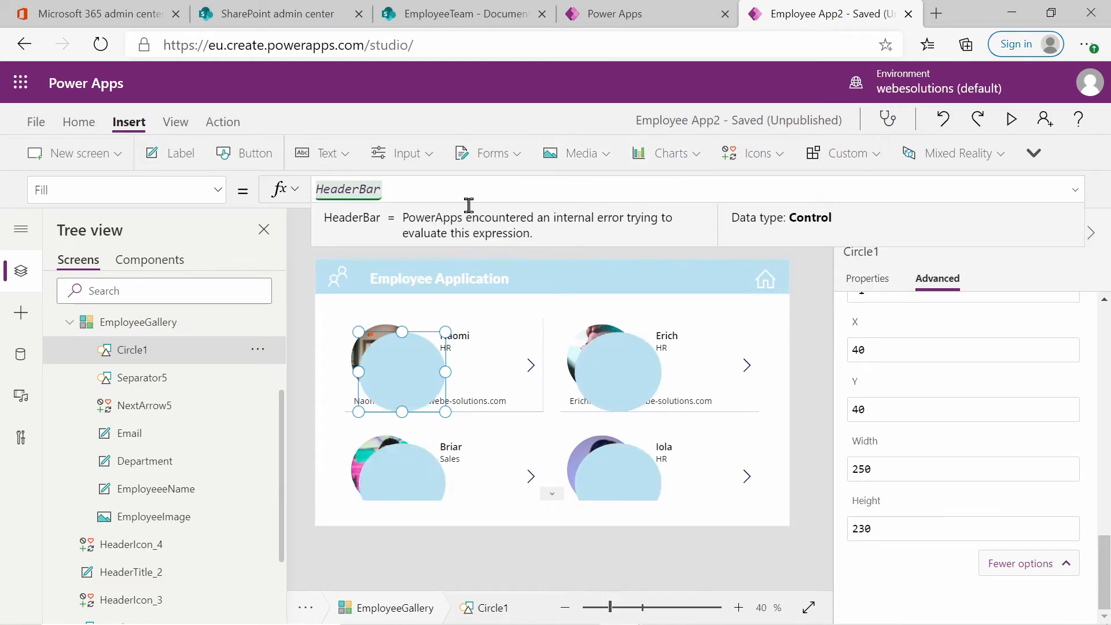
{"action": "mouse_move", "coordinate": [842, 360]}
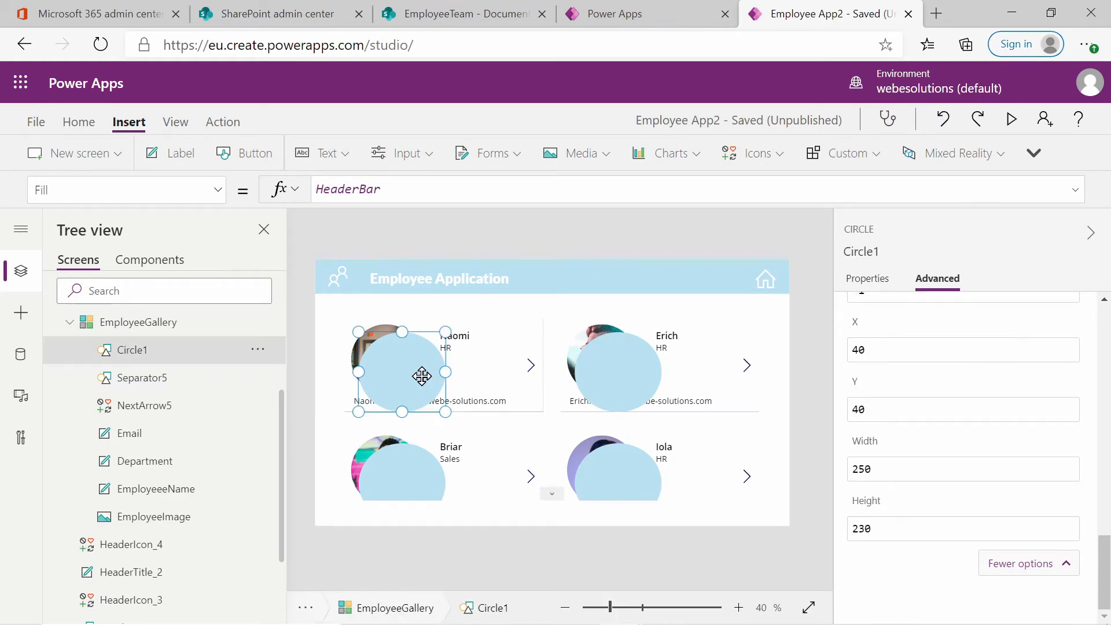
{"action": "mouse_move", "coordinate": [393, 373]}
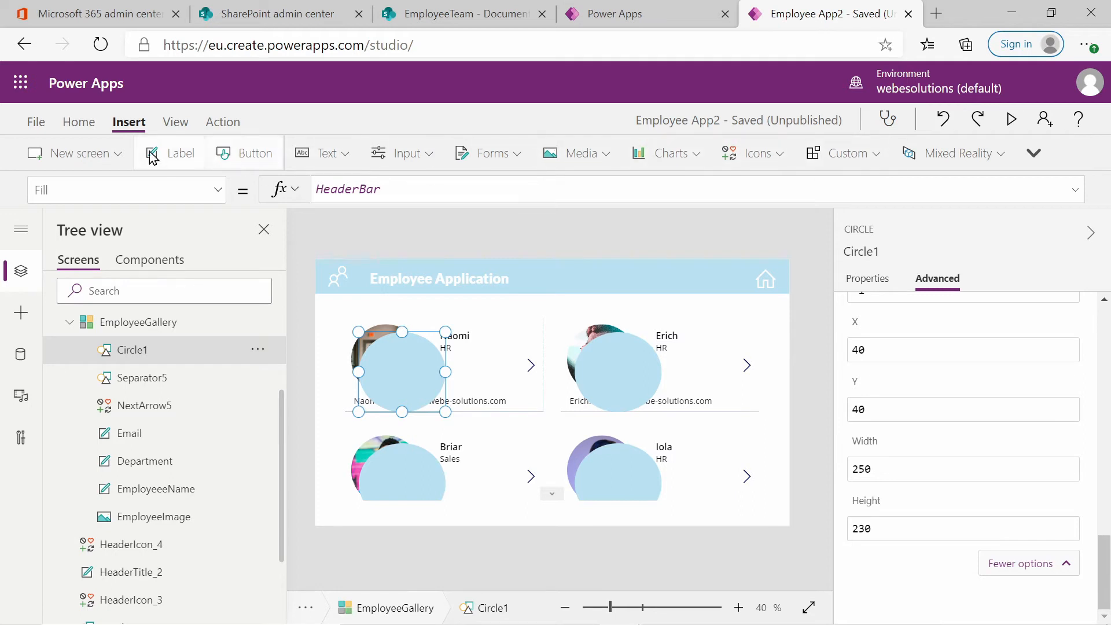
Center the circle horizontally and align it to the top of each gallery card.
{"action": "left_click", "coordinate": [79, 122]}
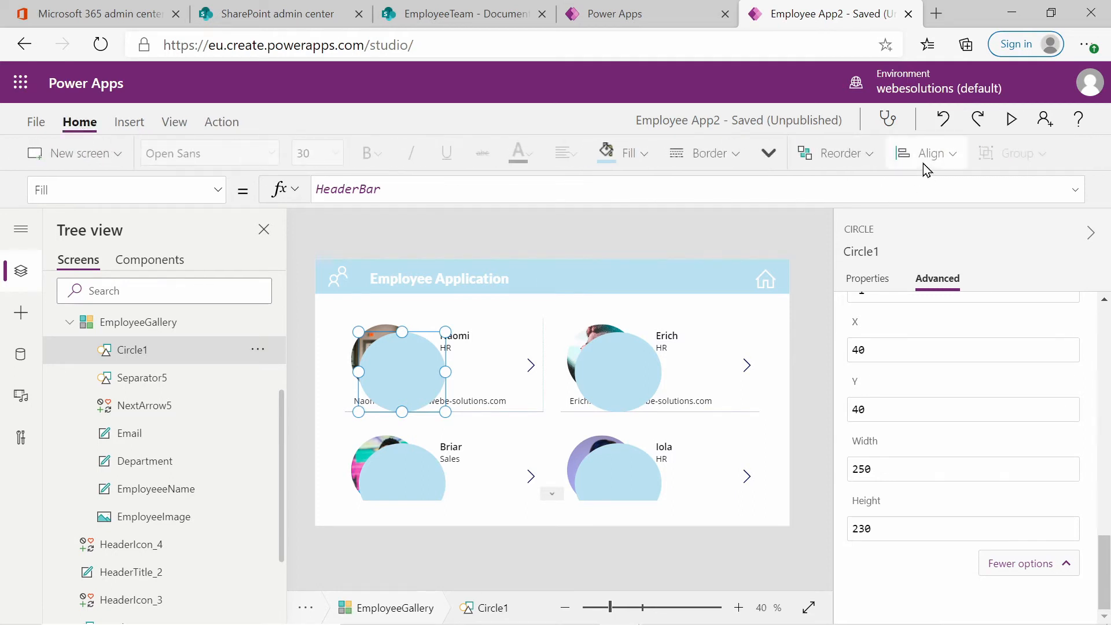
{"action": "left_click", "coordinate": [927, 153]}
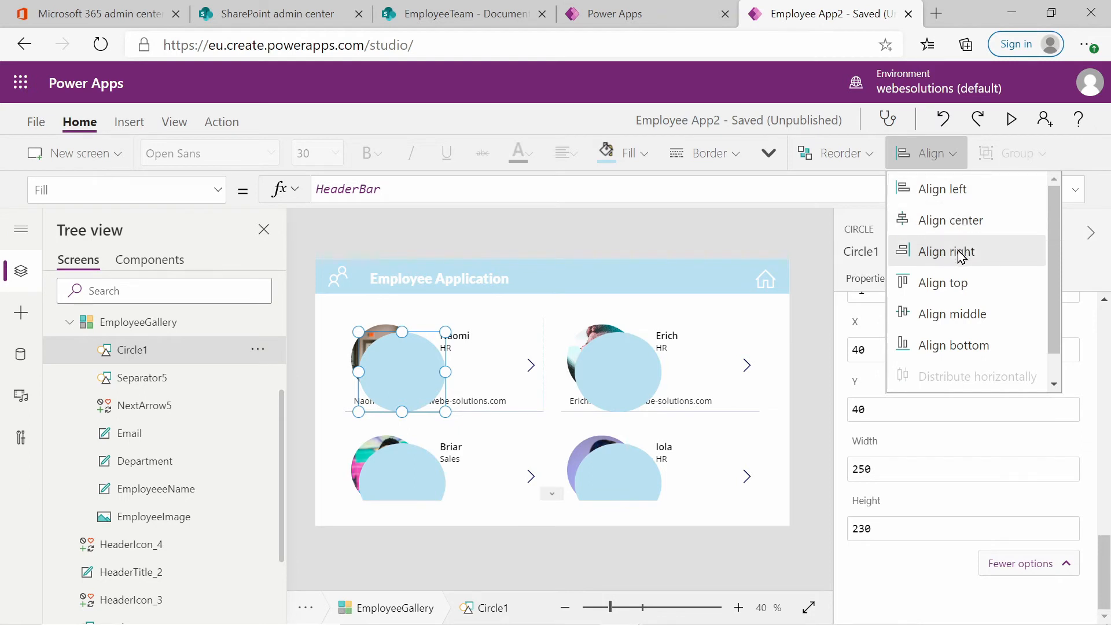
{"action": "left_click", "coordinate": [950, 252]}
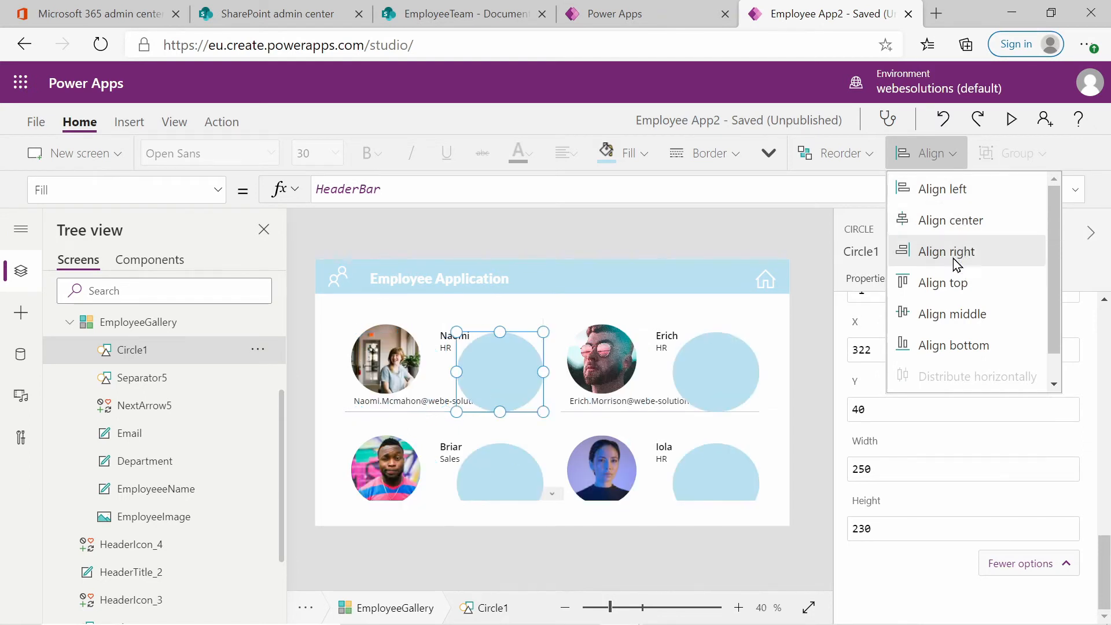
{"action": "left_click", "coordinate": [947, 251]}
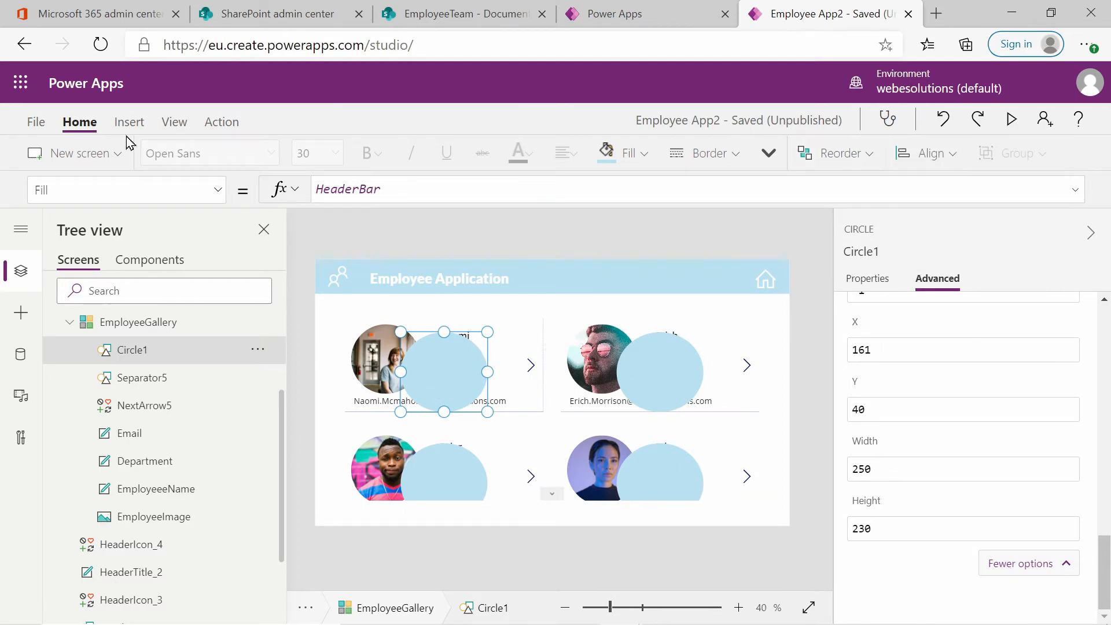
{"action": "left_click", "coordinate": [926, 153]}
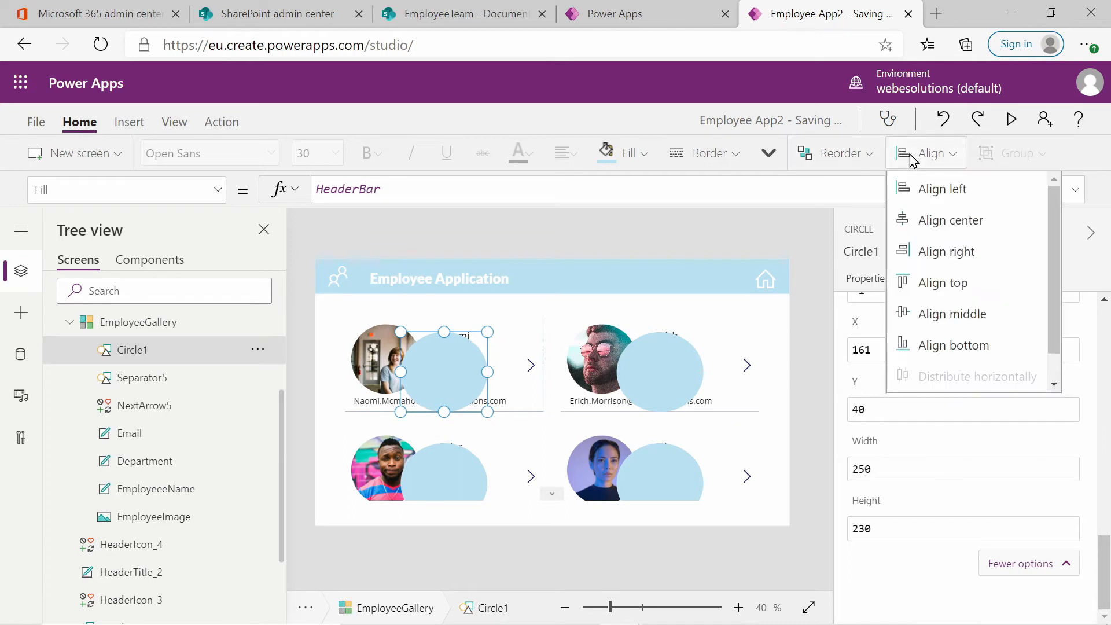
{"action": "left_click", "coordinate": [943, 282]}
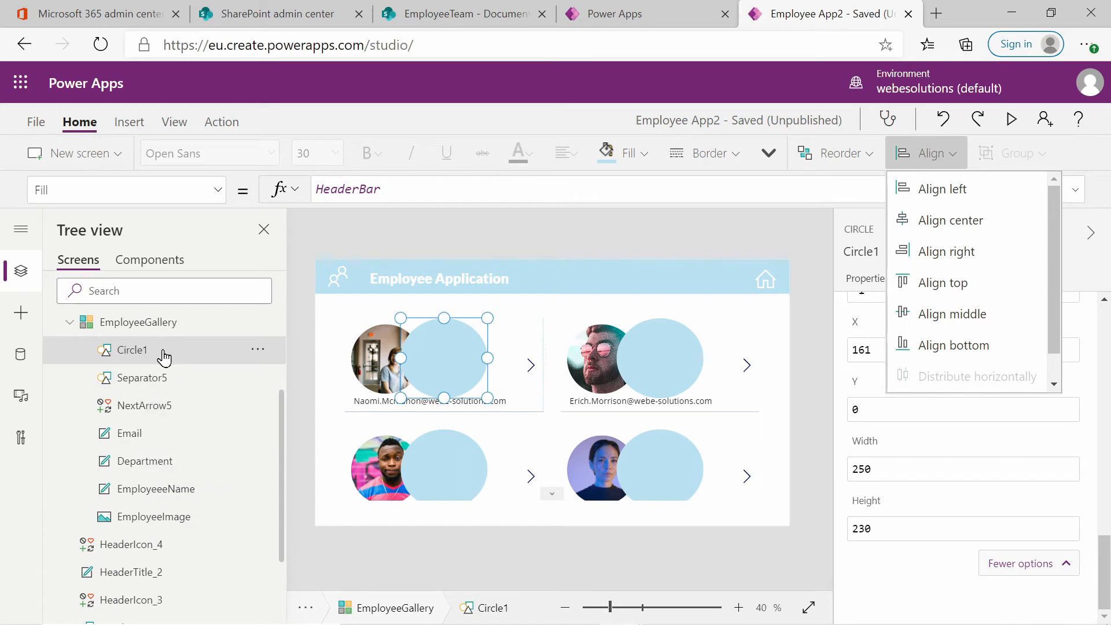
{"action": "mouse_move", "coordinate": [132, 354]}
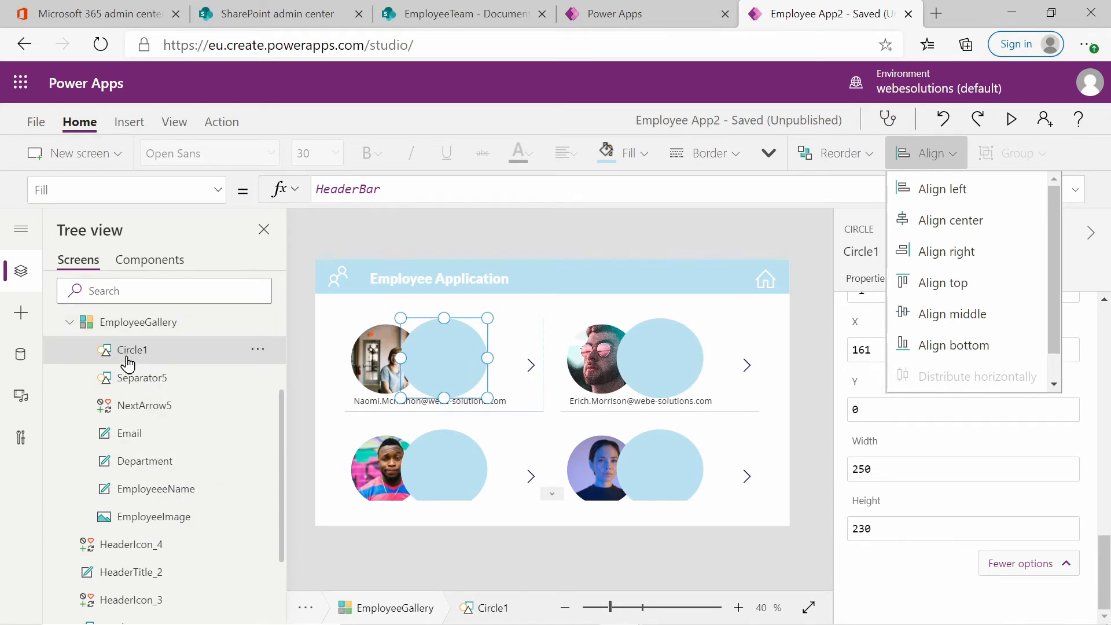
{"action": "mouse_move", "coordinate": [142, 352]}
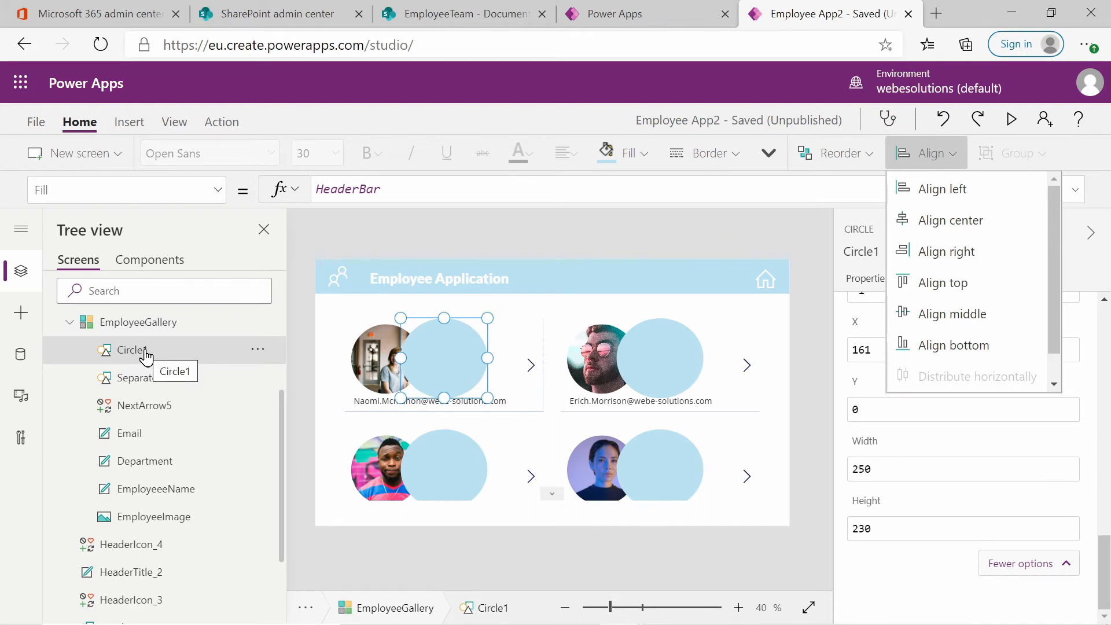
{"action": "mouse_move", "coordinate": [108, 363]}
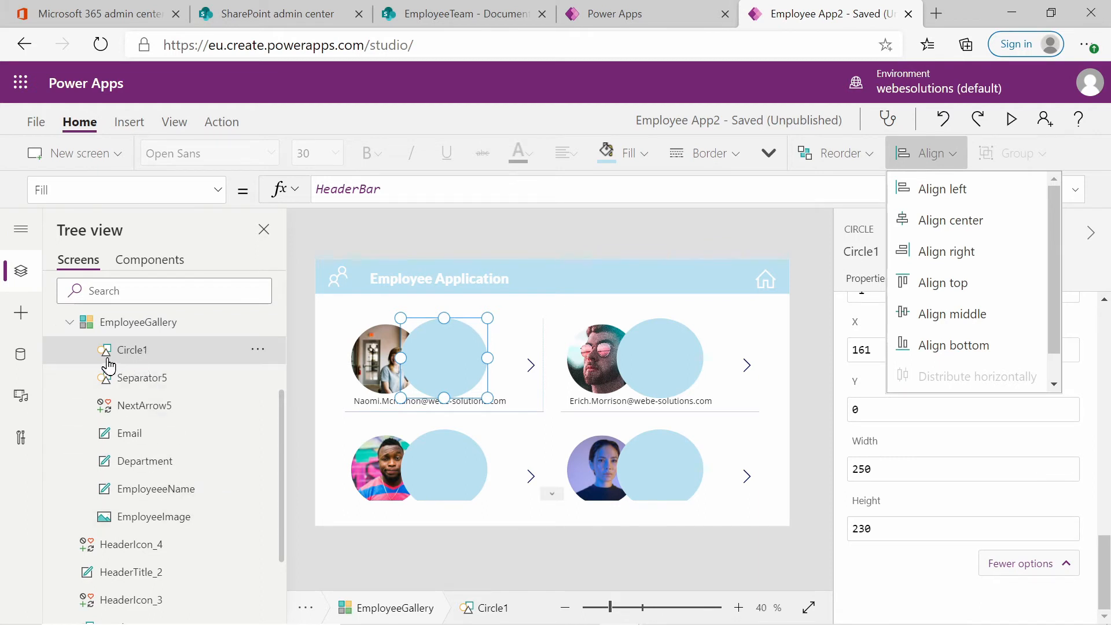
Send Circle1 to back and drag the EmployeeName label lower in the item.
{"action": "left_click", "coordinate": [258, 350]}
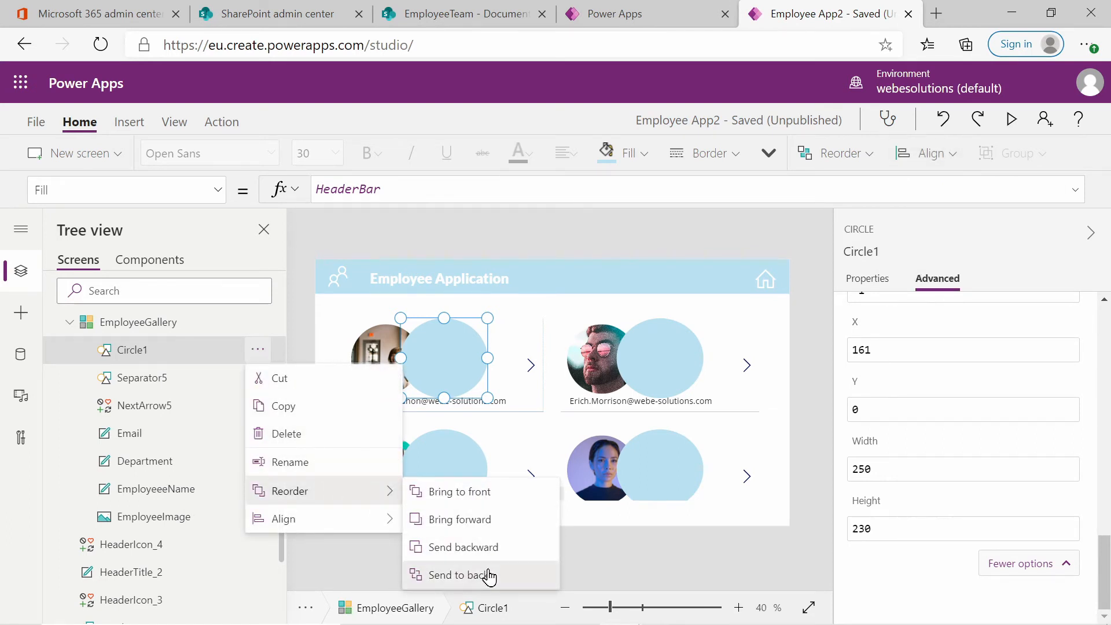
{"action": "left_click", "coordinate": [464, 575]}
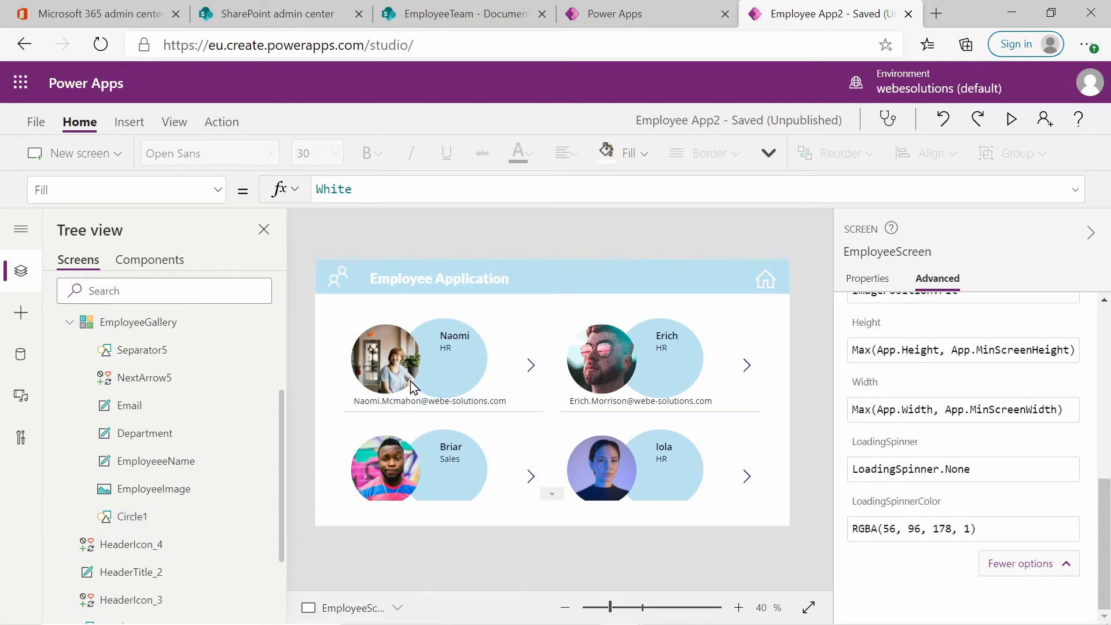
{"action": "mouse_move", "coordinate": [400, 383]}
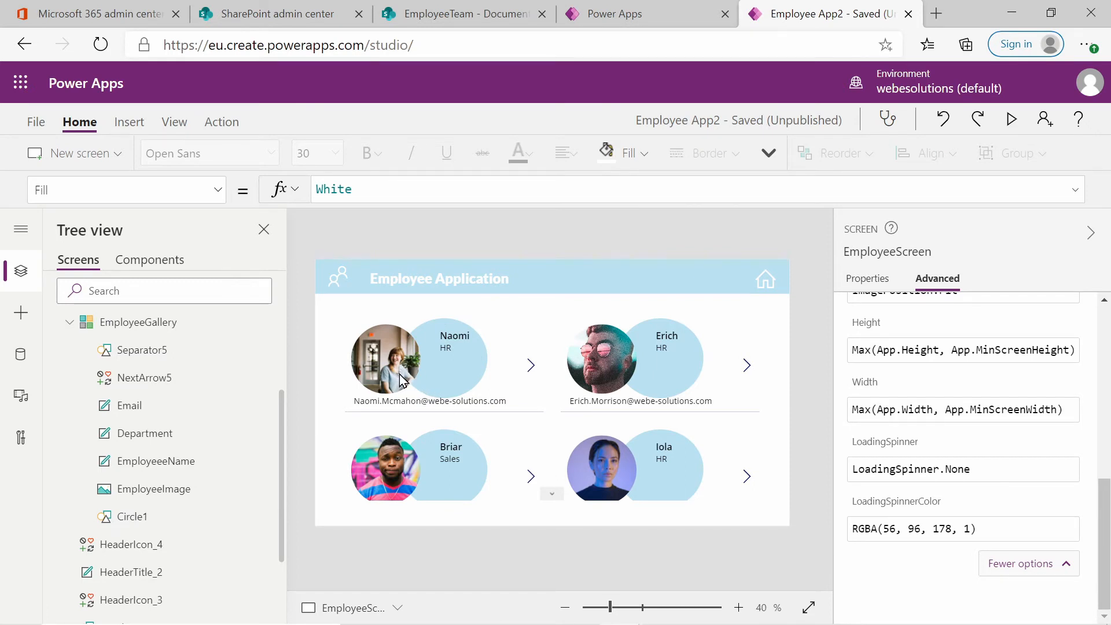
{"action": "left_click", "coordinate": [453, 337]}
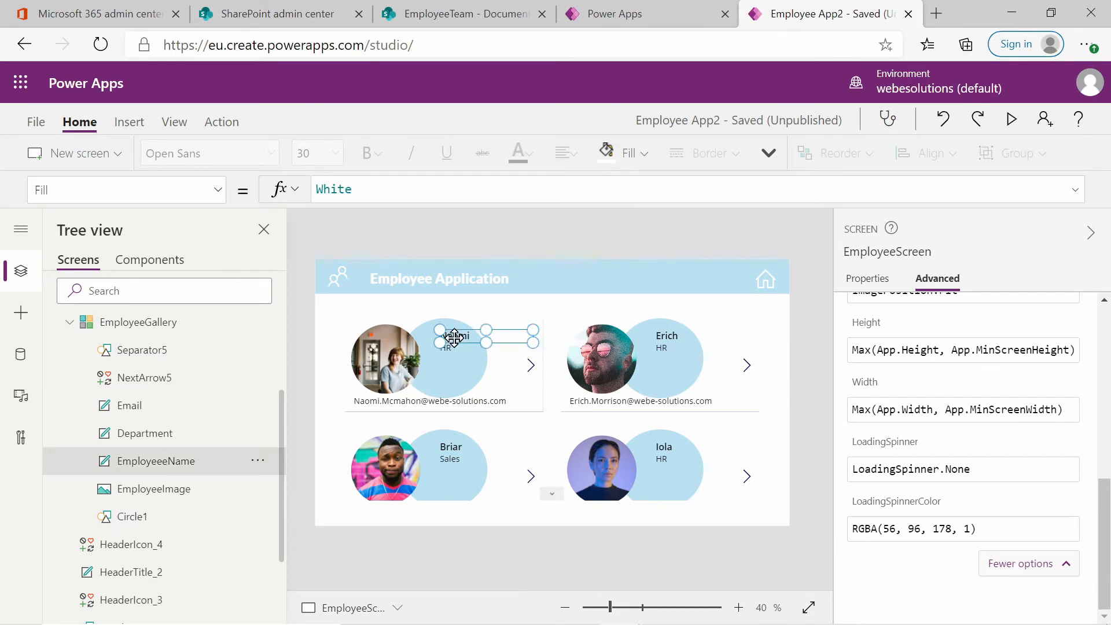
{"action": "left_click_drag", "start_coordinate": [454, 337], "coordinate": [471, 391]}
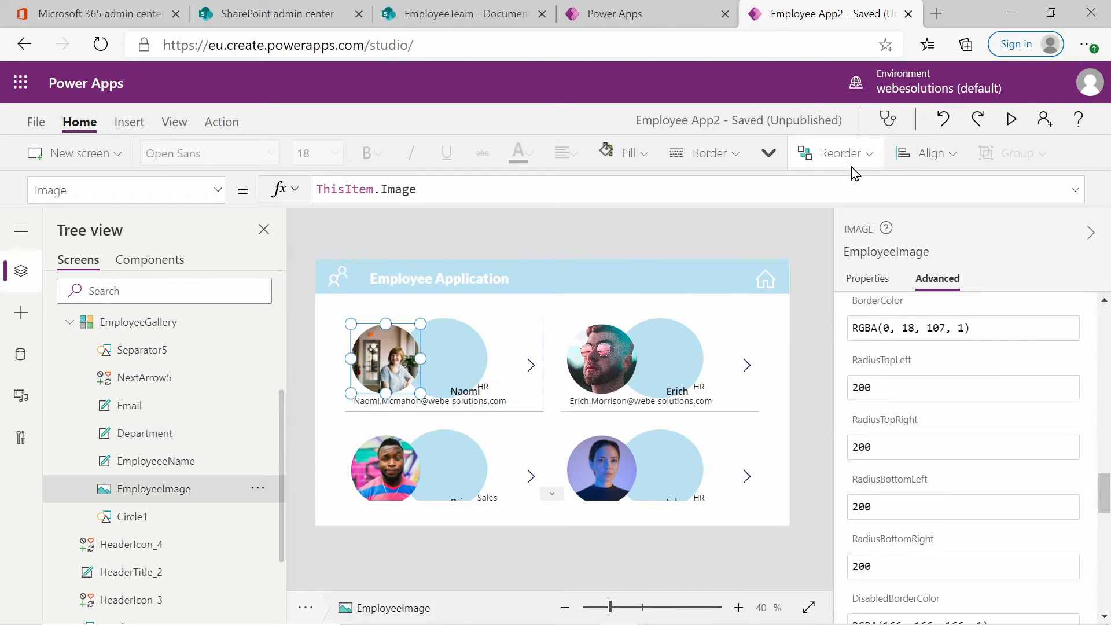
{"action": "mouse_move", "coordinate": [974, 159]}
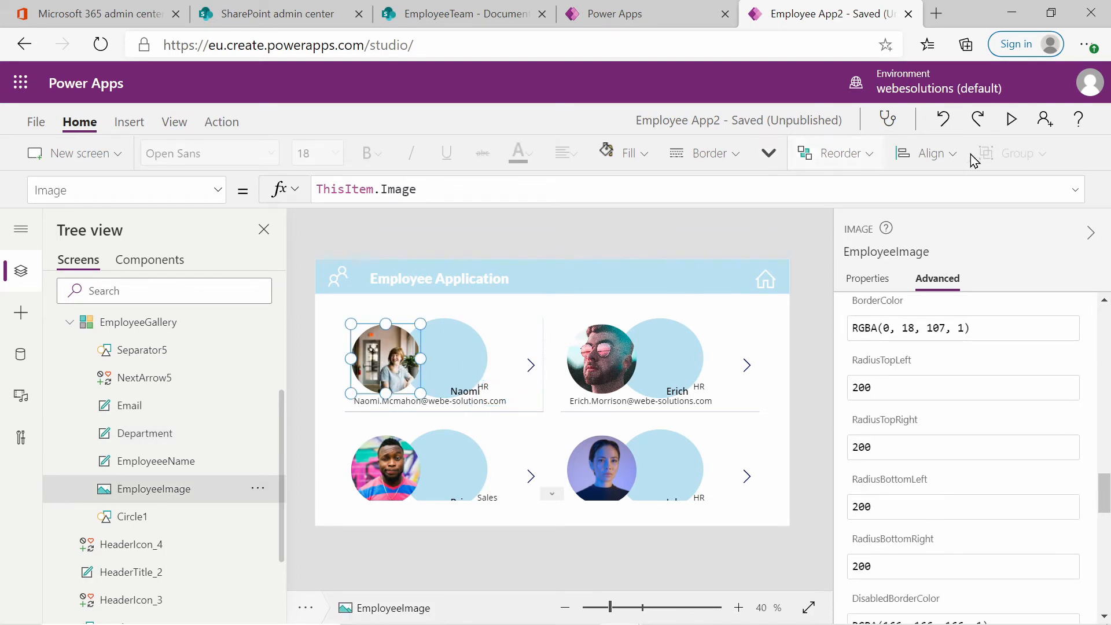
Align EmployeeImage to center horizontally within each gallery item.
{"action": "left_click", "coordinate": [934, 153]}
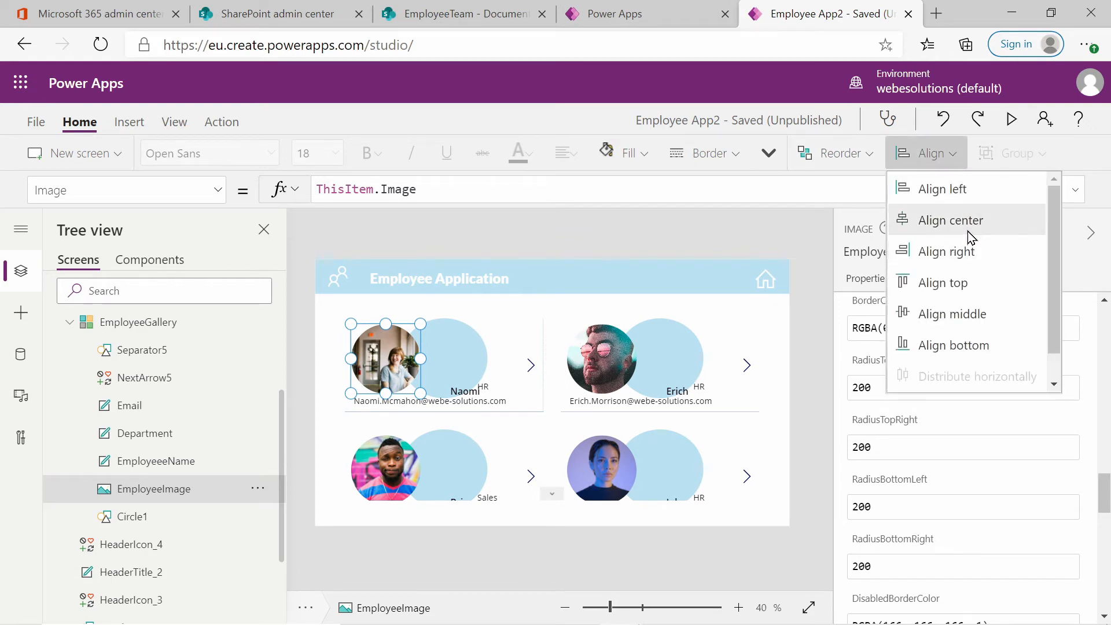
{"action": "left_click", "coordinate": [951, 220]}
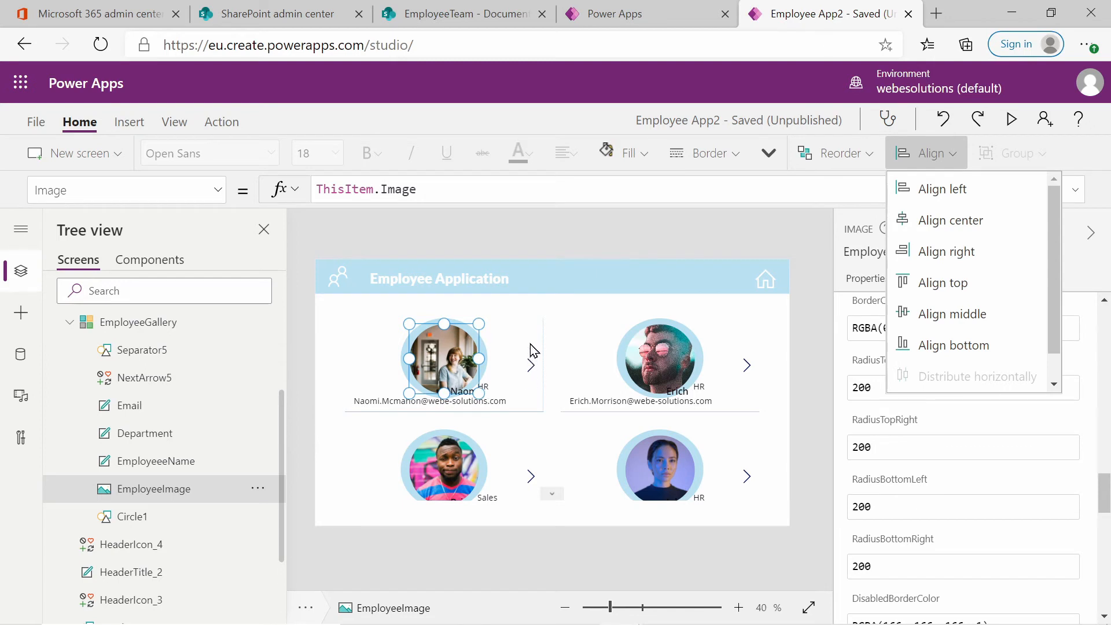
{"action": "left_click", "coordinate": [445, 363]}
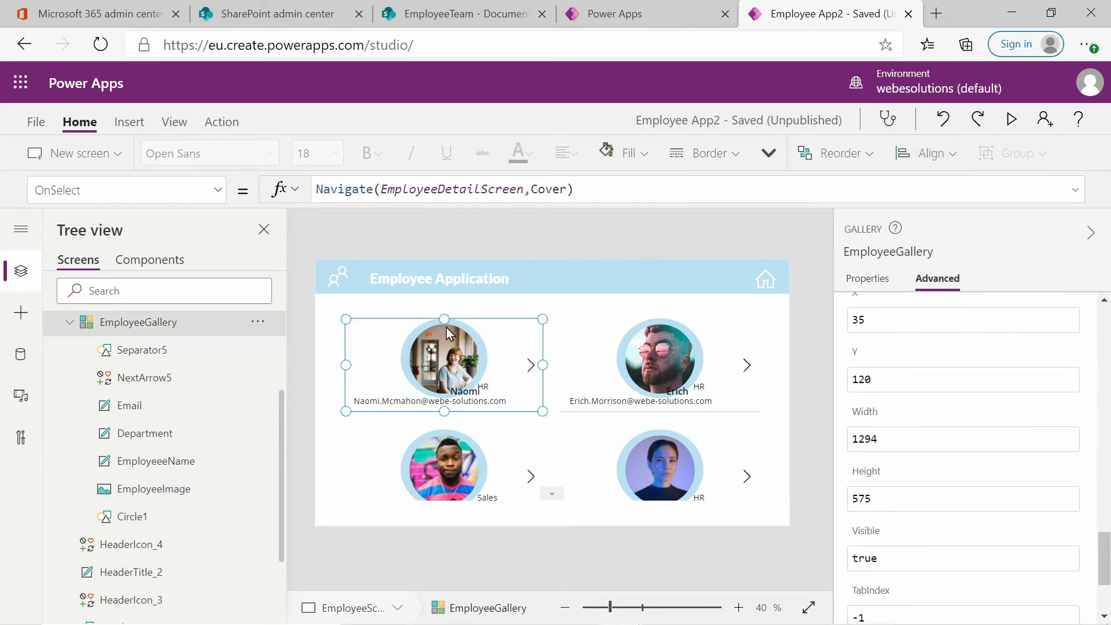
{"action": "mouse_move", "coordinate": [520, 415]}
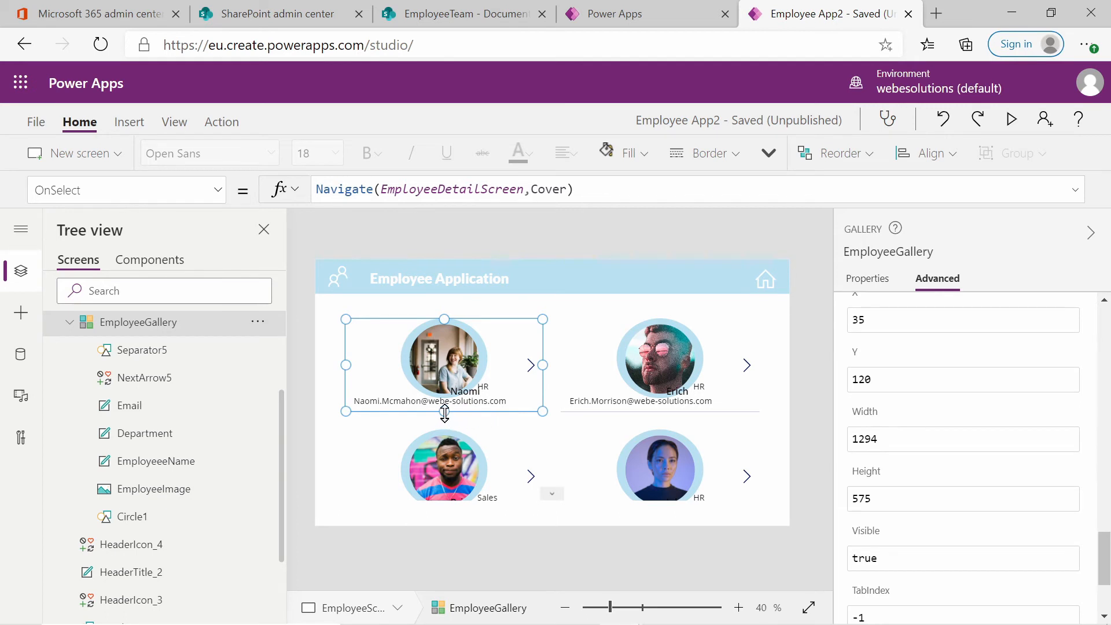
Make gallery items taller and move email, name and department below the photo.
{"action": "left_click_drag", "start_coordinate": [445, 413], "coordinate": [445, 453]}
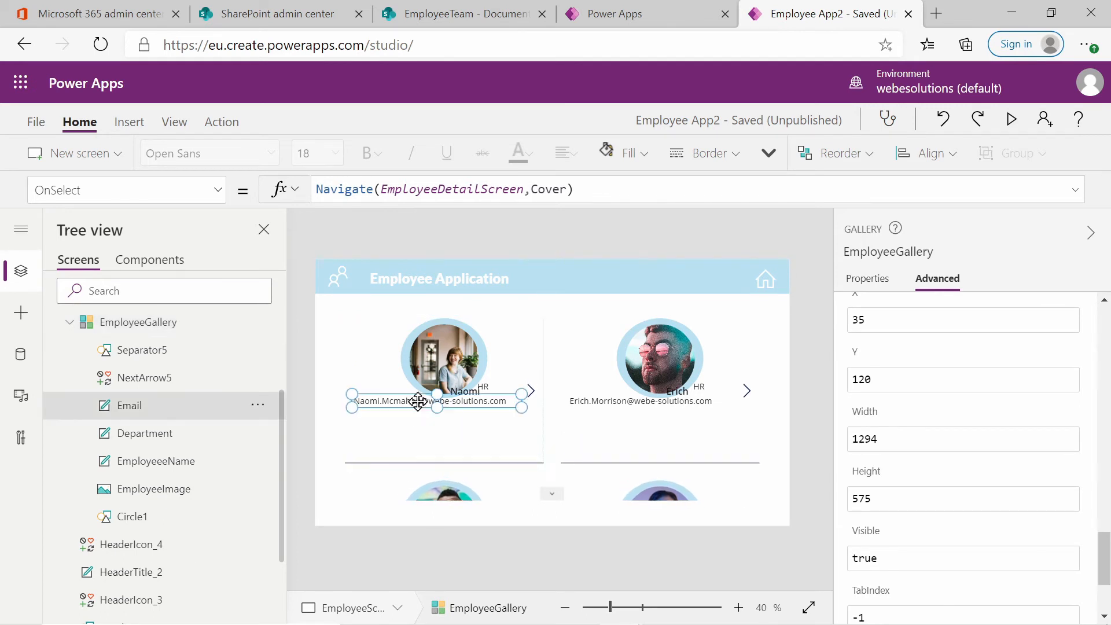
{"action": "left_click", "coordinate": [430, 401]}
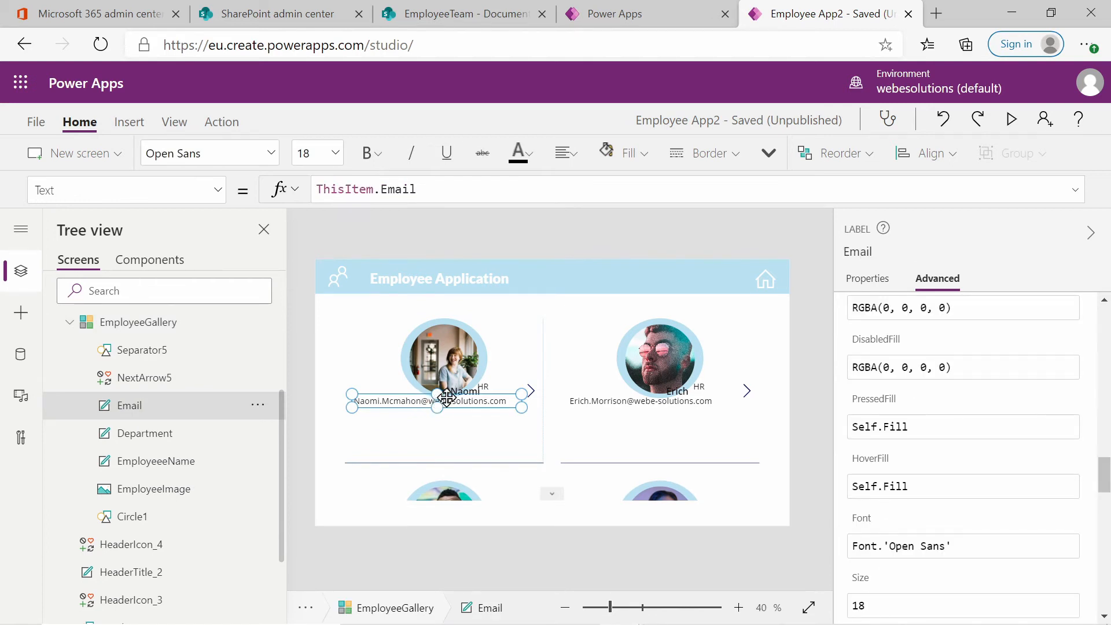
{"action": "left_click_drag", "start_coordinate": [436, 401], "coordinate": [435, 439]}
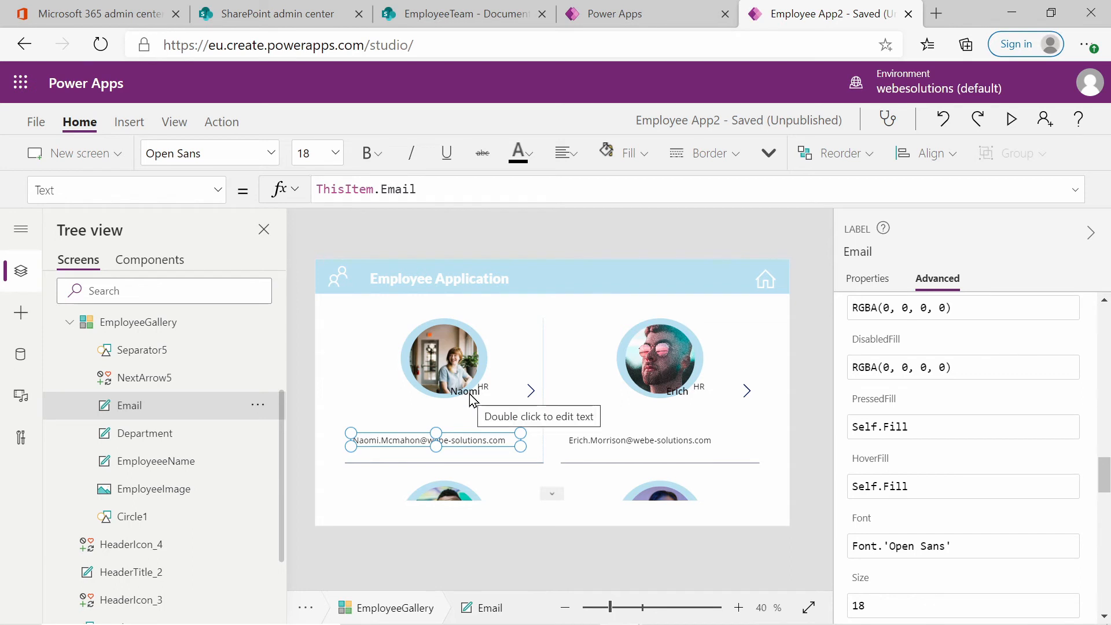
{"action": "left_click", "coordinate": [157, 460]}
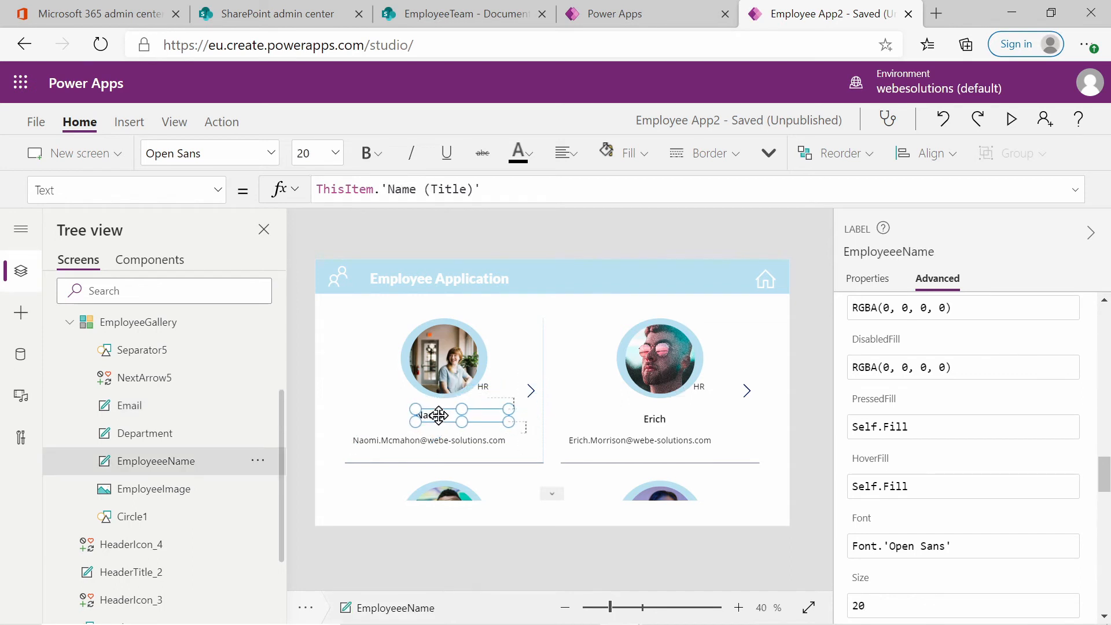
{"action": "left_click", "coordinate": [144, 433]}
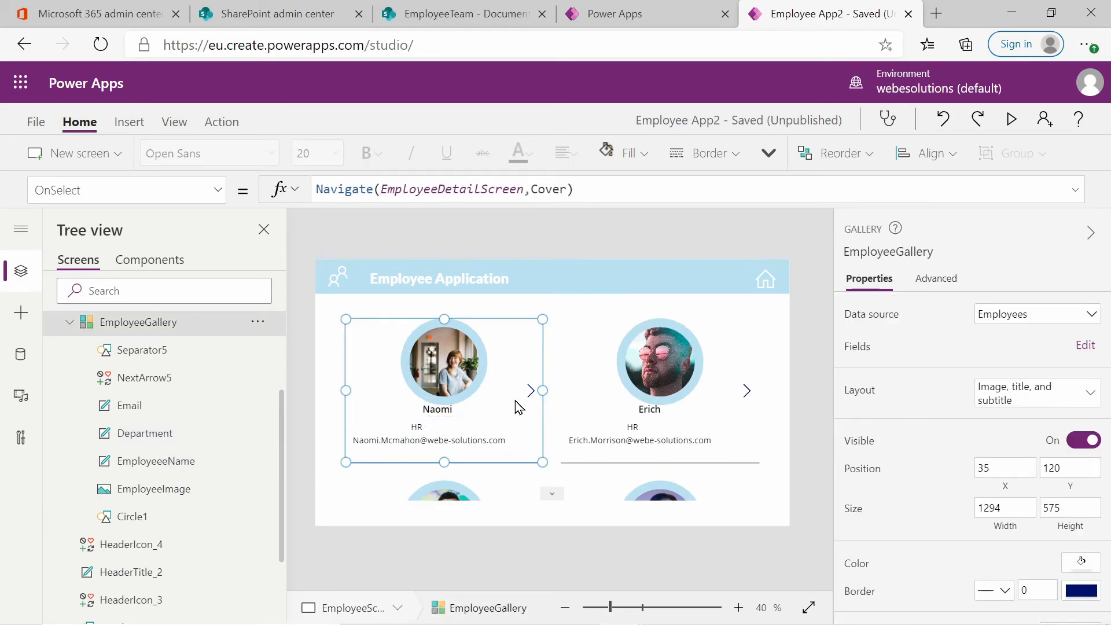
{"action": "mouse_move", "coordinate": [479, 361]}
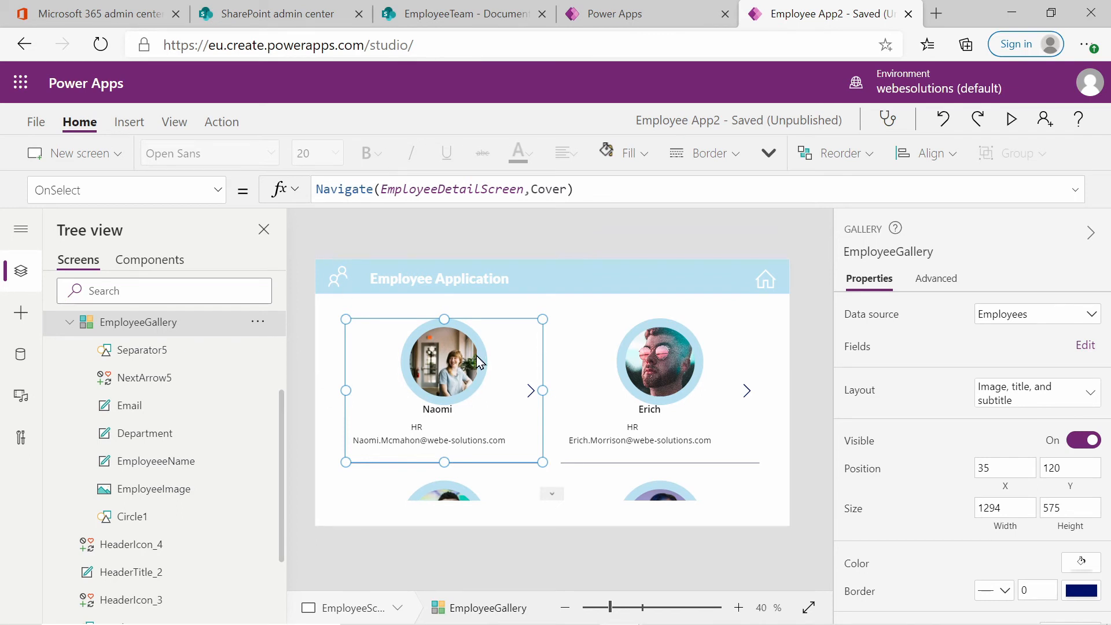
{"action": "mouse_move", "coordinate": [461, 375]}
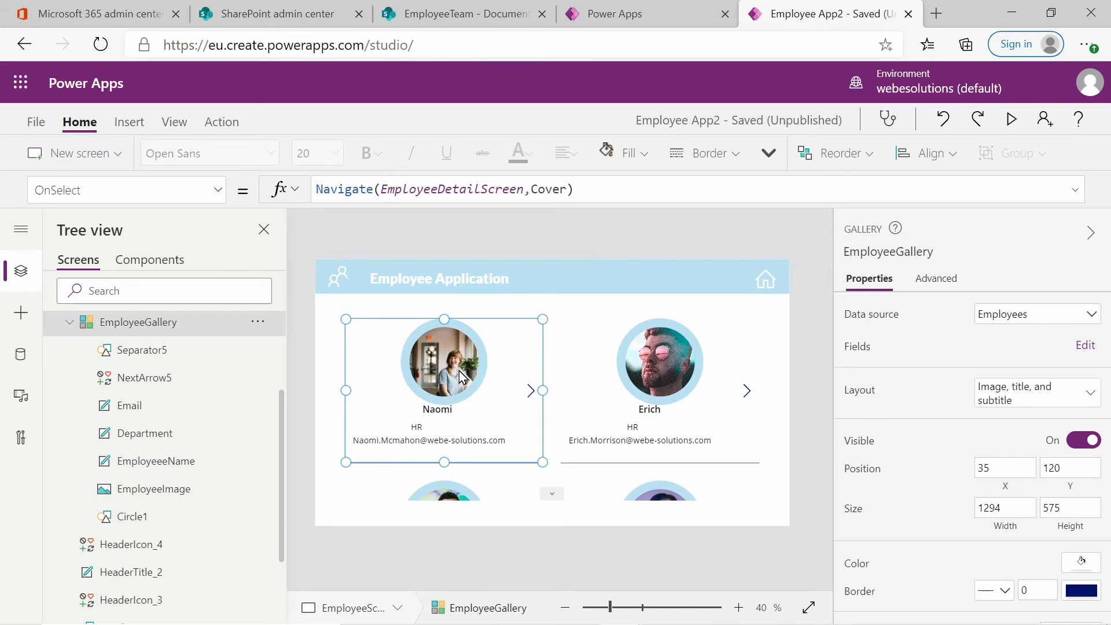
Center the employee name's text and its box within the gallery item.
{"action": "left_click", "coordinate": [437, 411]}
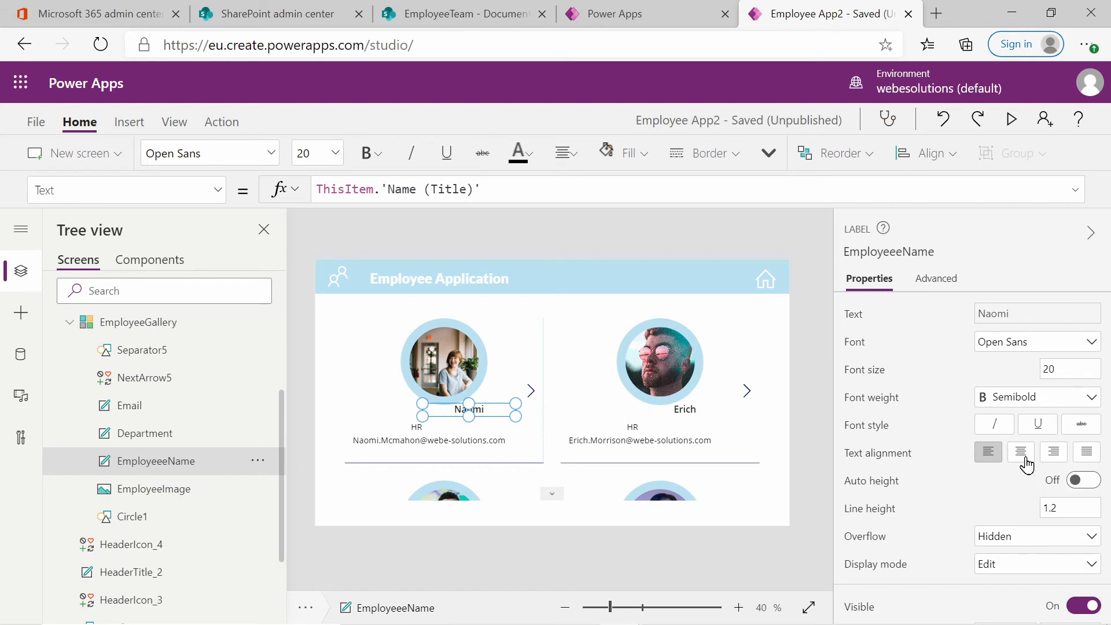
{"action": "left_click", "coordinate": [1020, 451]}
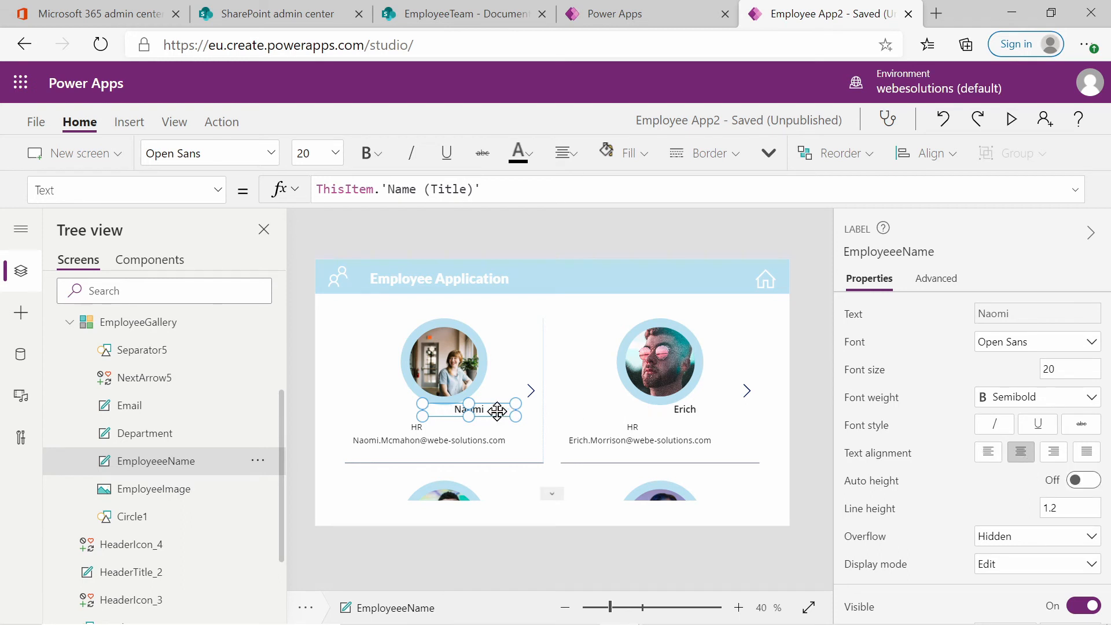
{"action": "left_click", "coordinate": [925, 153]}
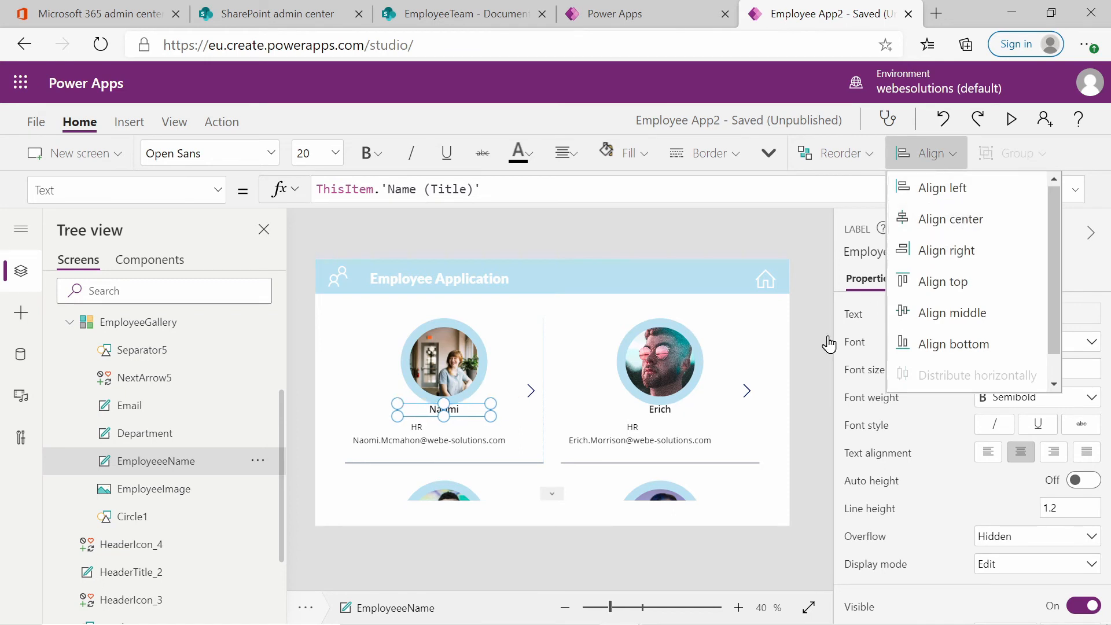
{"action": "left_click", "coordinate": [146, 432]}
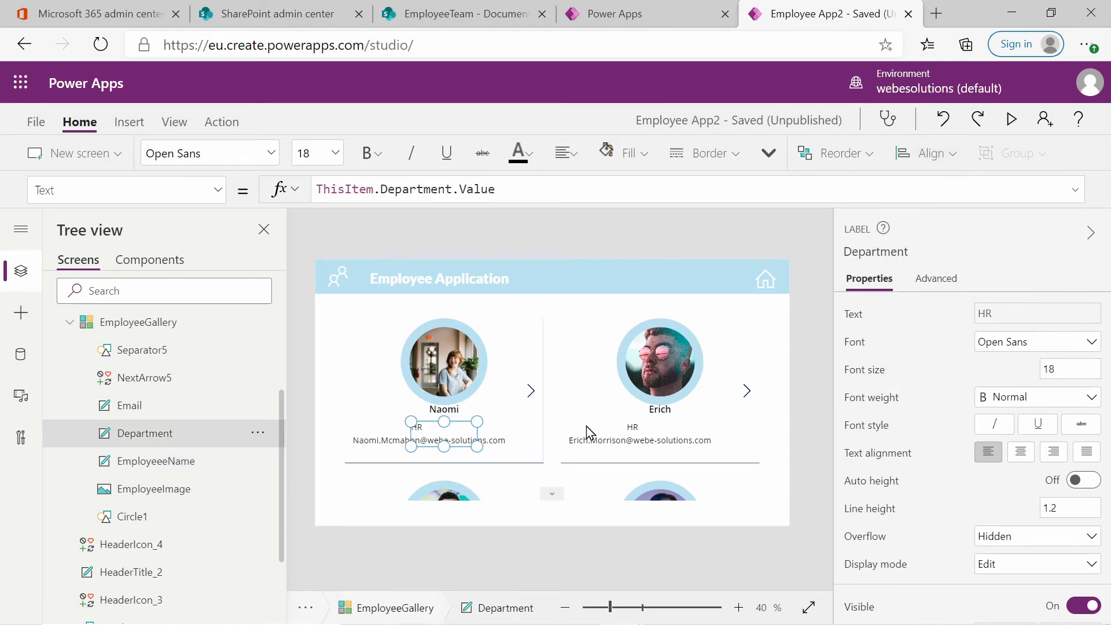
Center the department and email labels beneath the name.
{"action": "left_click", "coordinate": [1020, 451]}
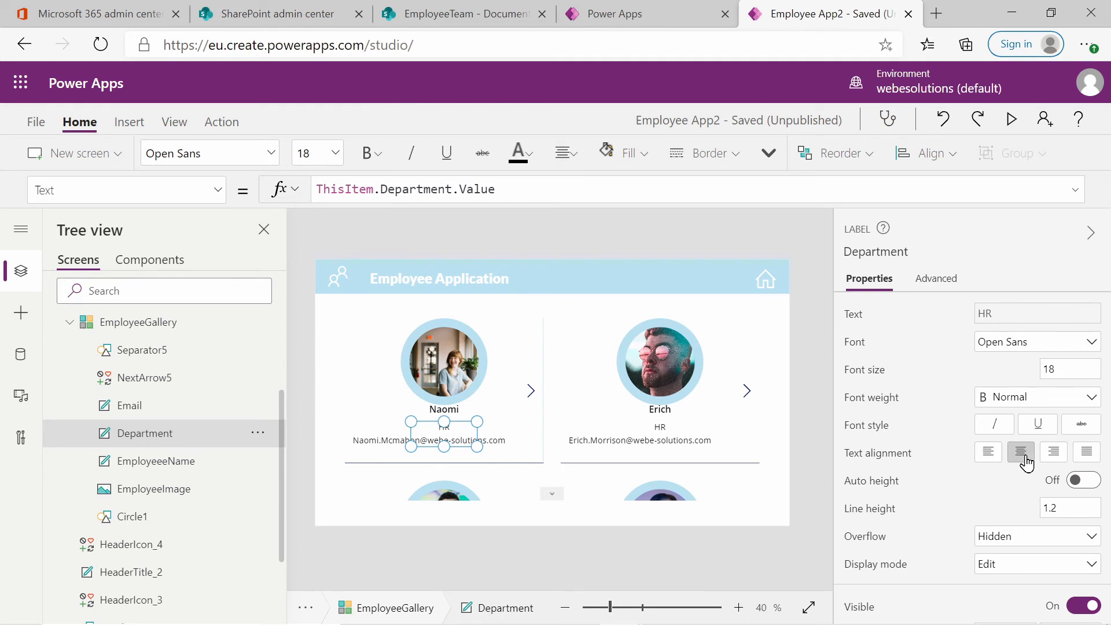
{"action": "left_click", "coordinate": [926, 153]}
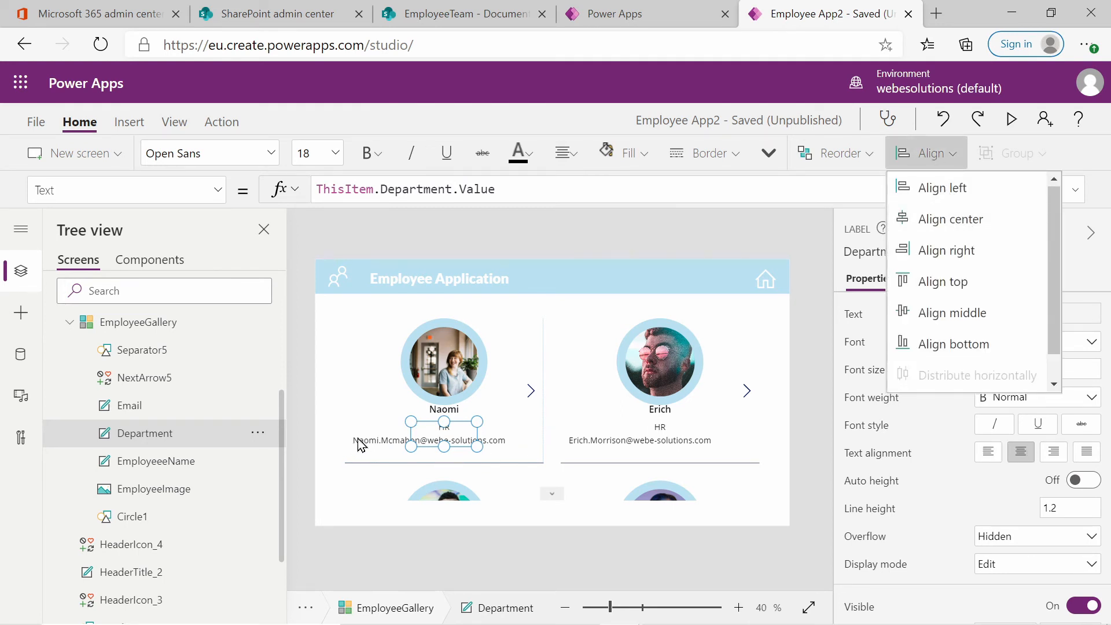
{"action": "left_click", "coordinate": [129, 404]}
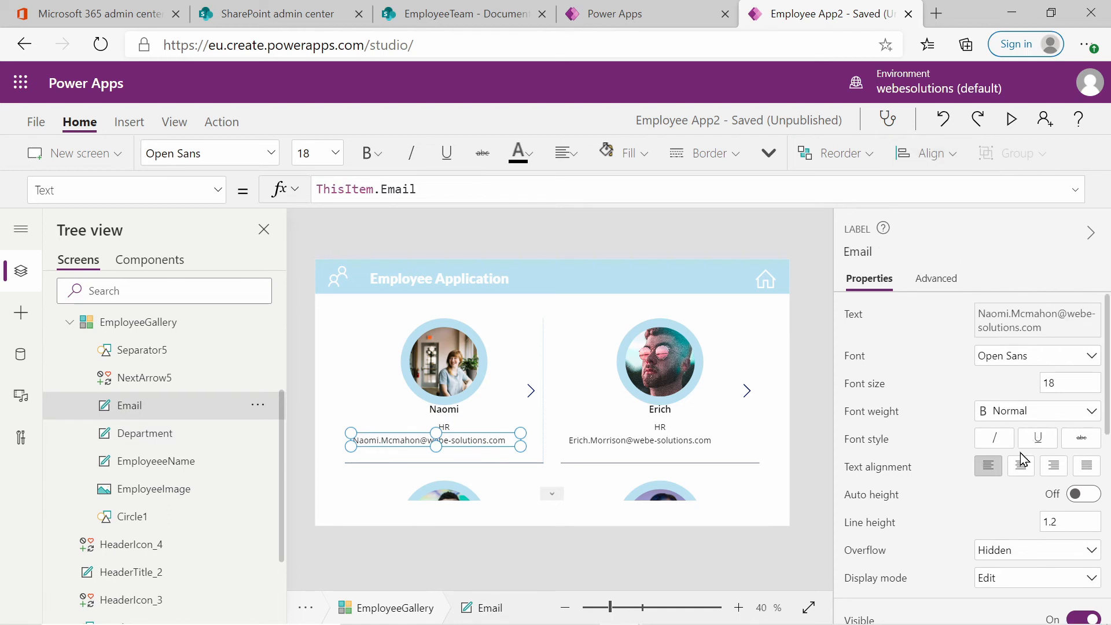
{"action": "left_click", "coordinate": [1021, 466]}
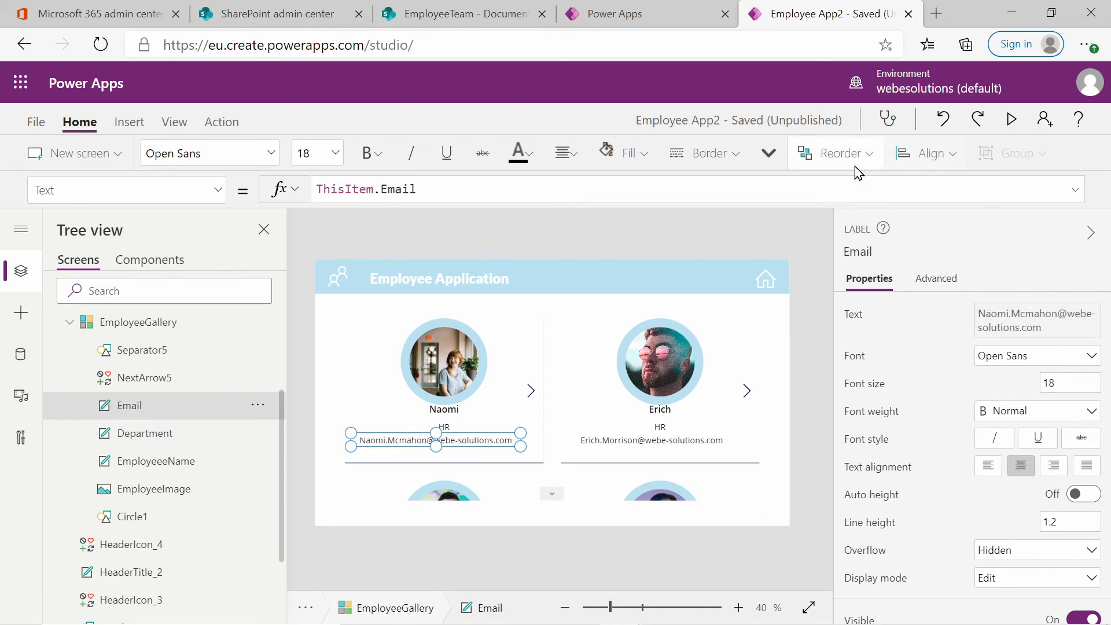
{"action": "left_click", "coordinate": [925, 153]}
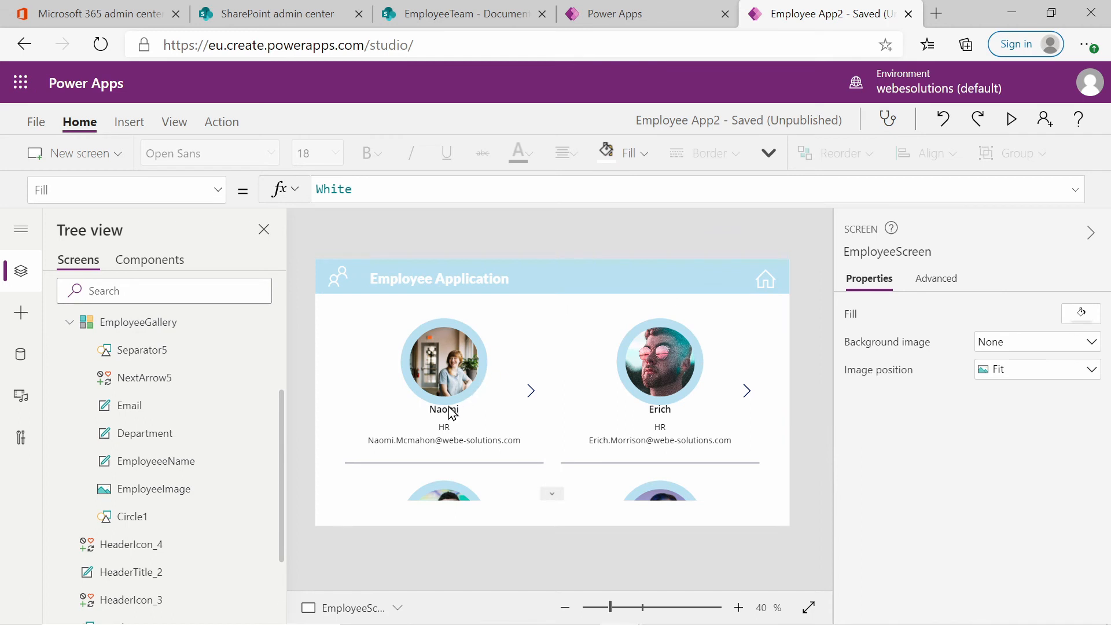
Lower the EmployeeName and Department labels to space them apart, then select EmployeeGallery.
{"action": "left_click", "coordinate": [444, 410]}
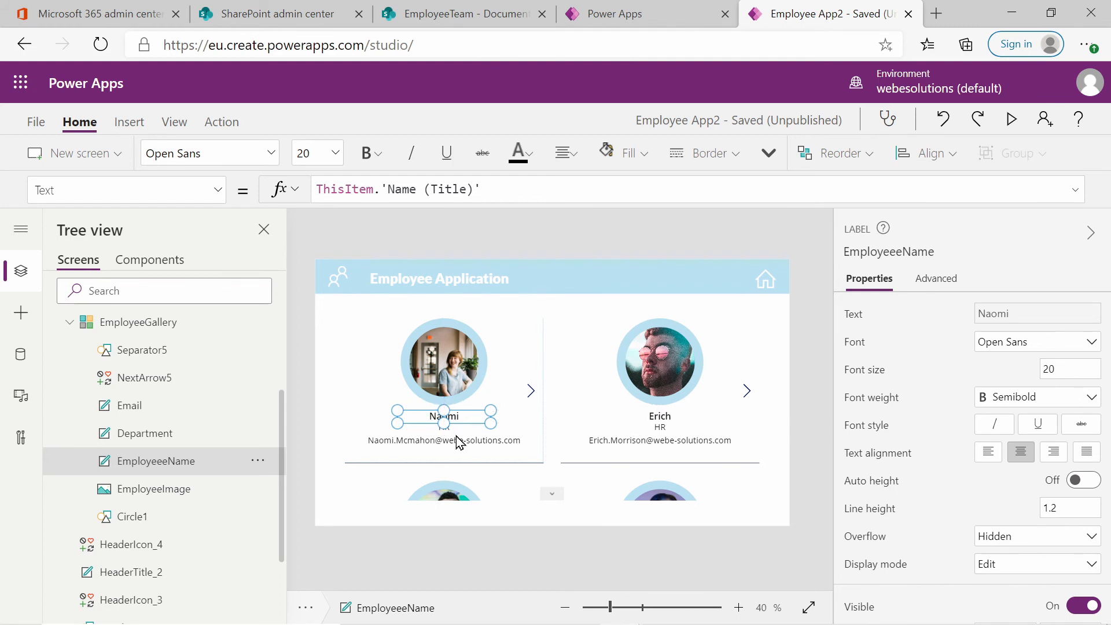
{"action": "mouse_move", "coordinate": [147, 433]}
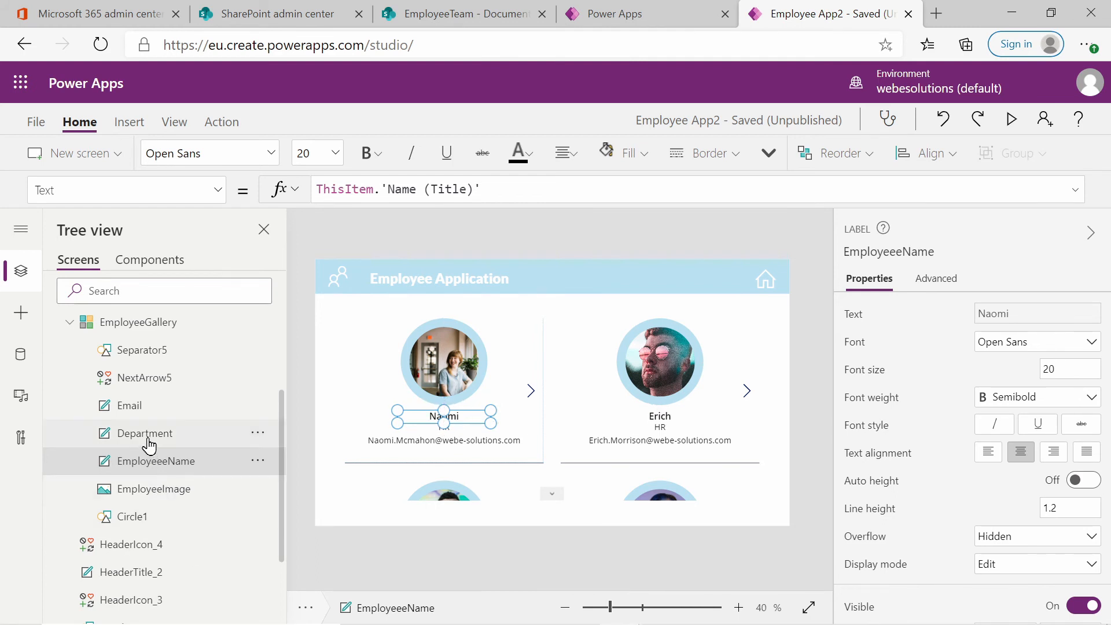
{"action": "left_click", "coordinate": [146, 433]}
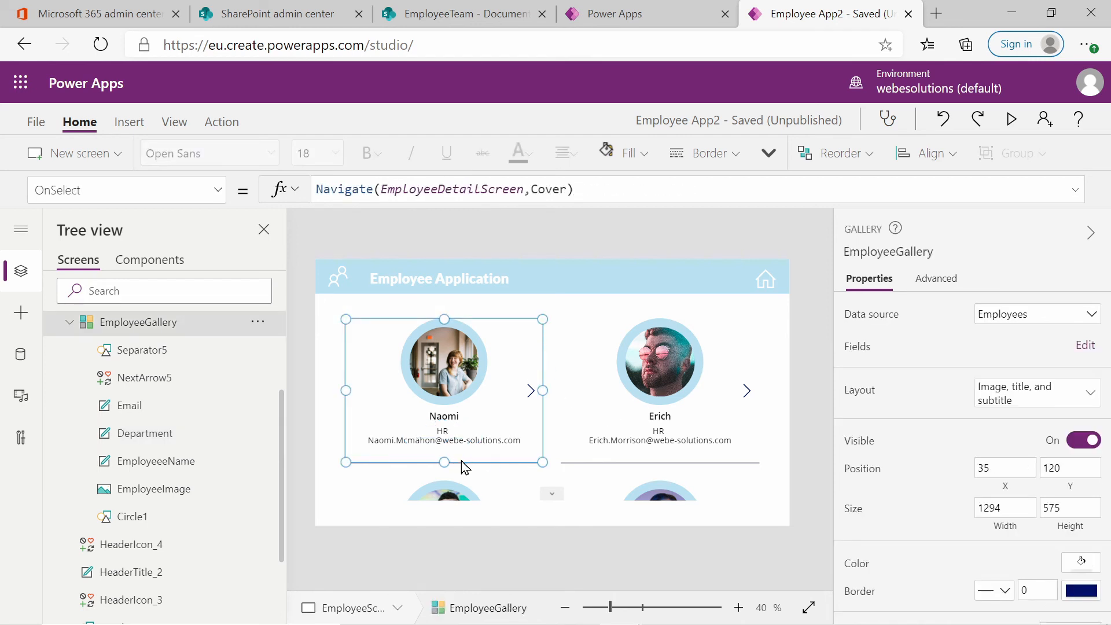
{"action": "left_click", "coordinate": [442, 450]}
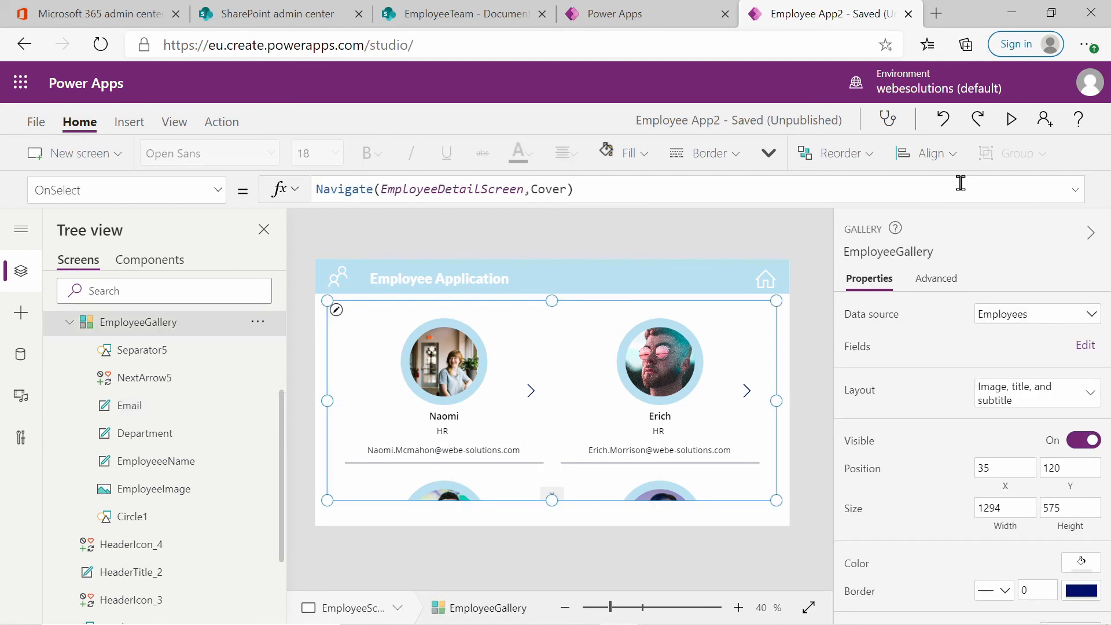
Preview the app in play mode and tap View on the home screen.
{"action": "left_click", "coordinate": [1011, 118]}
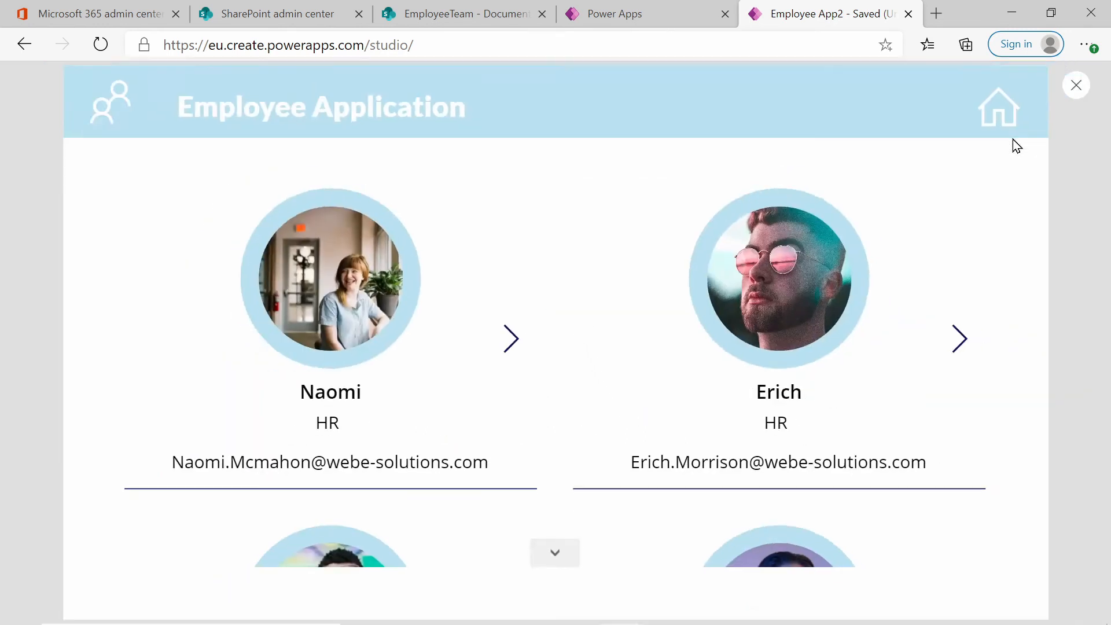
{"action": "mouse_move", "coordinate": [697, 288]}
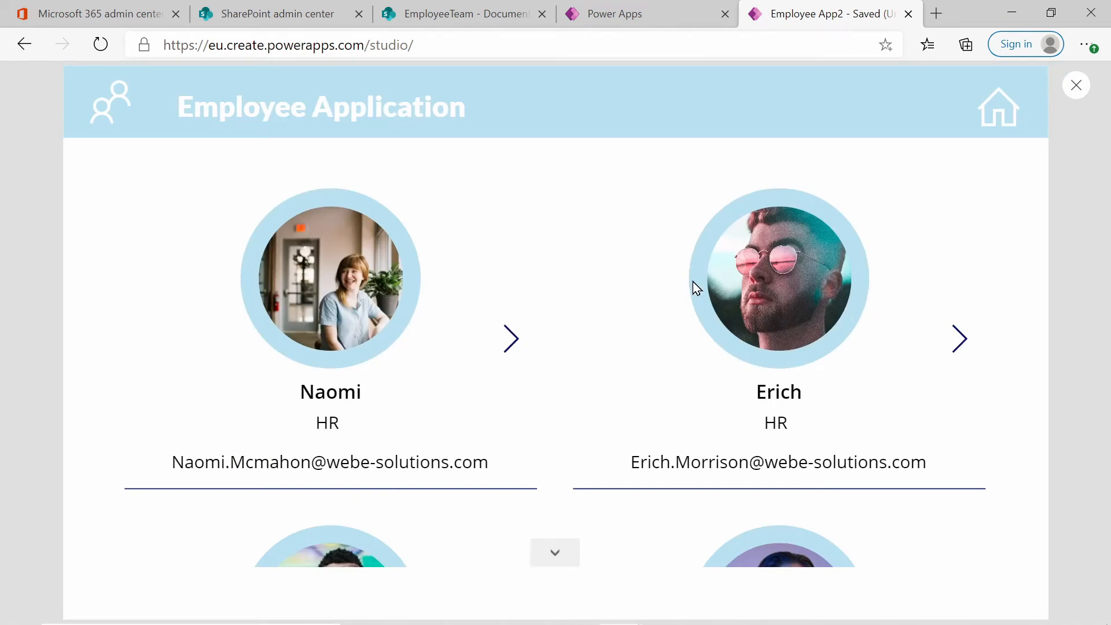
{"action": "mouse_move", "coordinate": [374, 275]}
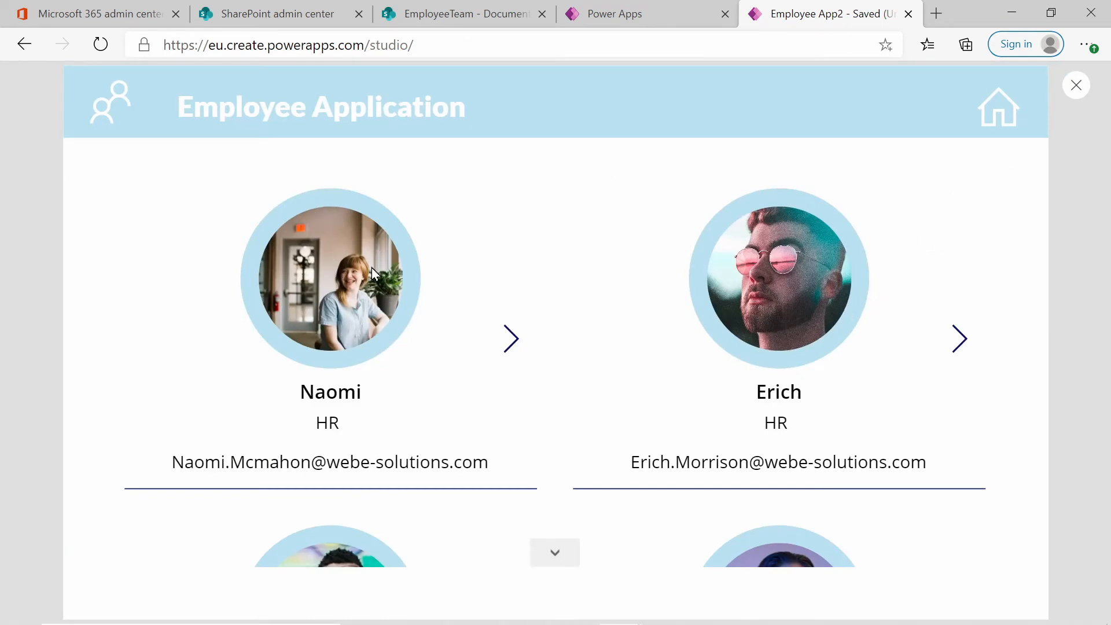
{"action": "mouse_move", "coordinate": [786, 295]}
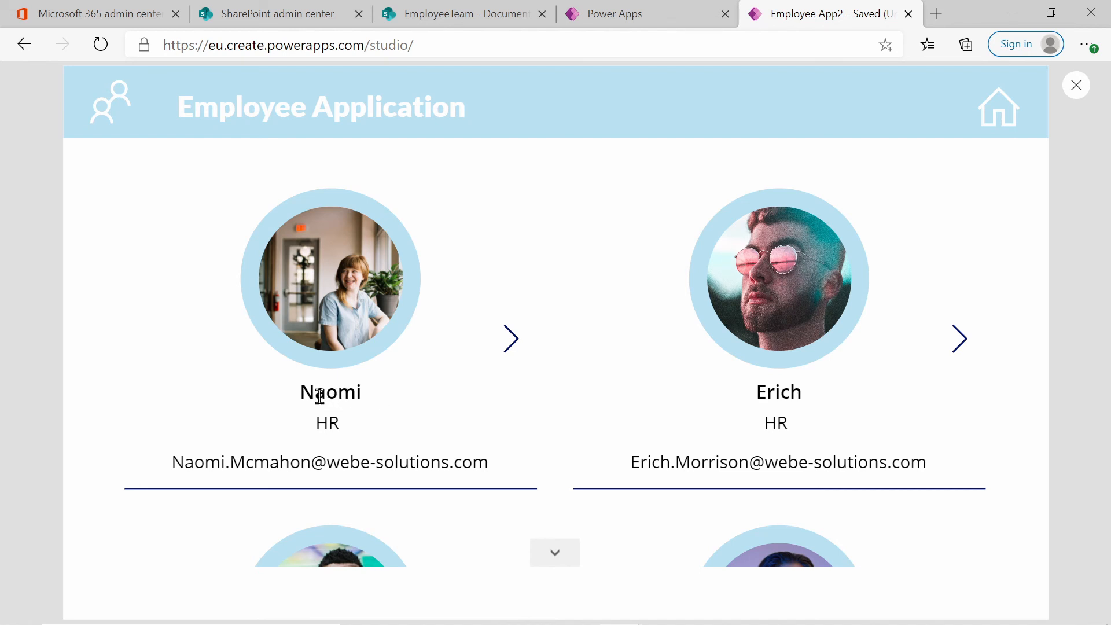
{"action": "mouse_move", "coordinate": [345, 443]}
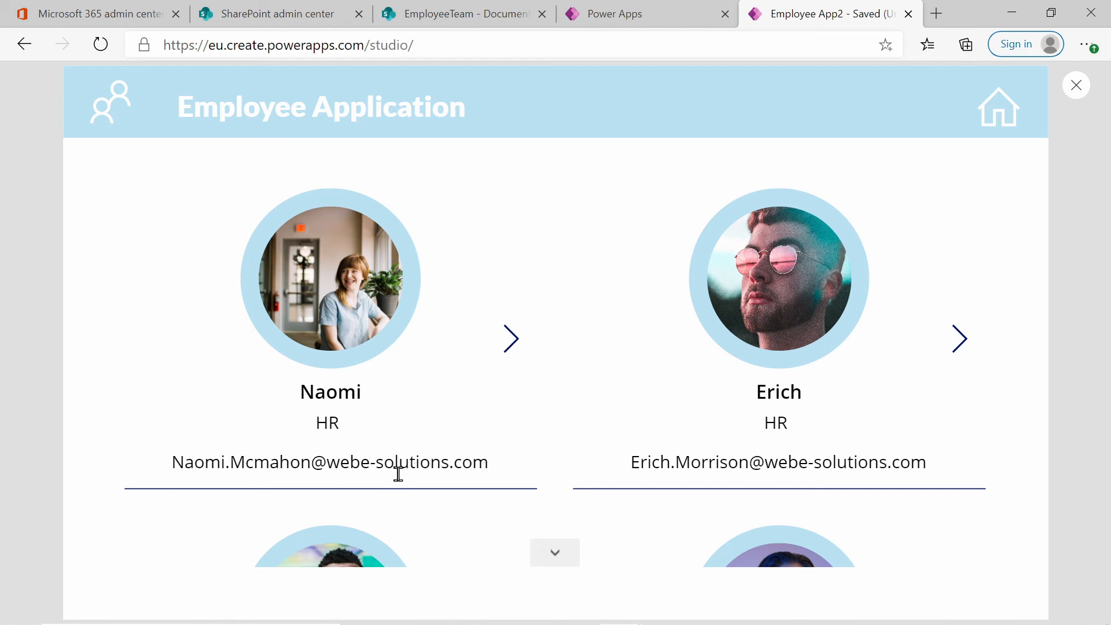
{"action": "mouse_move", "coordinate": [511, 338]}
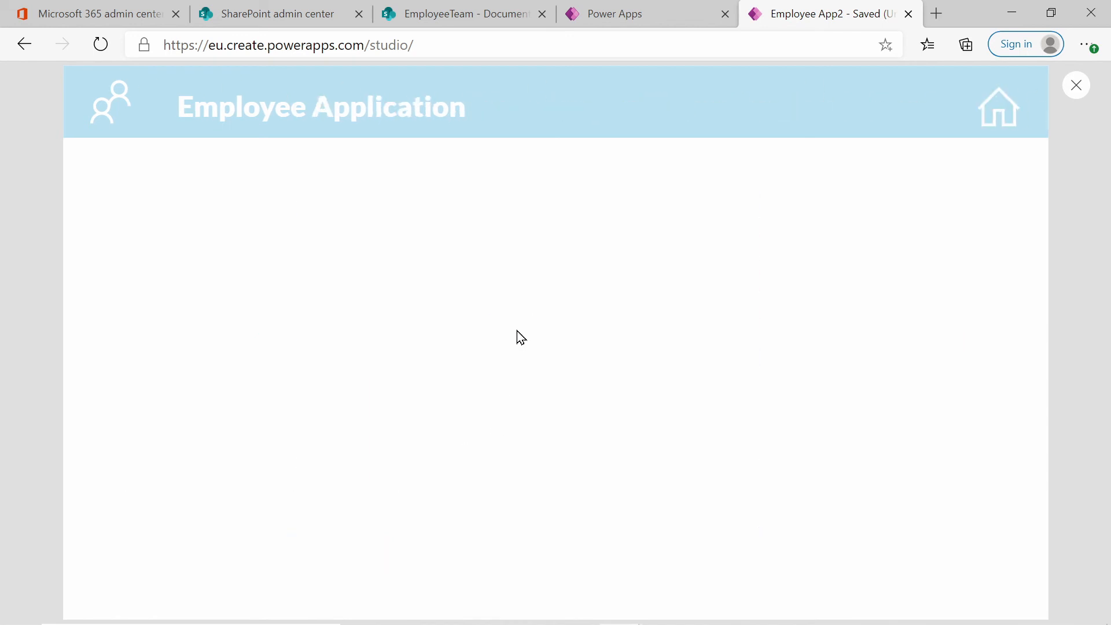
{"action": "mouse_move", "coordinate": [888, 264]}
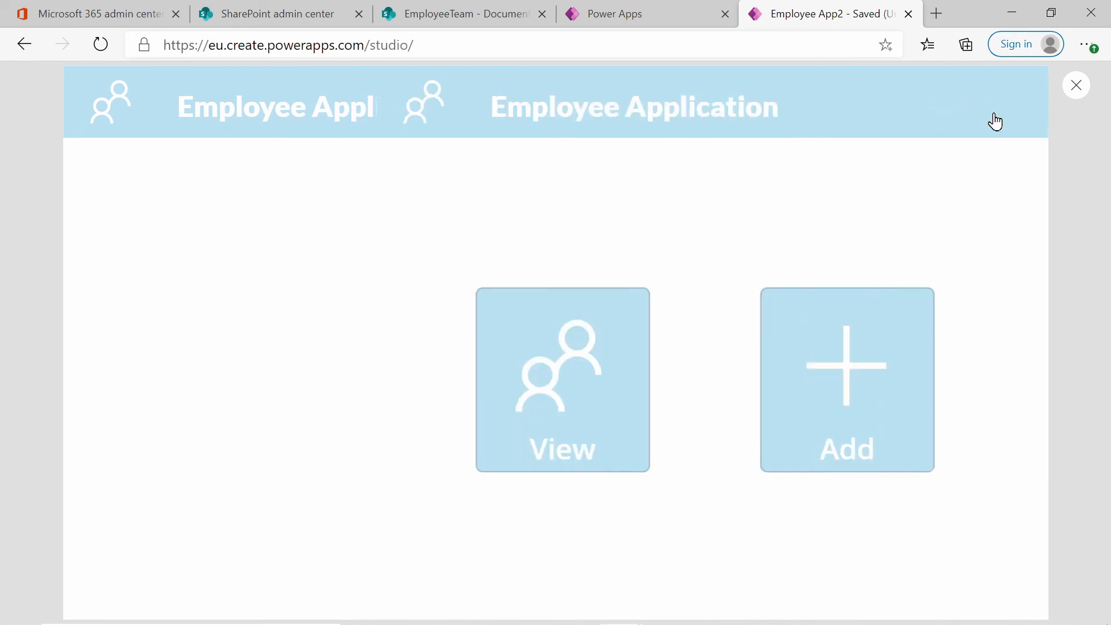
{"action": "left_click", "coordinate": [561, 379]}
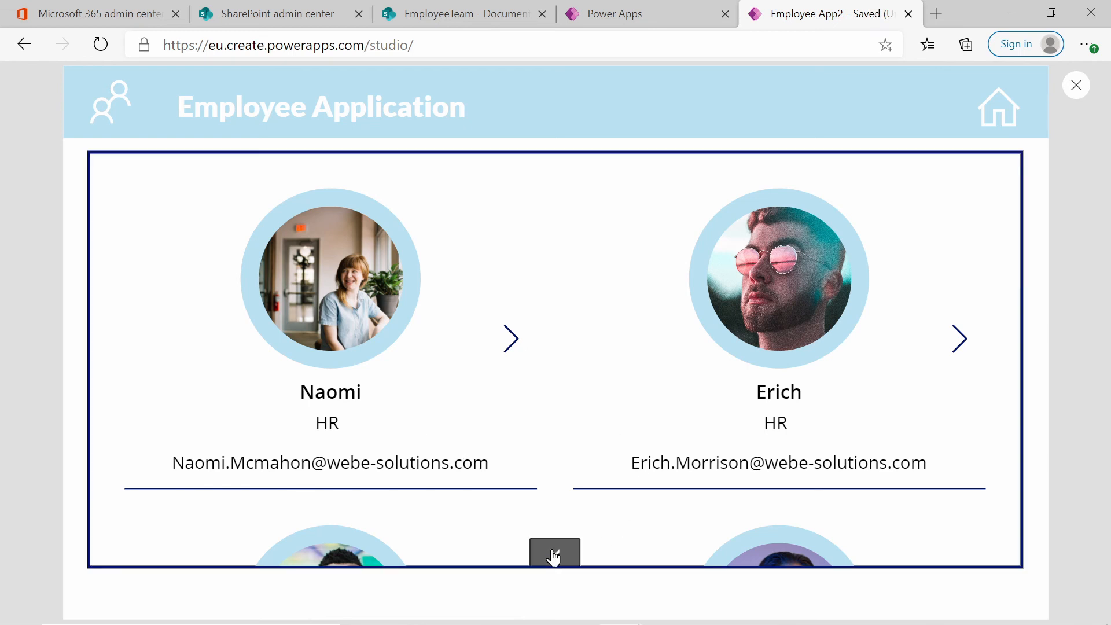
Page down four times through the gallery to reach IT employees Stone and Naomi.
{"action": "left_click", "coordinate": [555, 555]}
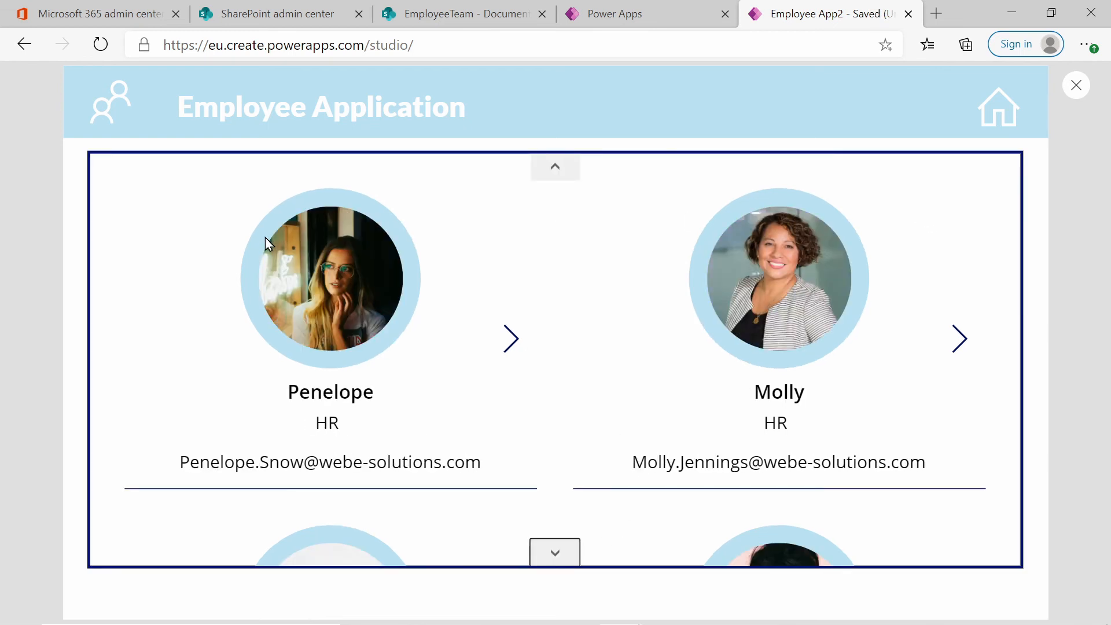
{"action": "left_click", "coordinate": [555, 552]}
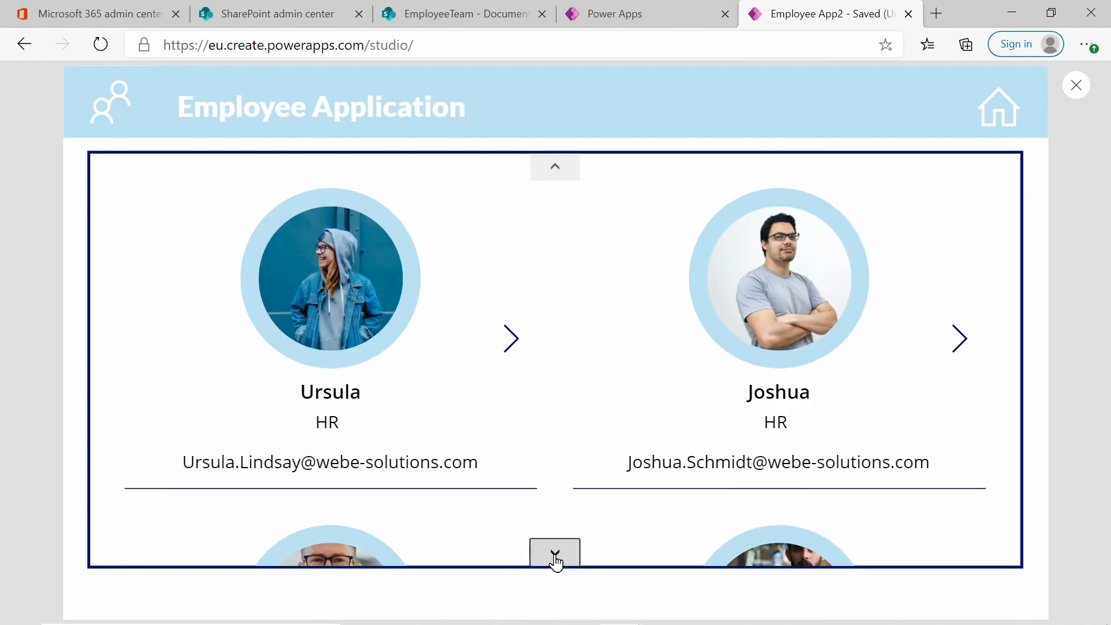
{"action": "left_click", "coordinate": [555, 555]}
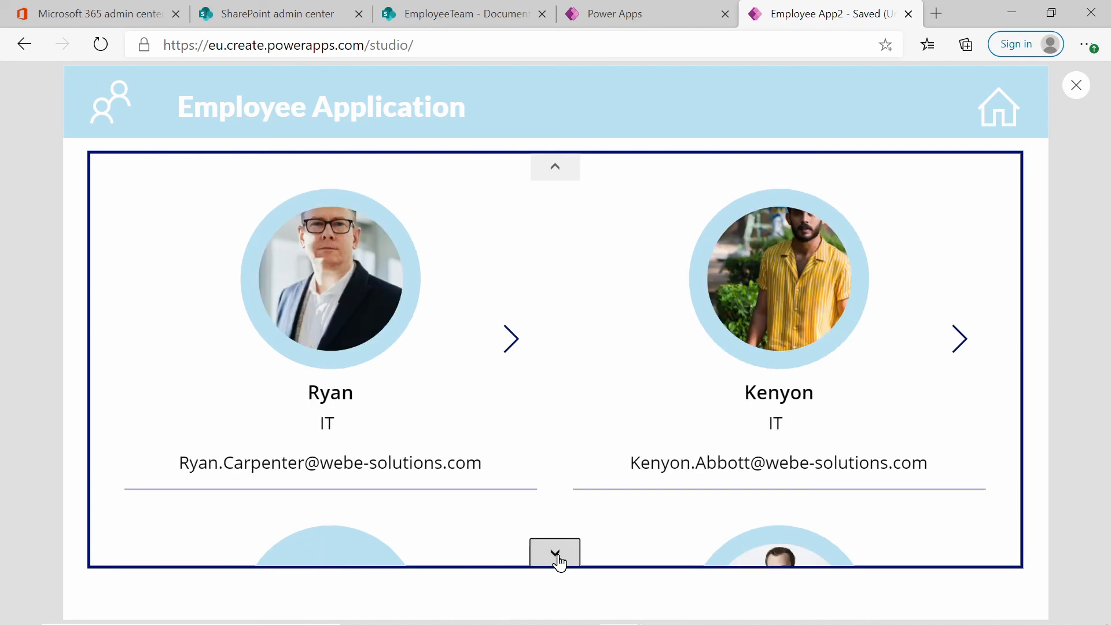
{"action": "left_click", "coordinate": [555, 553]}
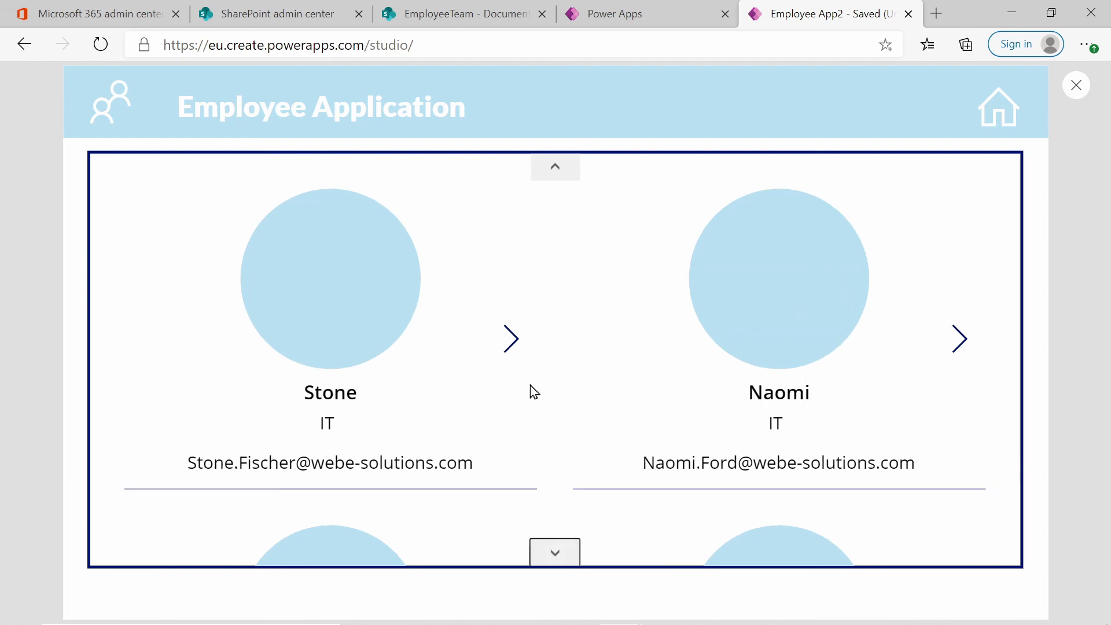
{"action": "mouse_move", "coordinate": [397, 279]}
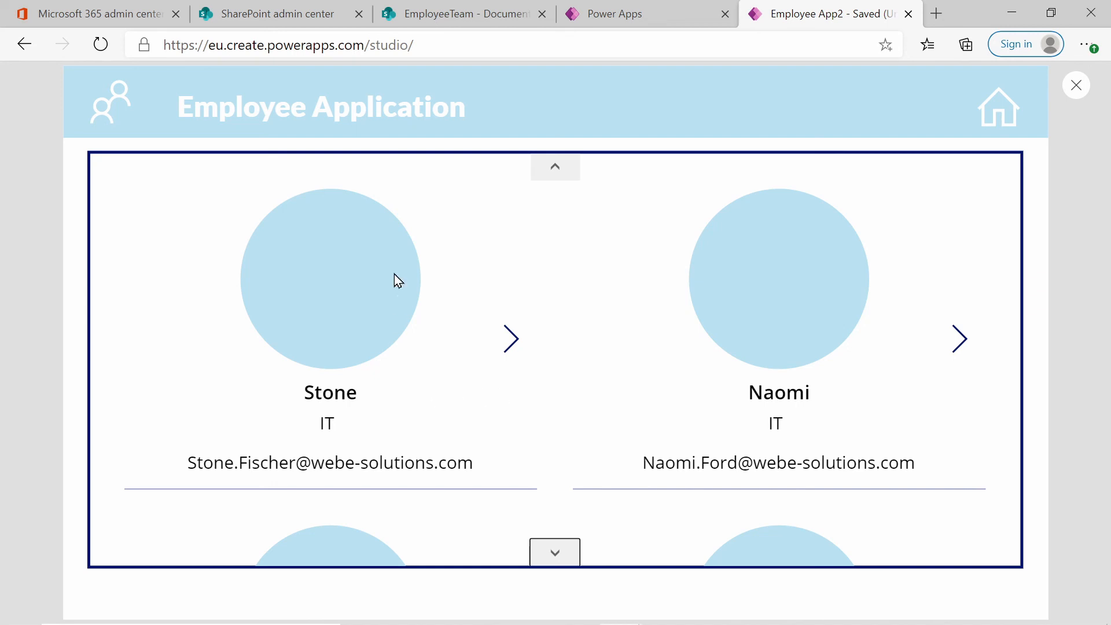
{"action": "mouse_move", "coordinate": [385, 225]}
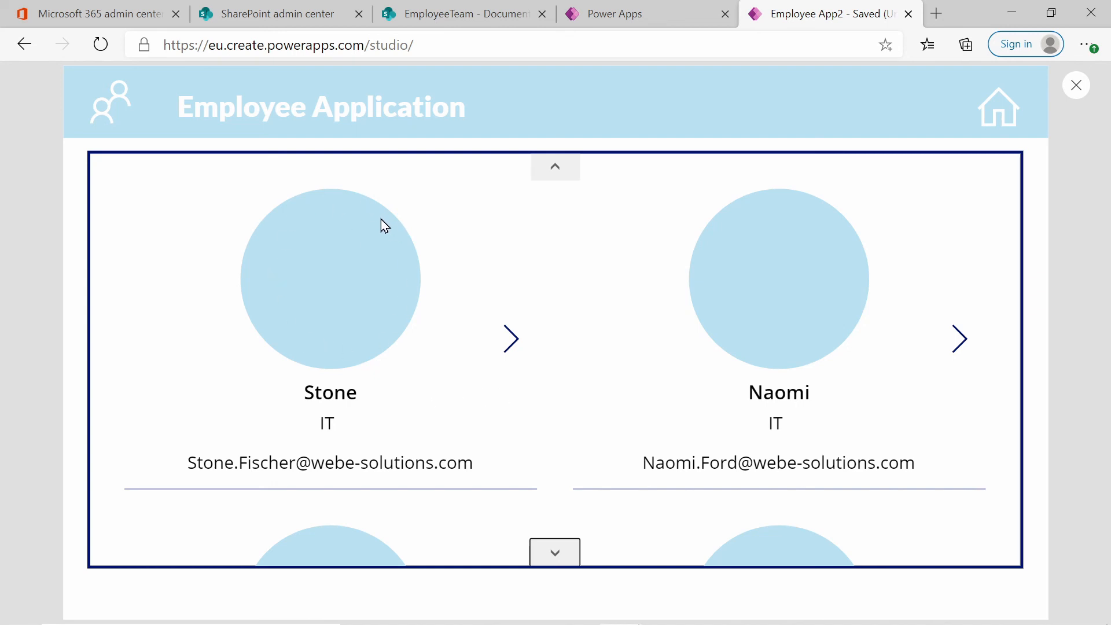
{"action": "mouse_move", "coordinate": [378, 289]}
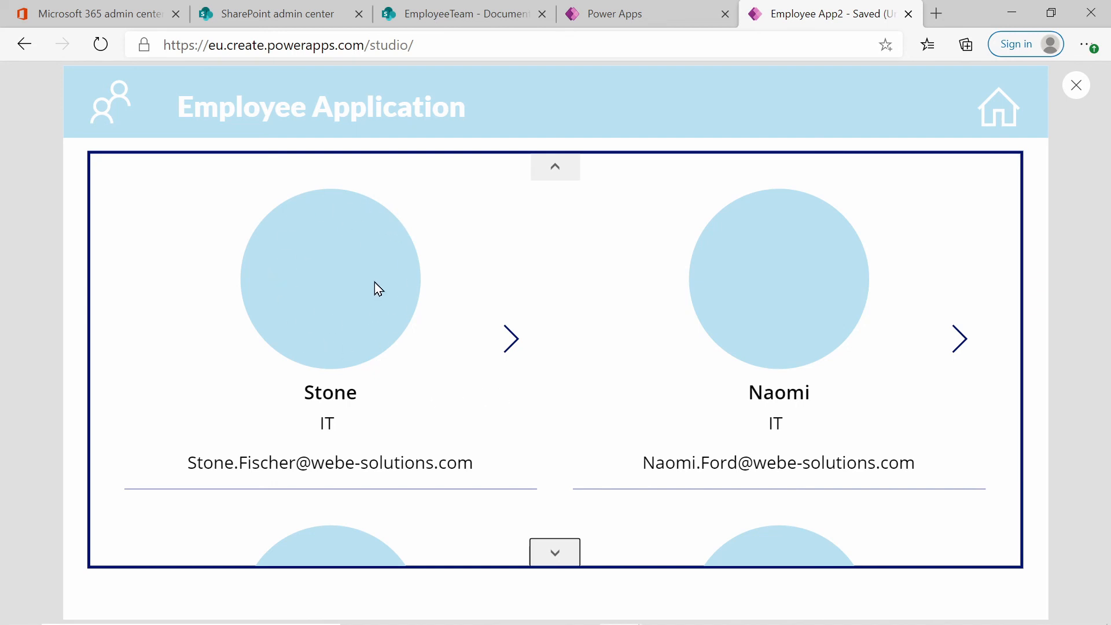
{"action": "mouse_move", "coordinate": [336, 264]}
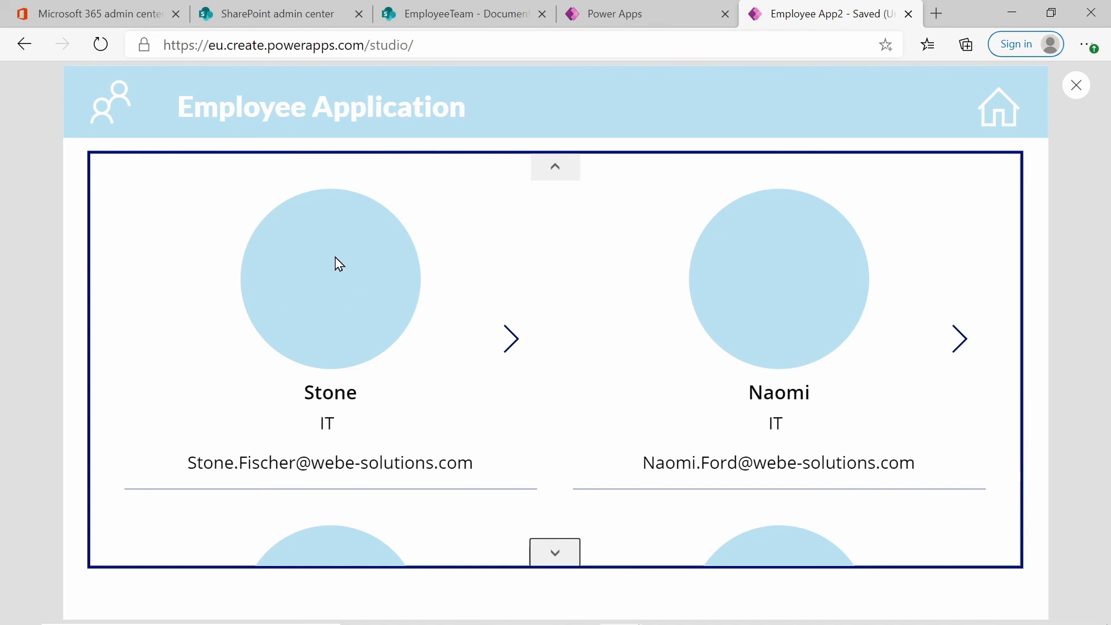
{"action": "mouse_move", "coordinate": [373, 361]}
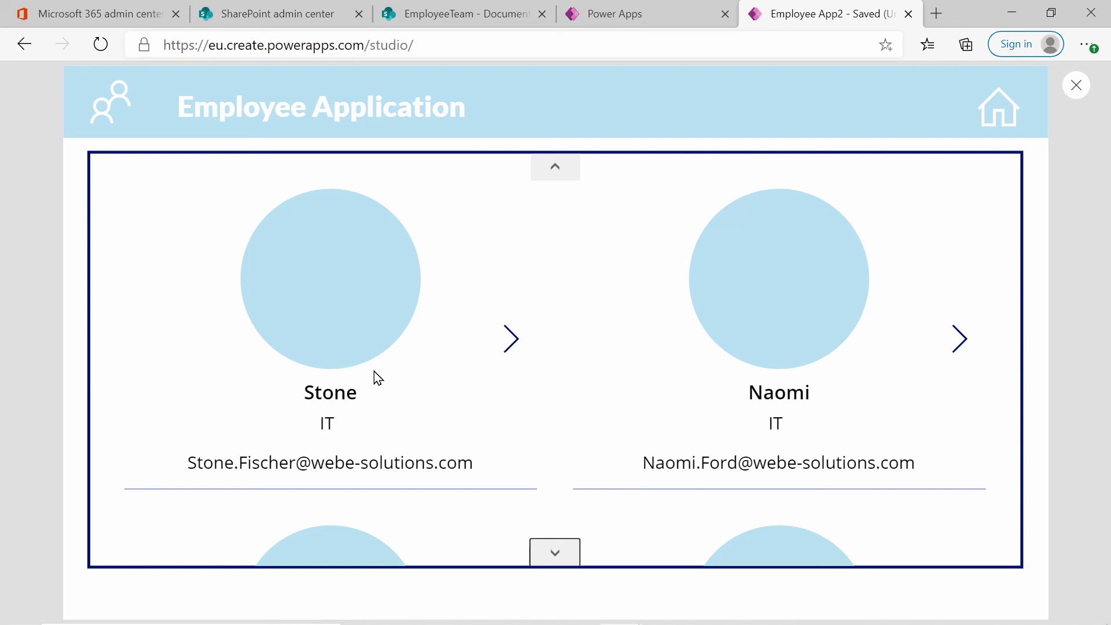
{"action": "mouse_move", "coordinate": [490, 432]}
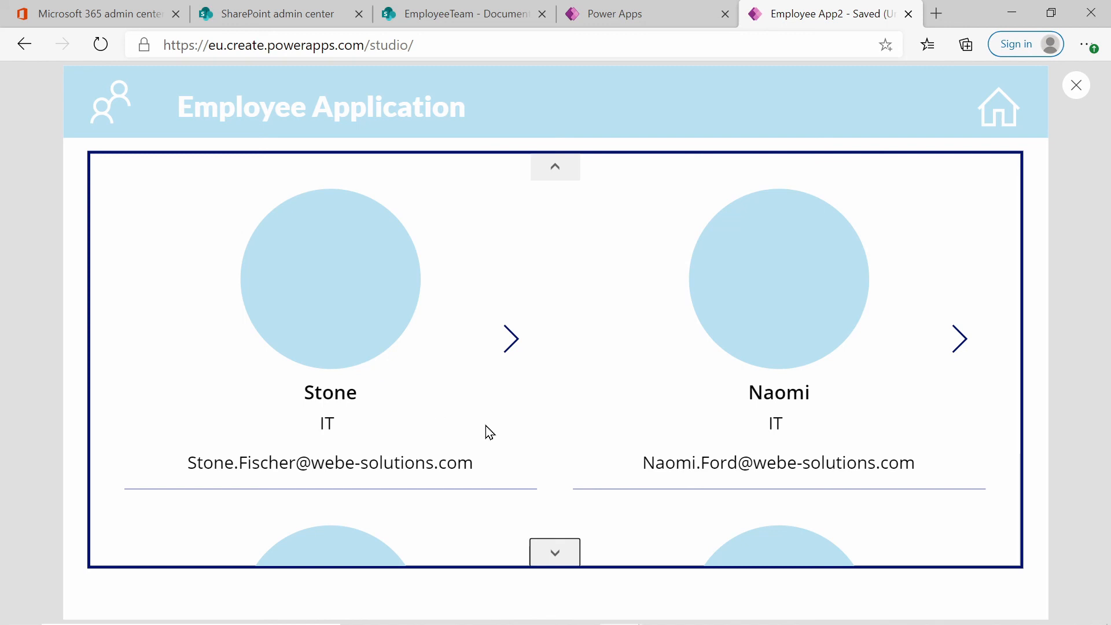
{"action": "mouse_move", "coordinate": [492, 373]}
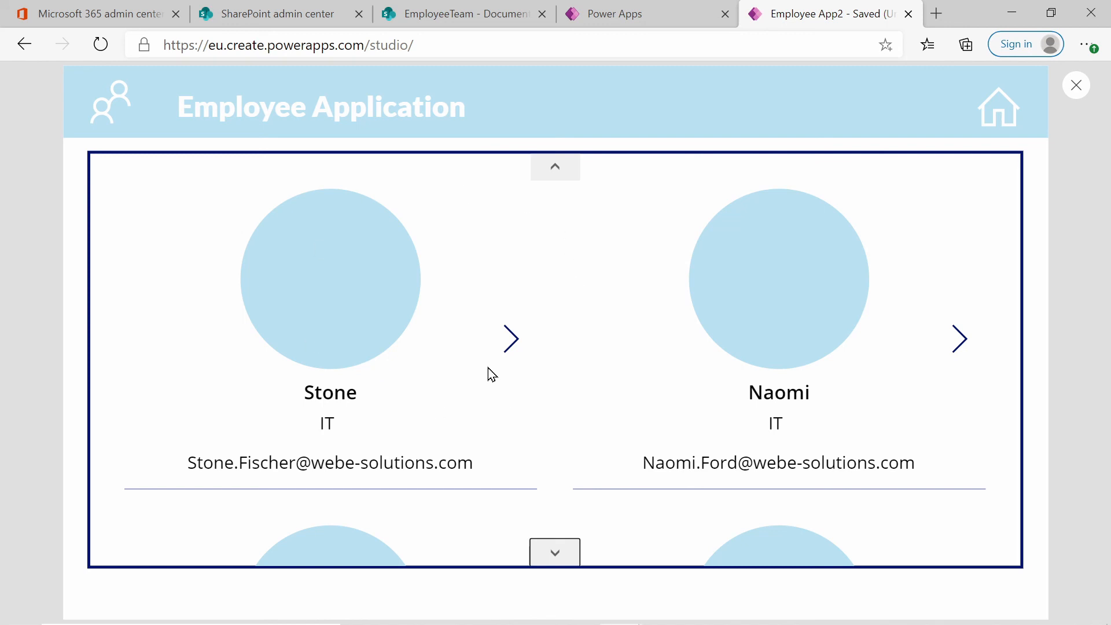
{"action": "mouse_move", "coordinate": [629, 338]}
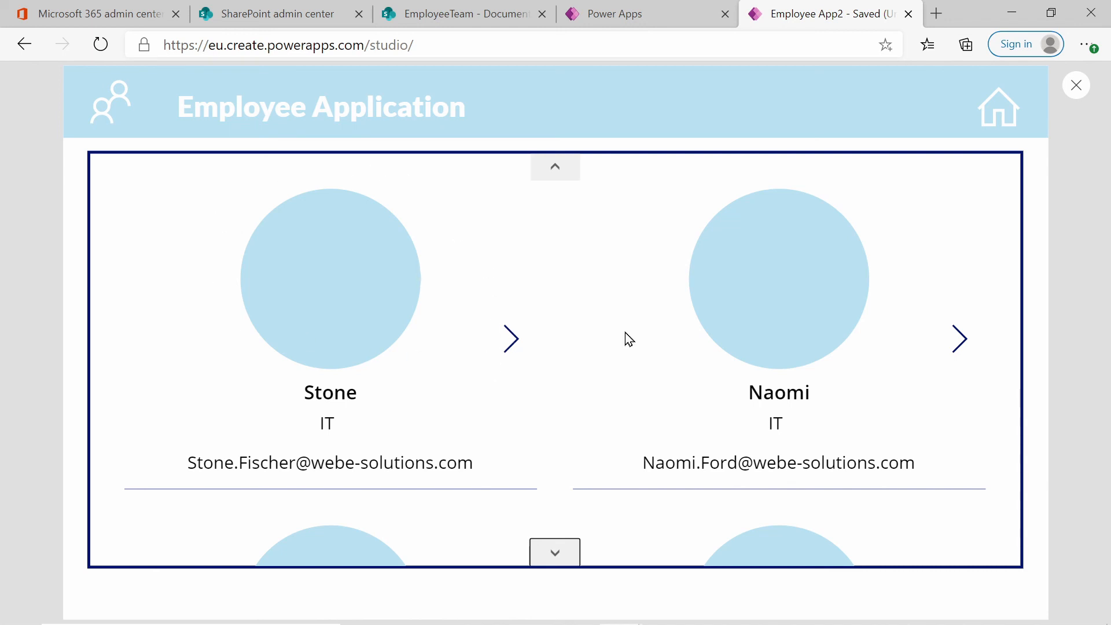